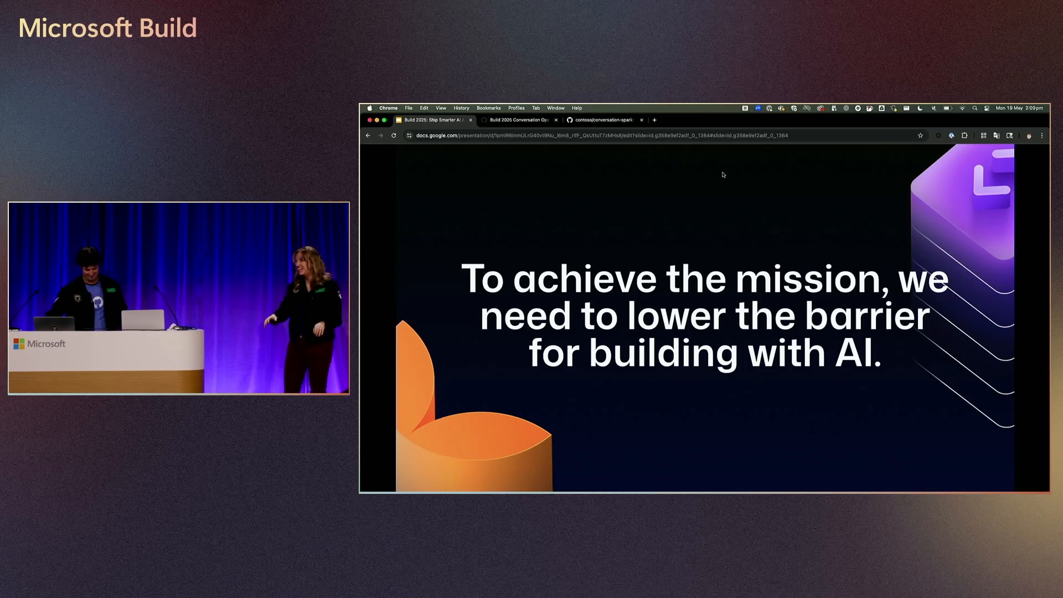
Step: Advance the deck to the 'Play with the app / Fork the repo' slide
{"action": "key", "text": "right"}
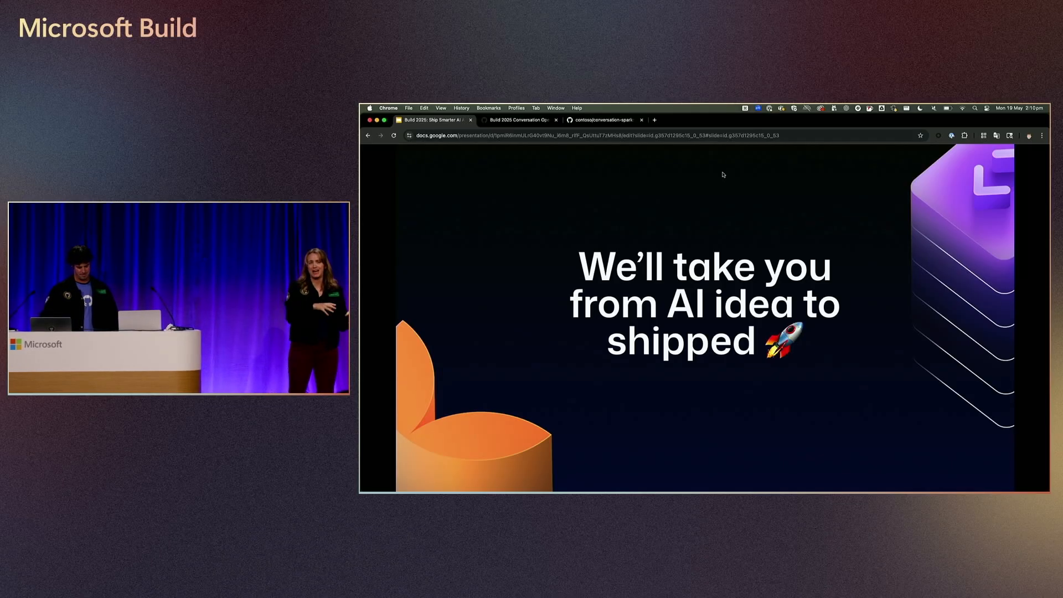
{"action": "key", "text": "right"}
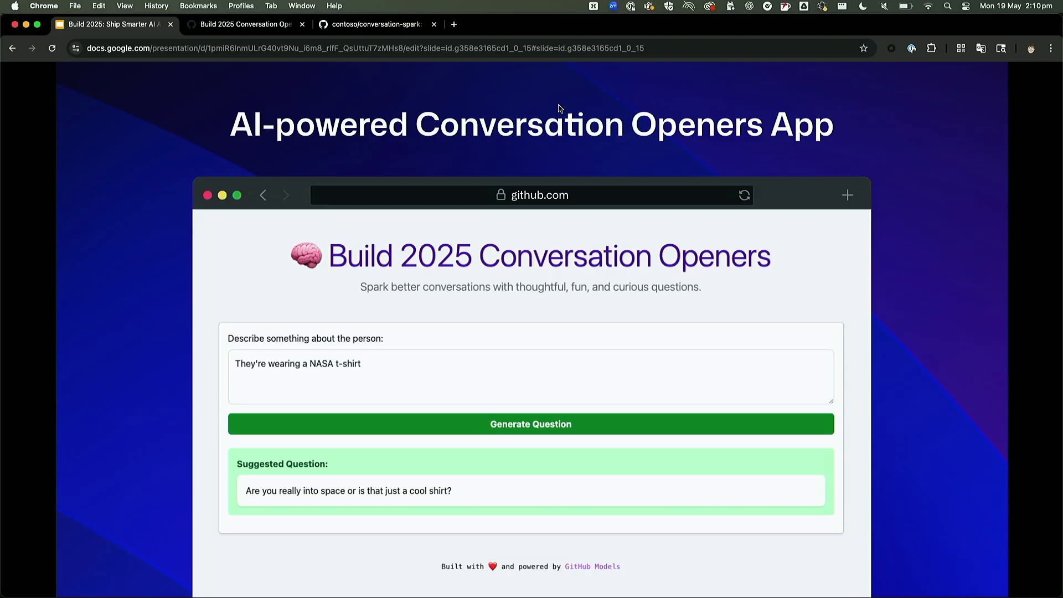
{"action": "mouse_move", "coordinate": [830, 83]}
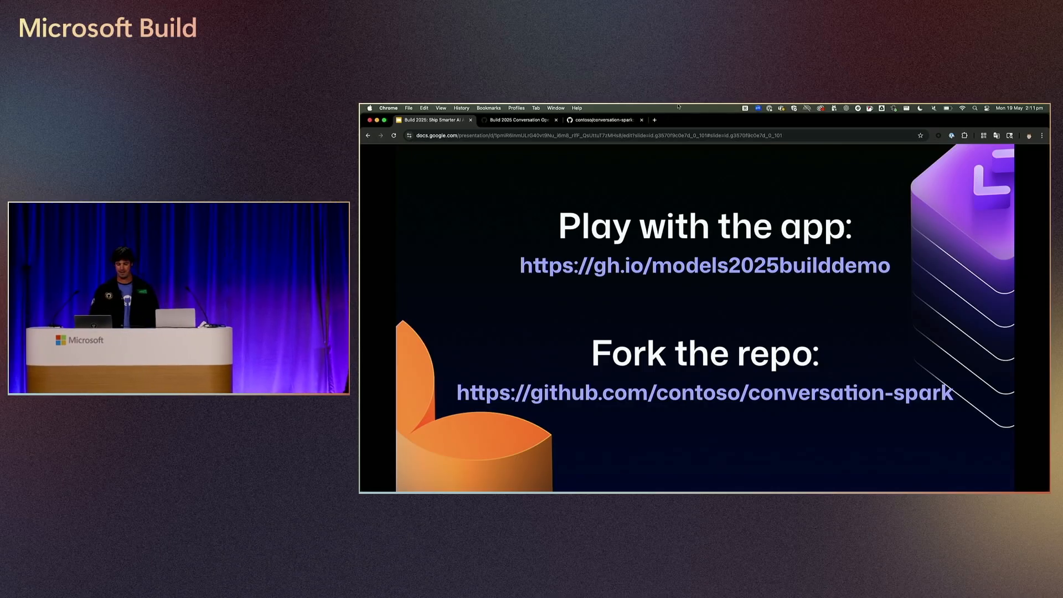
Step: Switch to the Conversation Openers web app and confirm resubmitting the form
{"action": "left_click", "coordinate": [519, 120]}
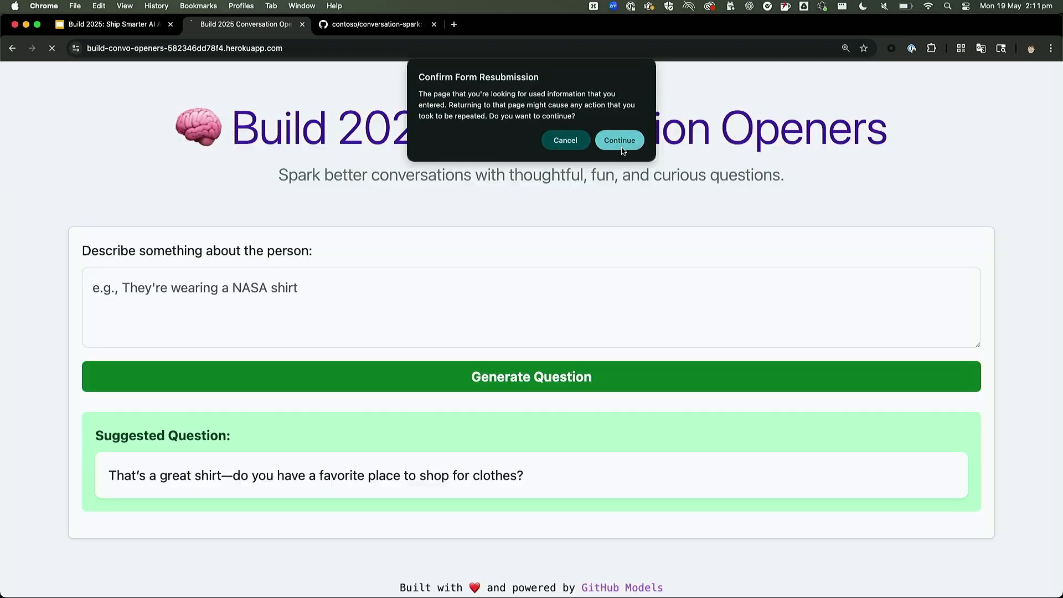
{"action": "left_click", "coordinate": [618, 140]}
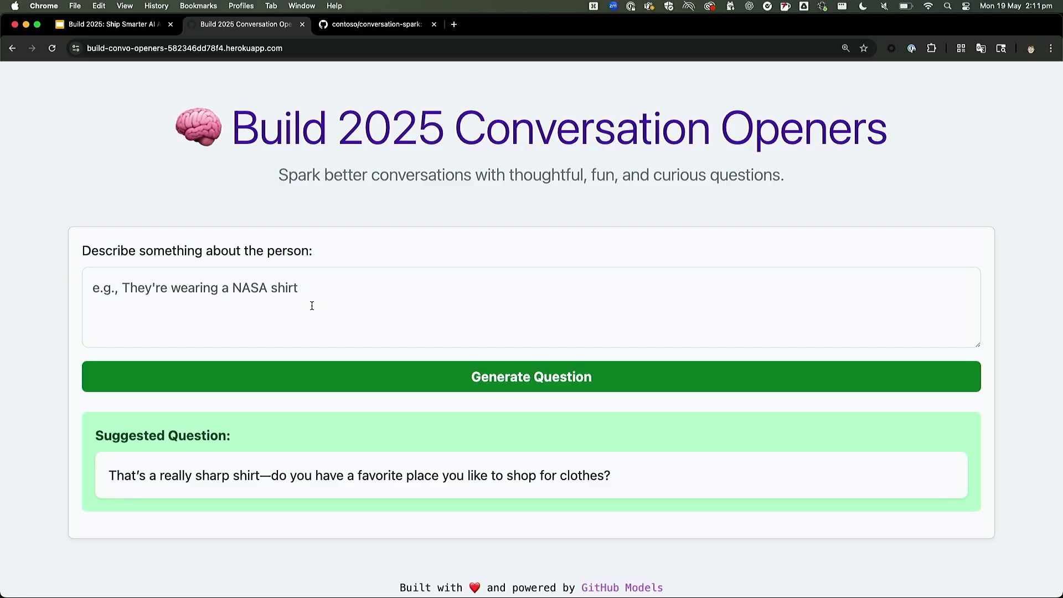
Step: Generate a suggested question from the description 'She has a great camera'
{"action": "left_click", "coordinate": [281, 299]}
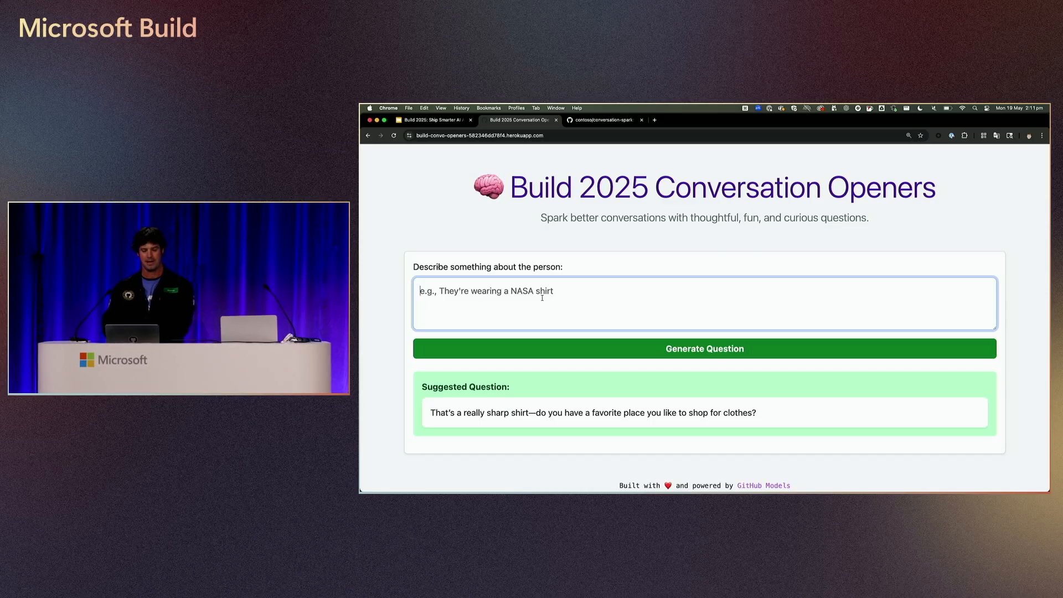
{"action": "type", "text": "She has"}
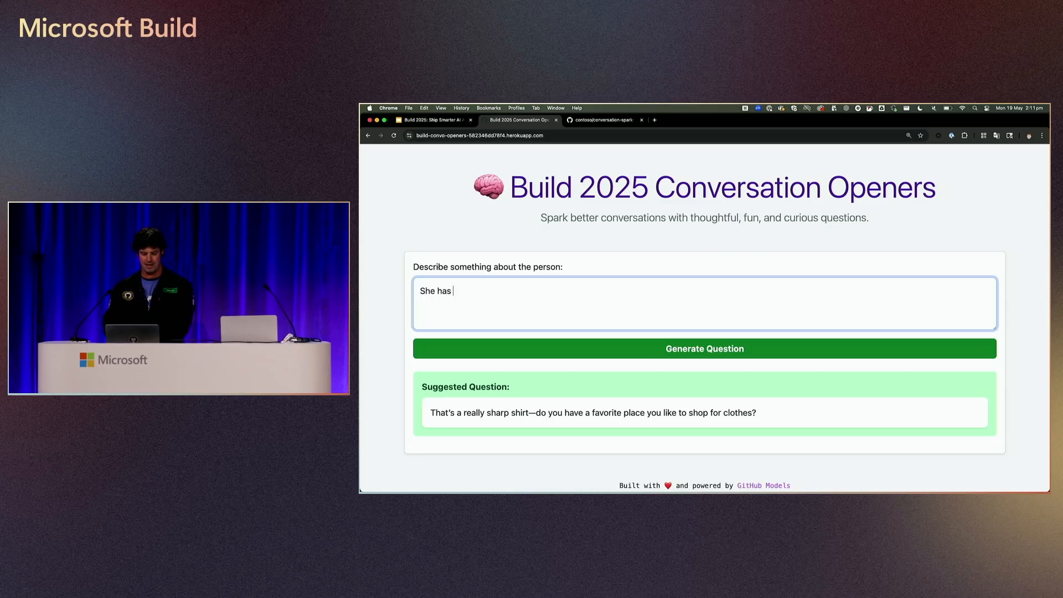
{"action": "type", "text": "a great camera"}
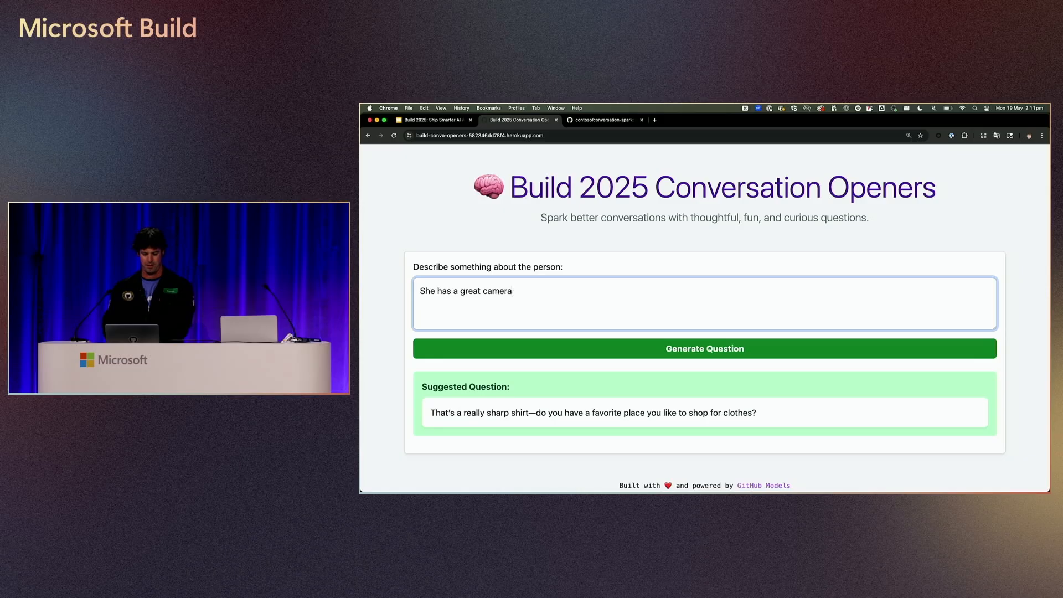
{"action": "left_click", "coordinate": [704, 348]}
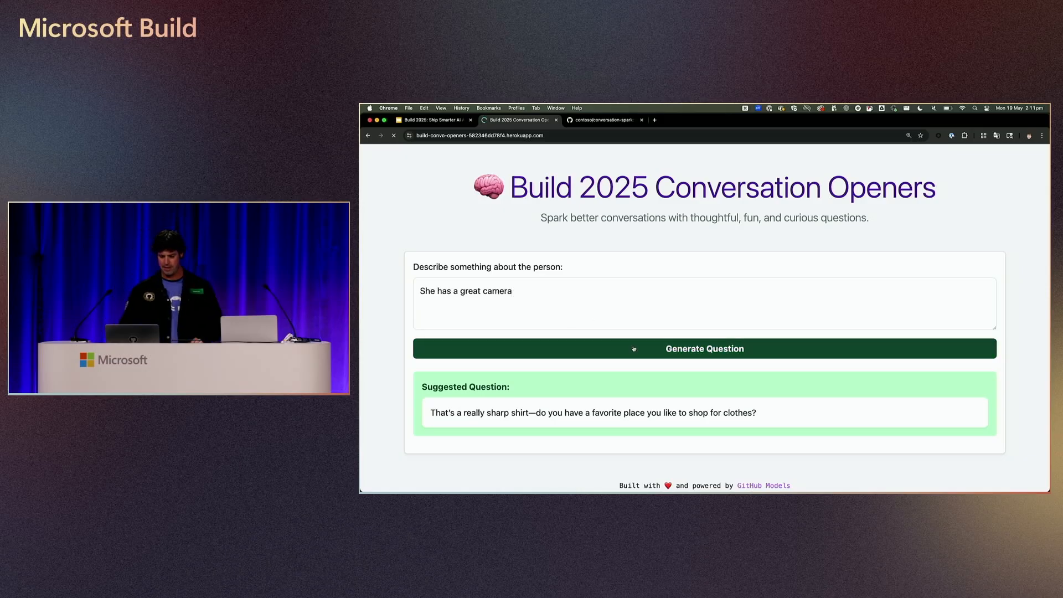
{"action": "left_click", "coordinate": [704, 349]}
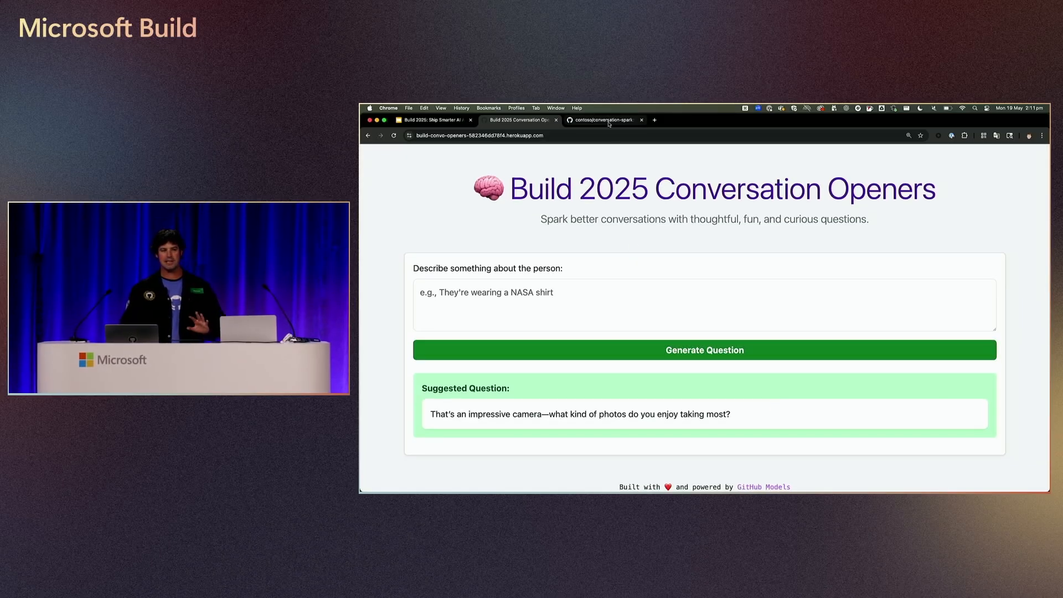
Step: Switch to the contoso/conversation-spark repository's Code page
{"action": "left_click", "coordinate": [602, 120]}
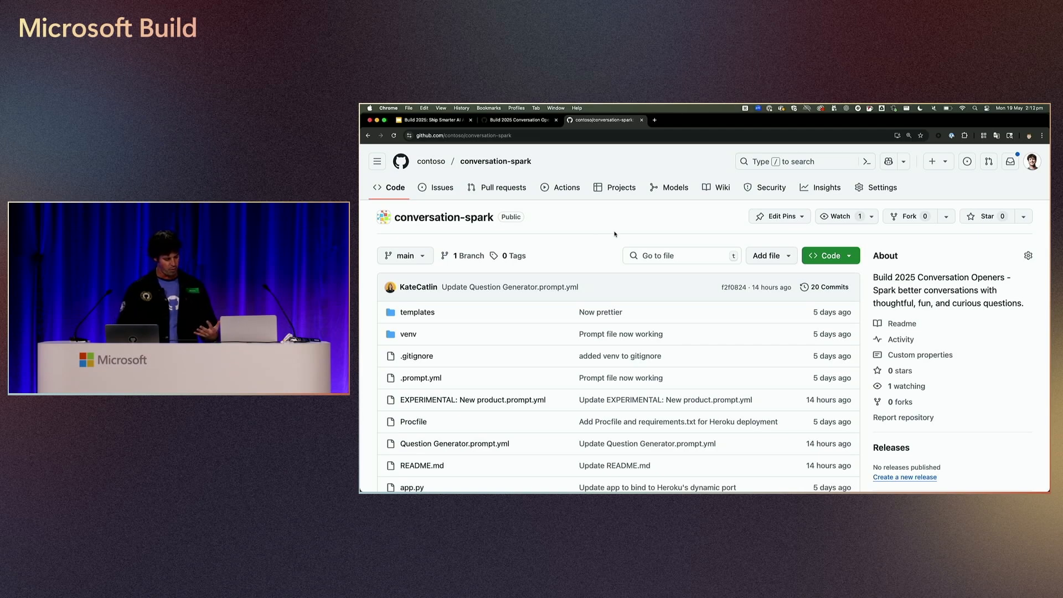
{"action": "mouse_move", "coordinate": [698, 202]}
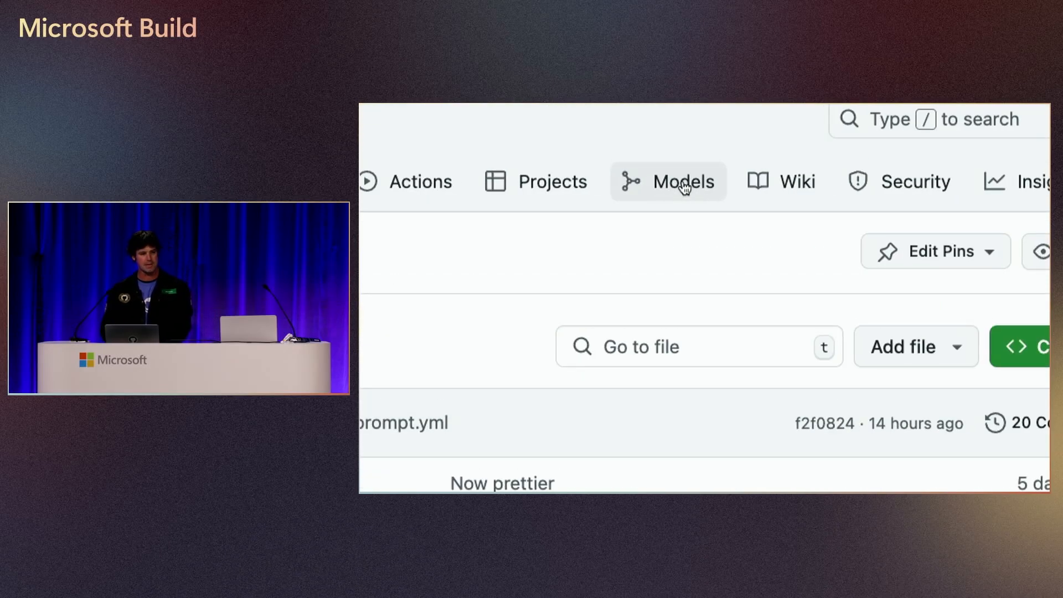
Step: Browse the repository's Models Overview page down to the getting-started code snippet
{"action": "left_click", "coordinate": [683, 181]}
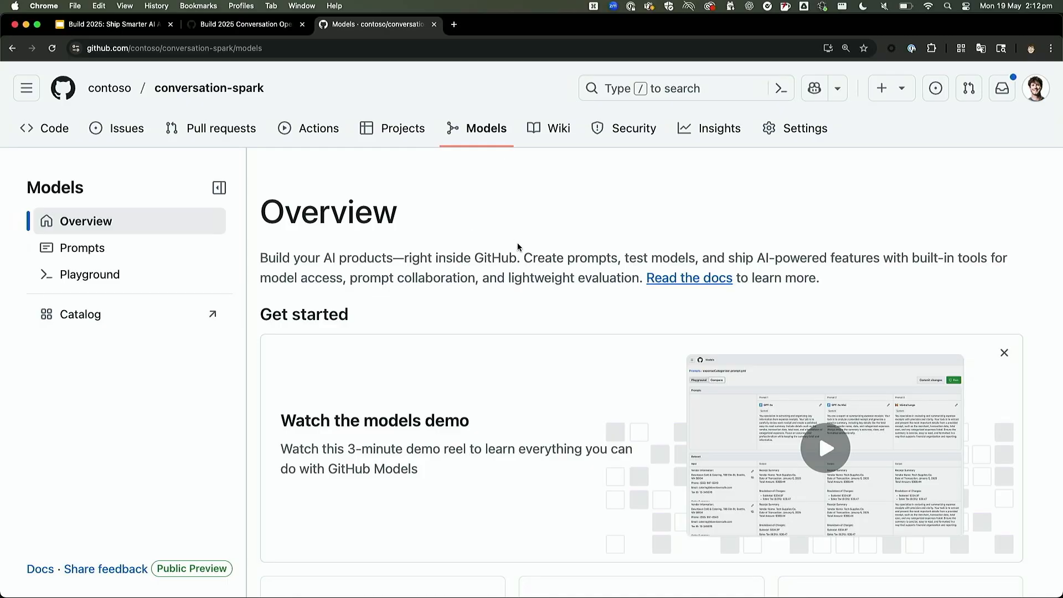
{"action": "mouse_move", "coordinate": [510, 252]}
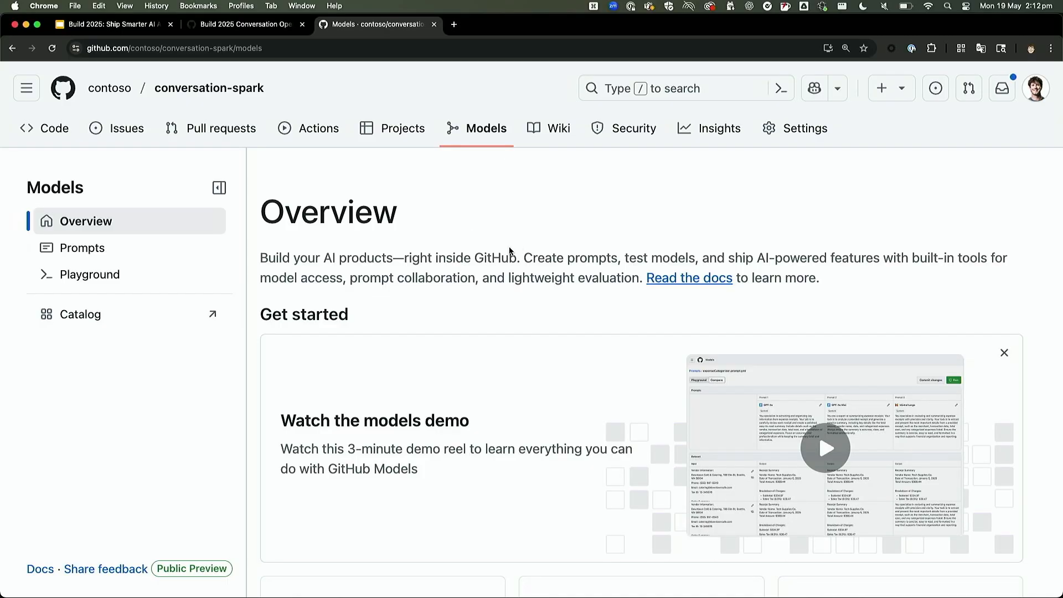
{"action": "scroll", "scroll_direction": "down", "scroll_amount": 3}
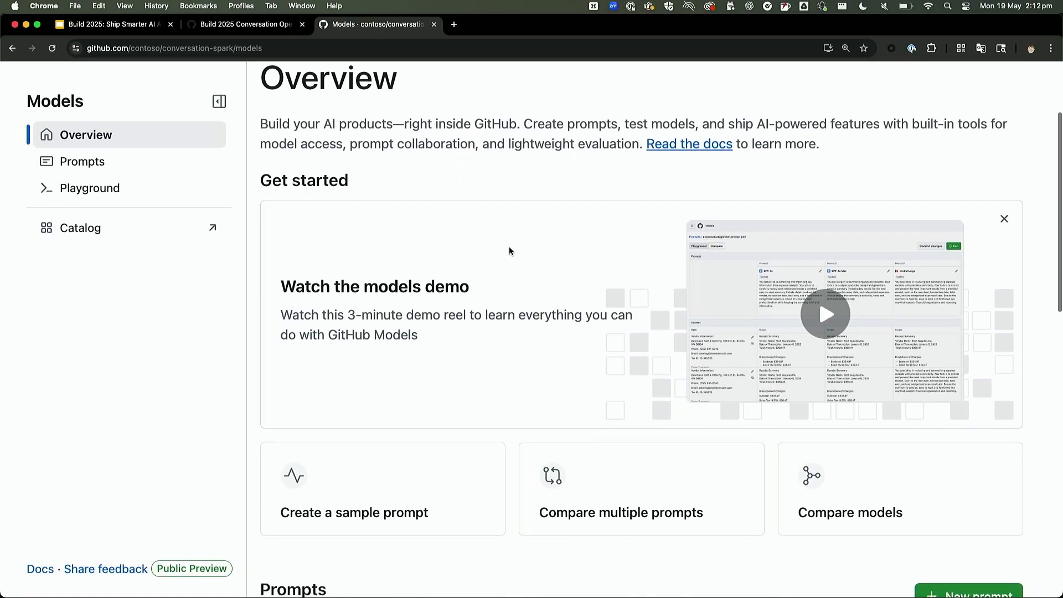
{"action": "scroll", "scroll_direction": "down", "scroll_amount": 3}
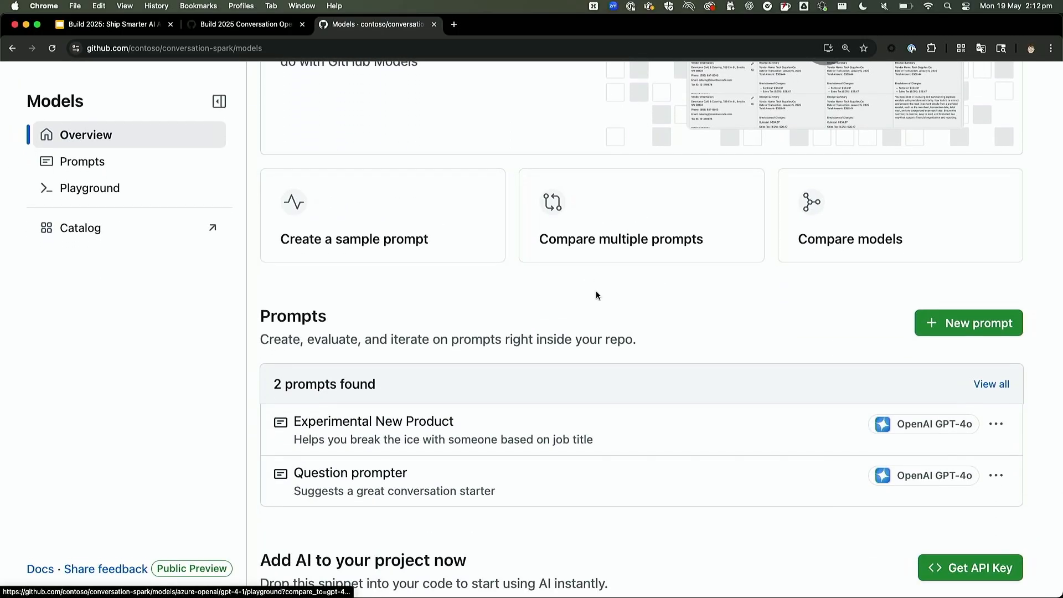
{"action": "scroll", "scroll_direction": "down", "scroll_amount": 3}
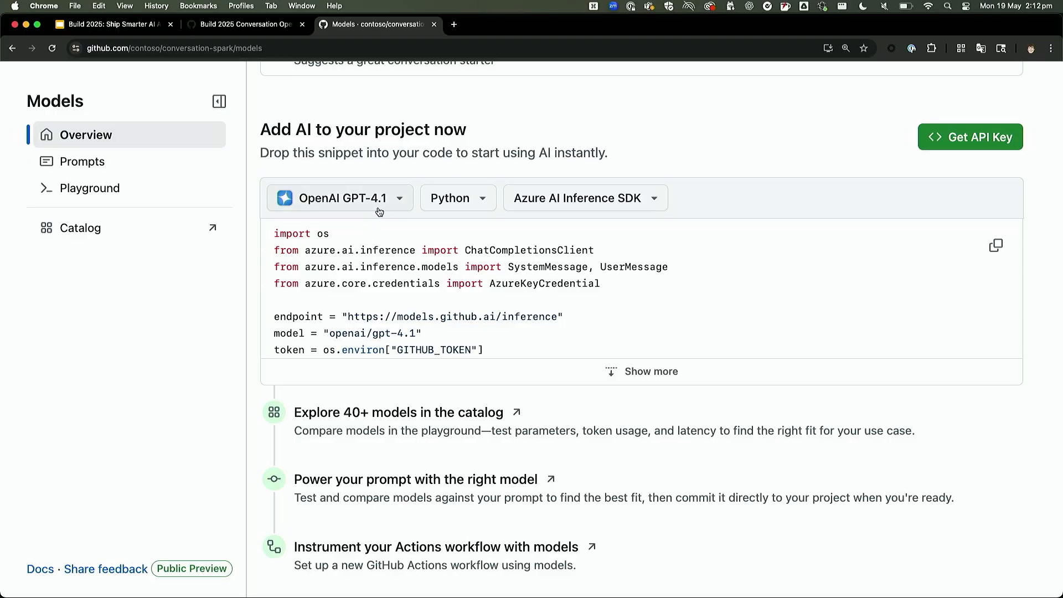
Step: Inspect the snippet's model and language dropdowns without changing them
{"action": "left_click", "coordinate": [338, 198]}
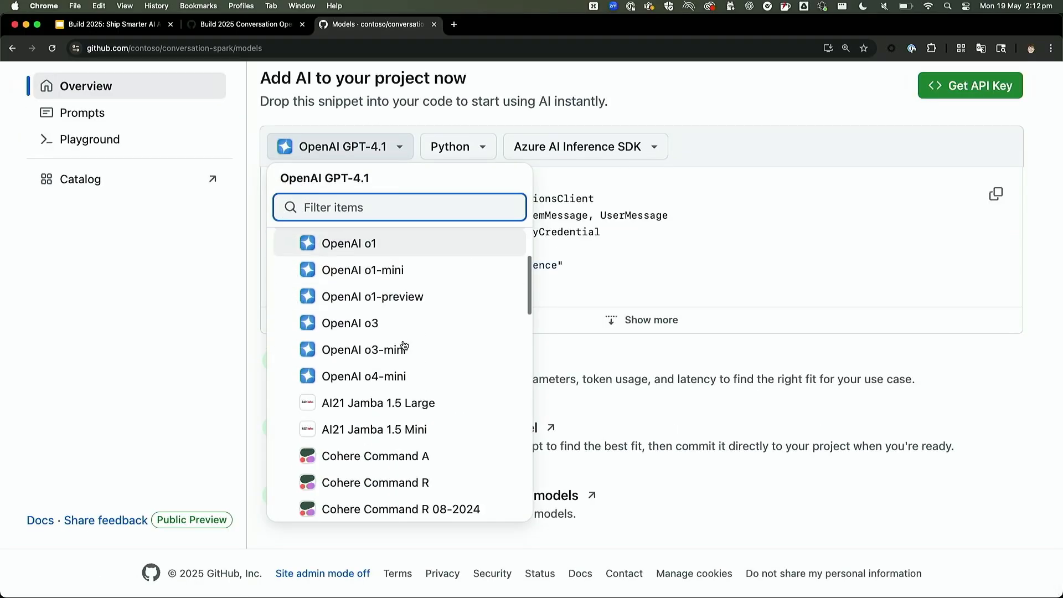
{"action": "scroll", "scroll_direction": "down", "scroll_amount": 3}
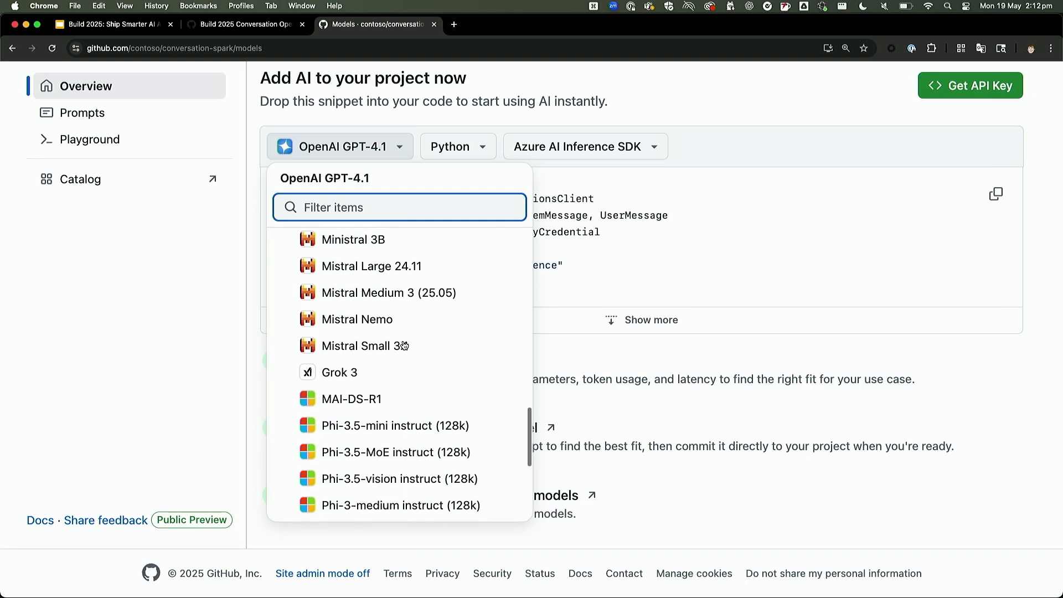
{"action": "scroll", "scroll_direction": "down", "scroll_amount": 3}
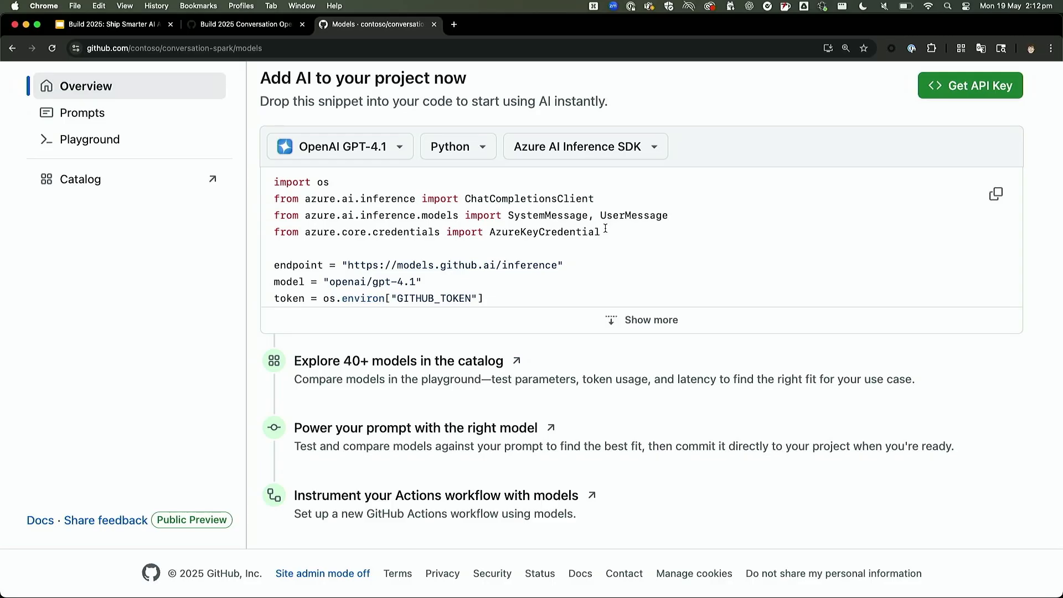
{"action": "left_click", "coordinate": [458, 146]}
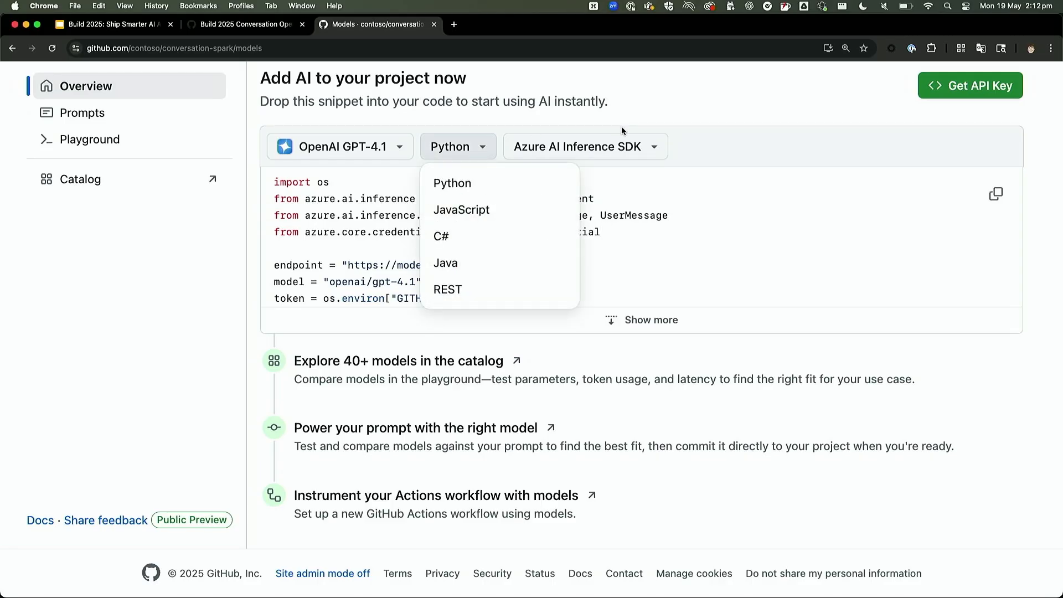
{"action": "left_click", "coordinate": [451, 182]}
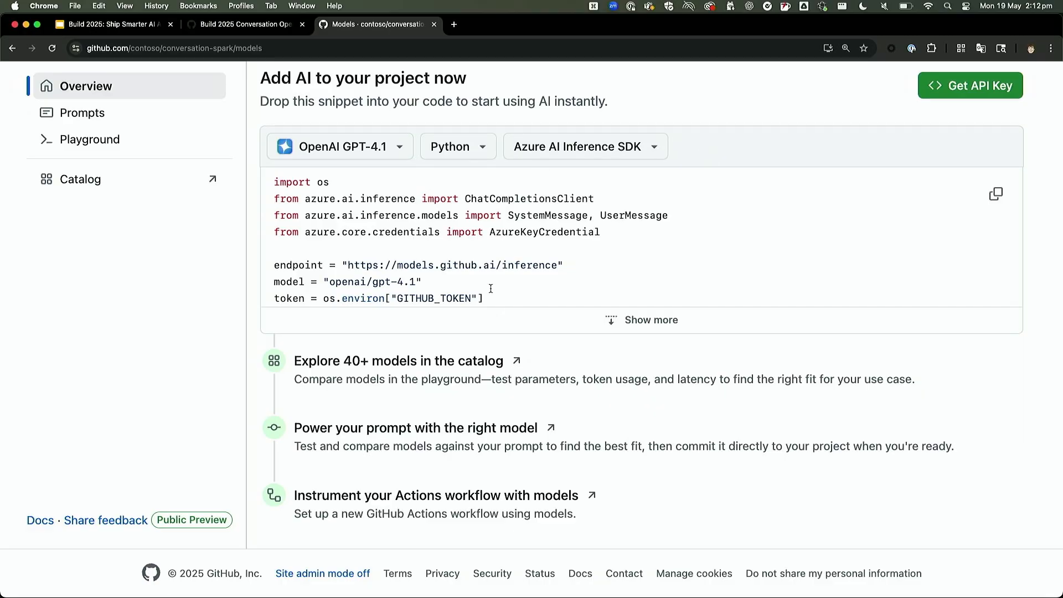
{"action": "mouse_move", "coordinate": [400, 380]}
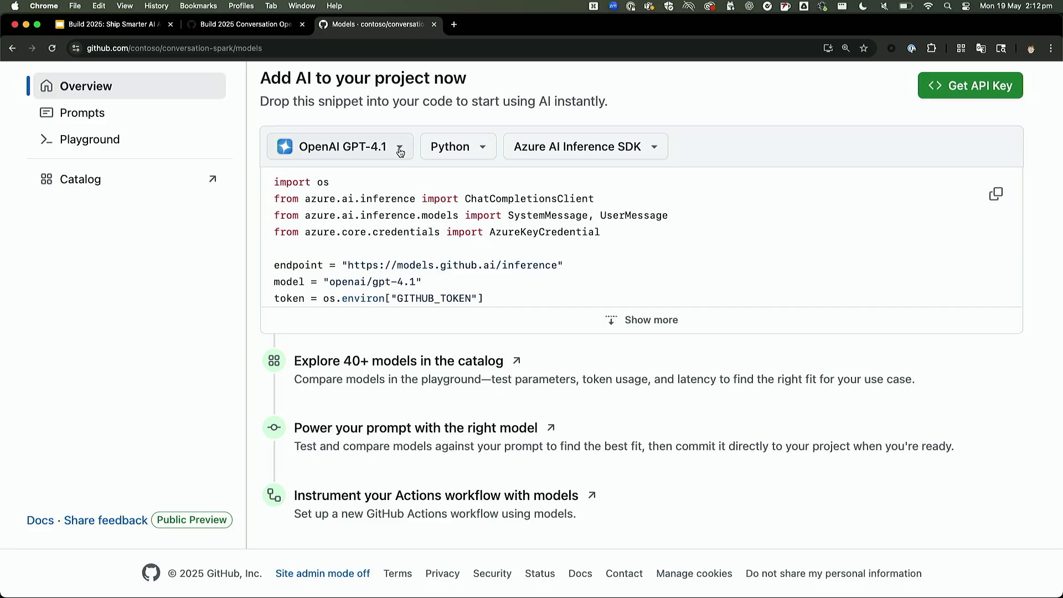
{"action": "left_click", "coordinate": [341, 147]}
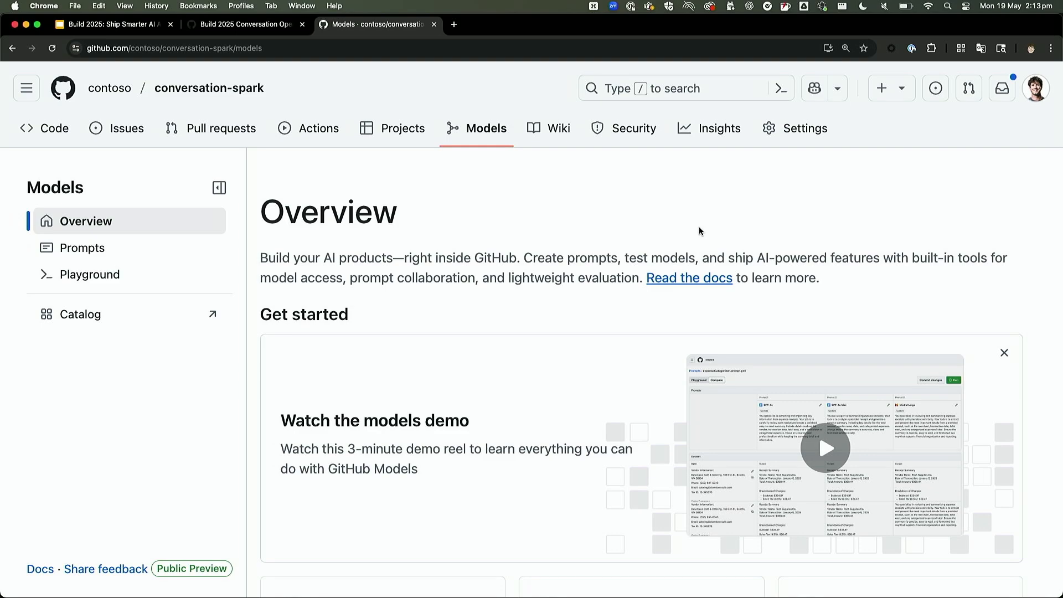
{"action": "mouse_move", "coordinate": [113, 274]}
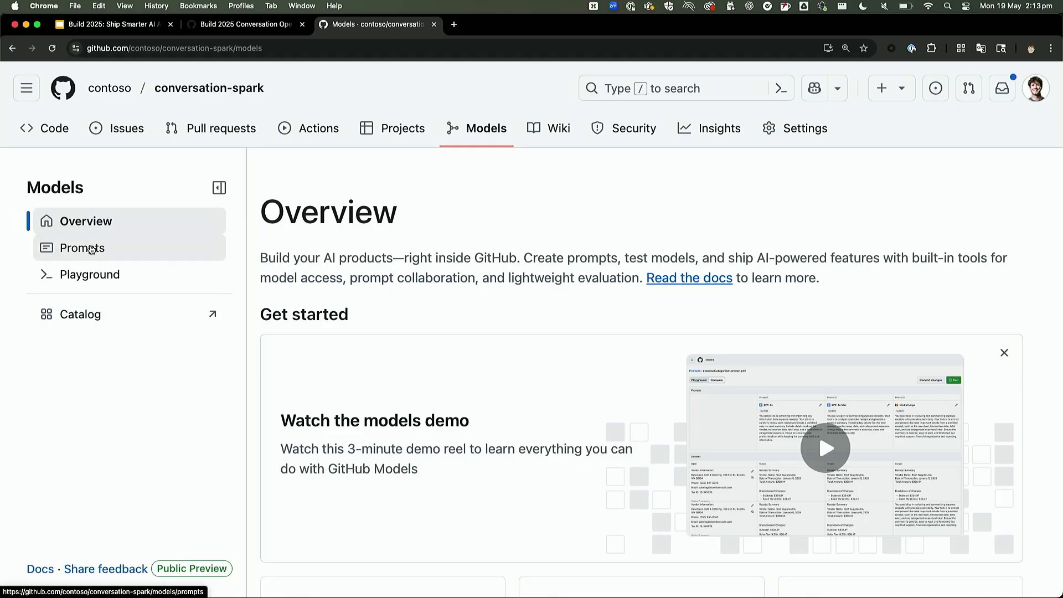
Step: Show the repository's Prompts list with Experimental New Product and Question prompter
{"action": "left_click", "coordinate": [82, 248]}
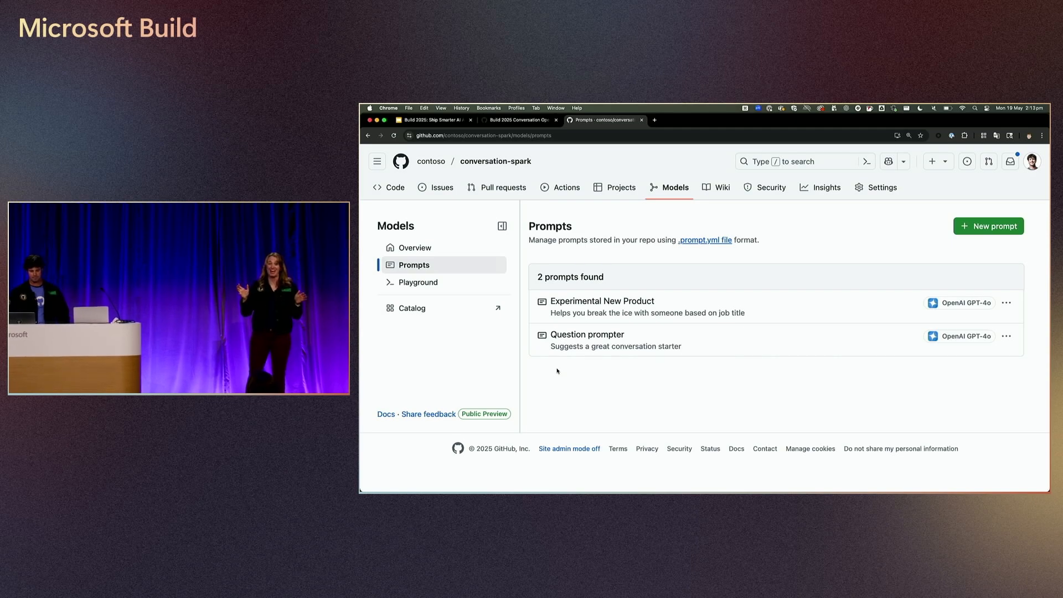
Step: Review the Question prompter prompt file's test inputs and evaluator, then return to the list
{"action": "left_click", "coordinate": [1006, 336]}
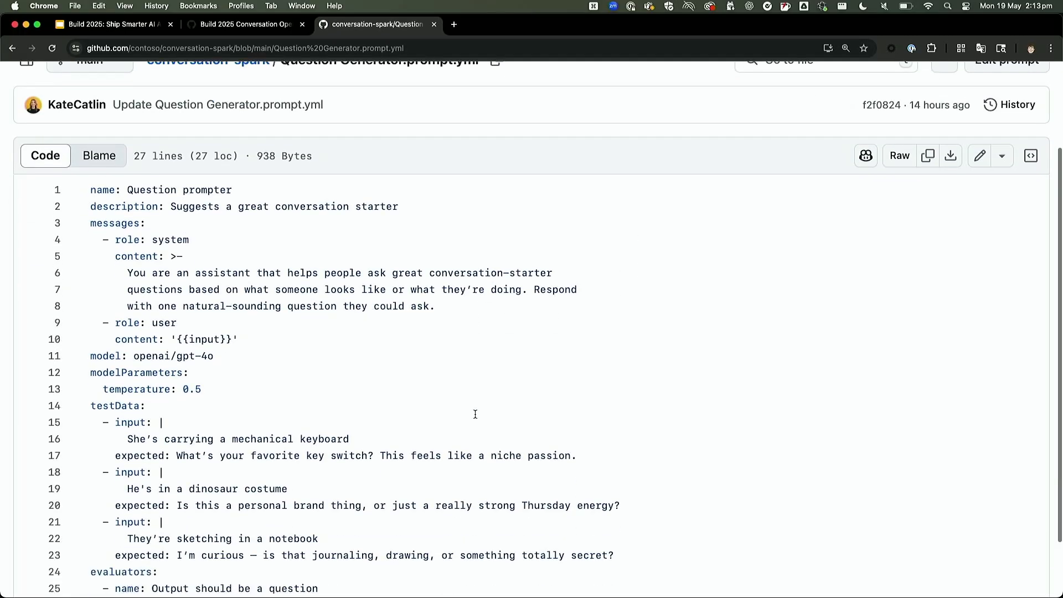
{"action": "scroll", "scroll_direction": "down", "scroll_amount": 3}
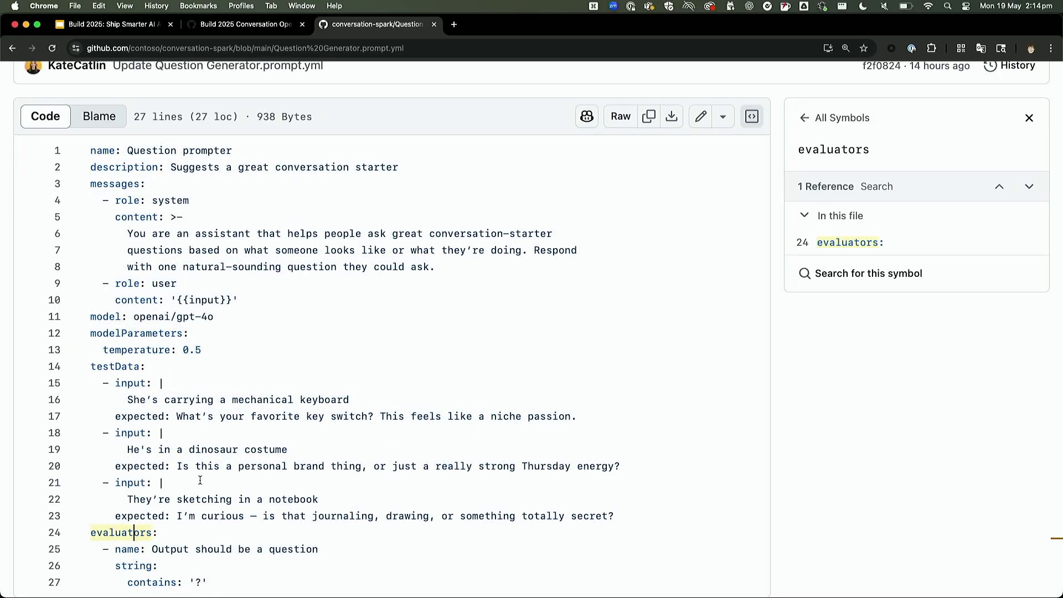
{"action": "left_click", "coordinate": [485, 128]}
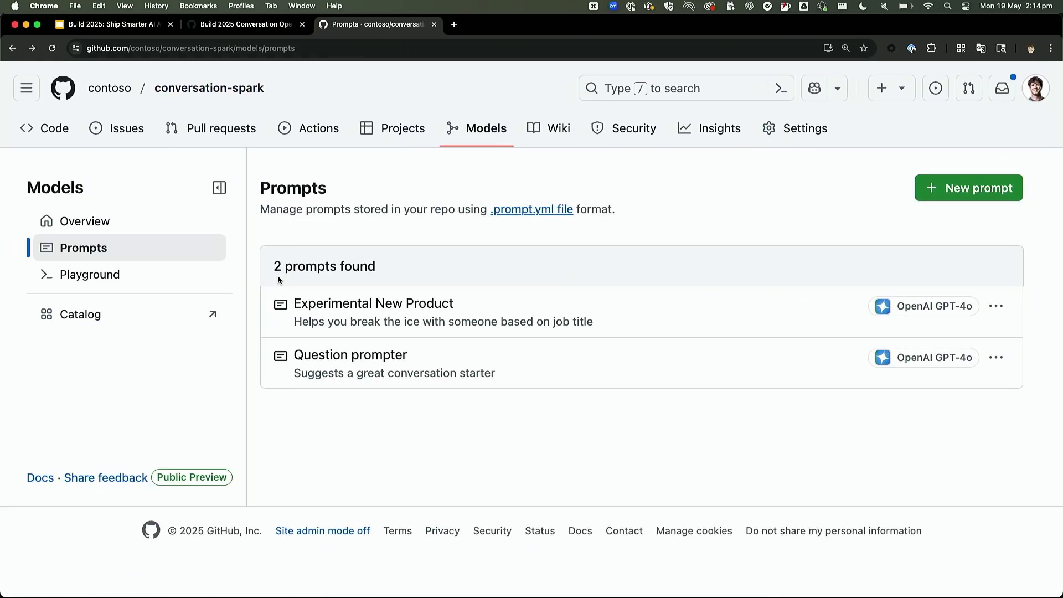
{"action": "mouse_move", "coordinate": [266, 464]}
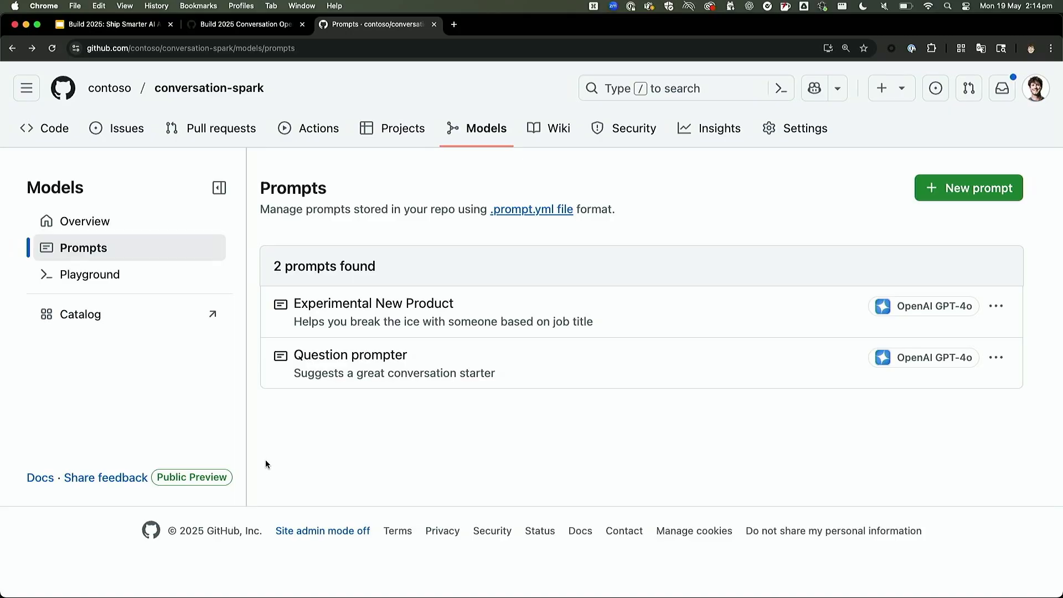
{"action": "mouse_move", "coordinate": [237, 526]}
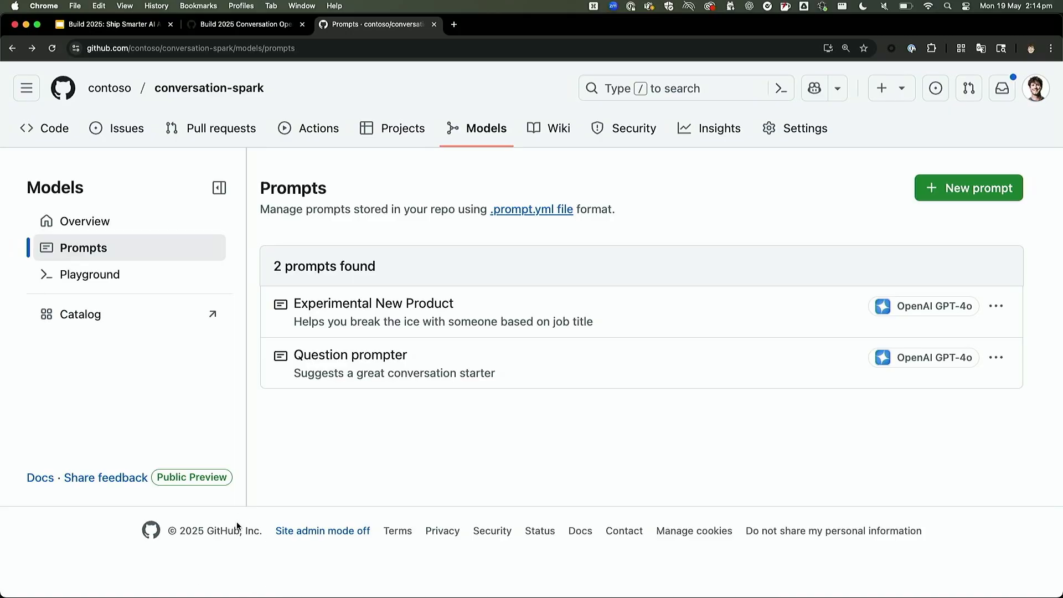
{"action": "mouse_move", "coordinate": [333, 444]}
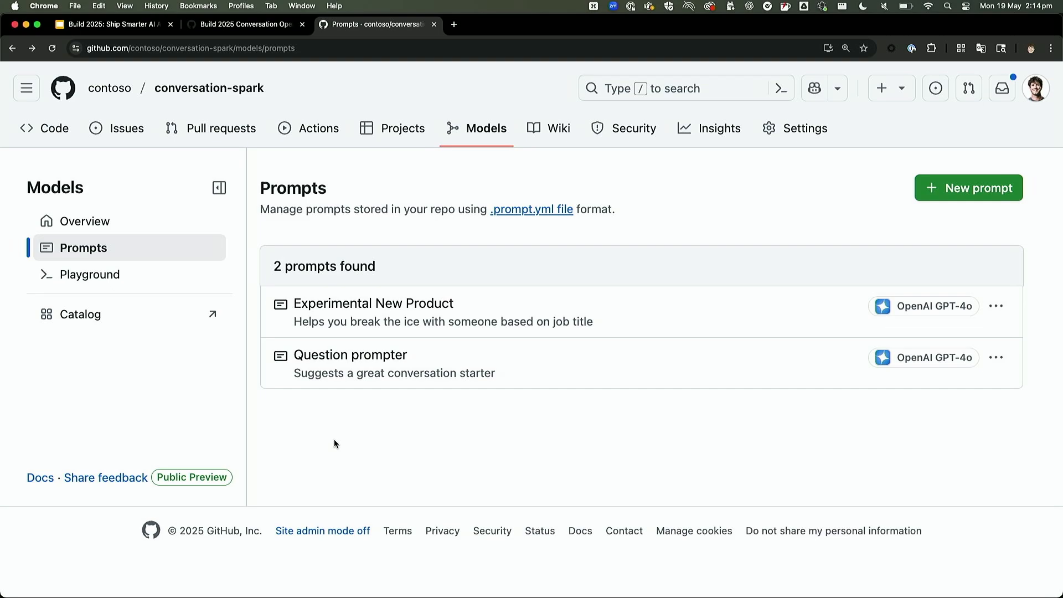
{"action": "mouse_move", "coordinate": [946, 185]}
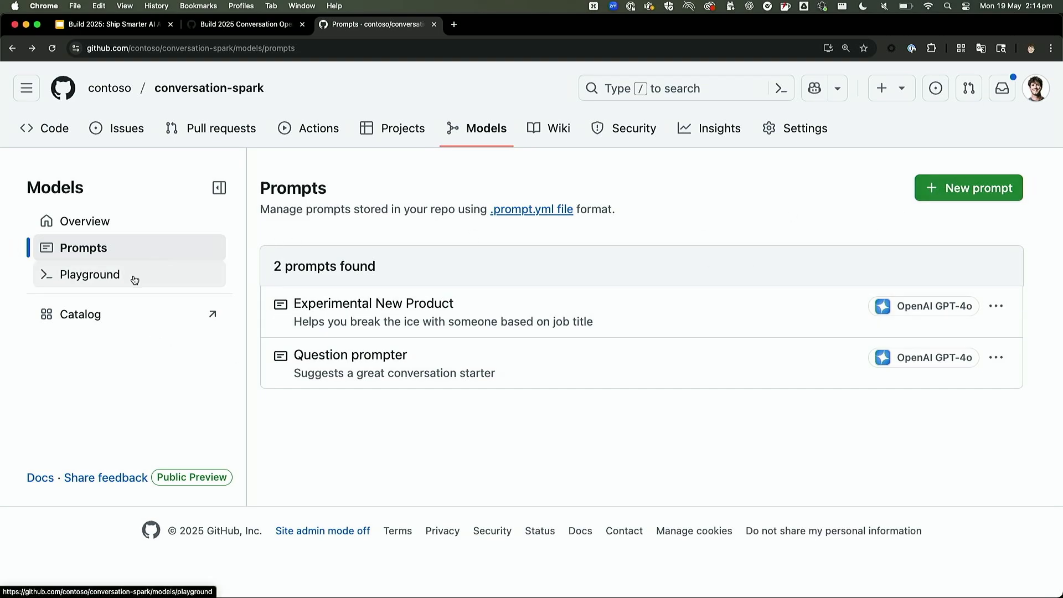
Step: Give GPT-4.1 in the playground an ice-breaker-question system prompt based on an entered tidbit
{"action": "left_click", "coordinate": [89, 274]}
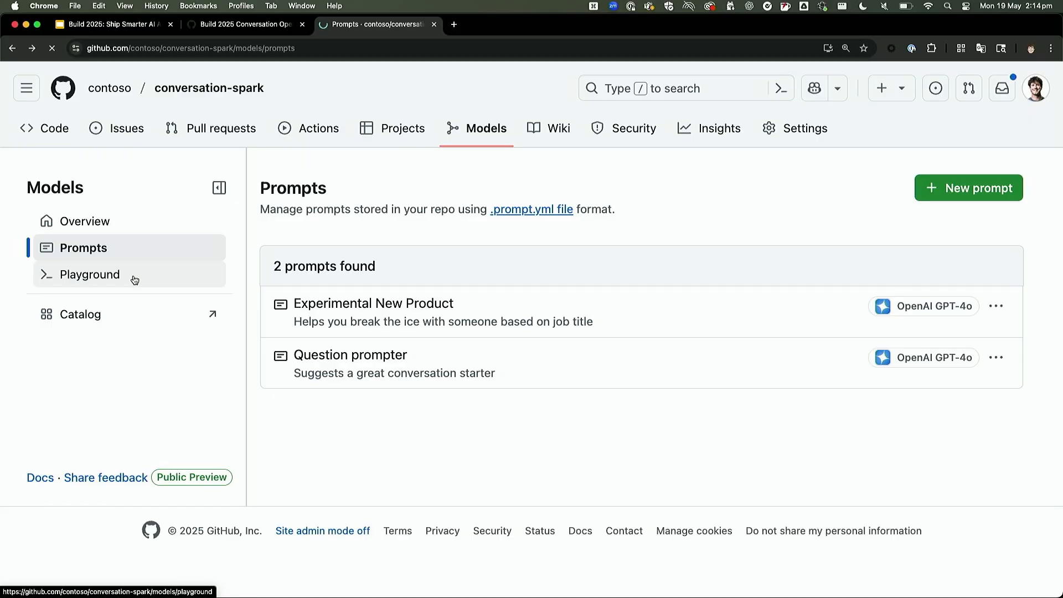
{"action": "left_click", "coordinate": [90, 274]}
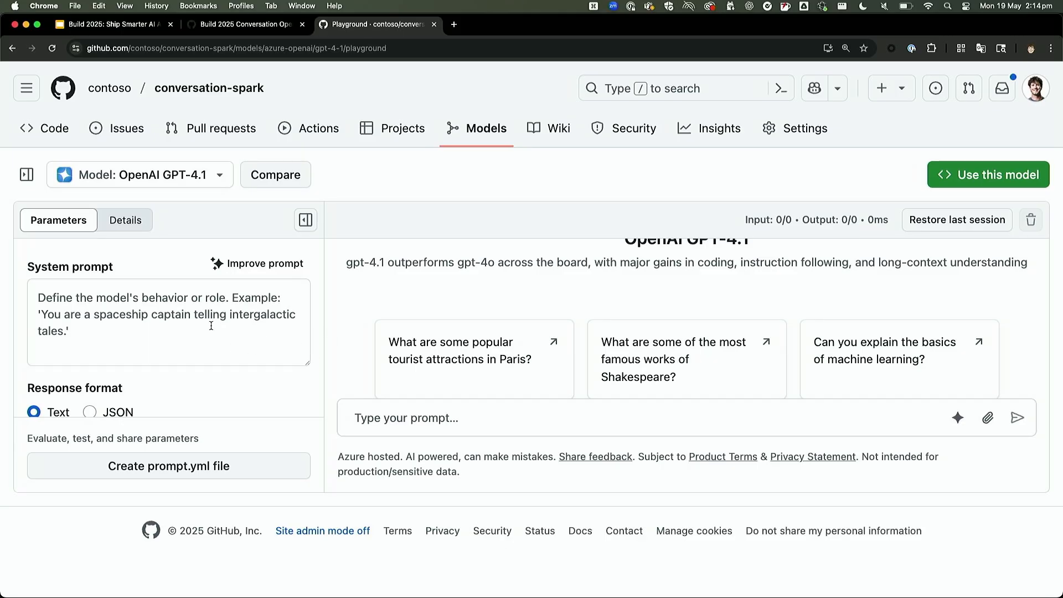
{"action": "type", "text": "You are a helpful assistant that suggests one ice breaker question based on a tidbit about the other human e"}
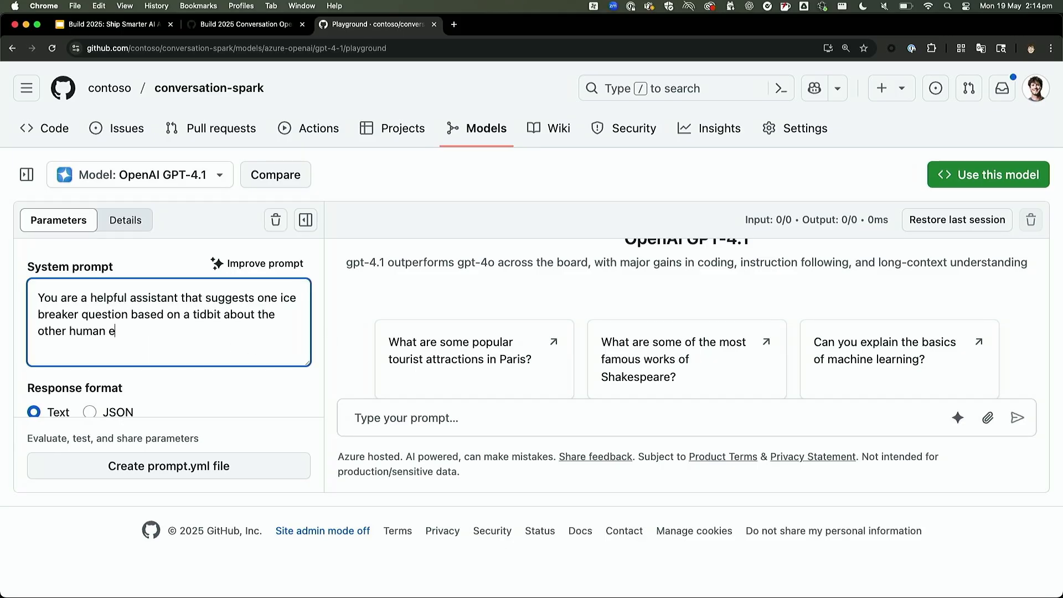
{"action": "type", "text": "ntered below."}
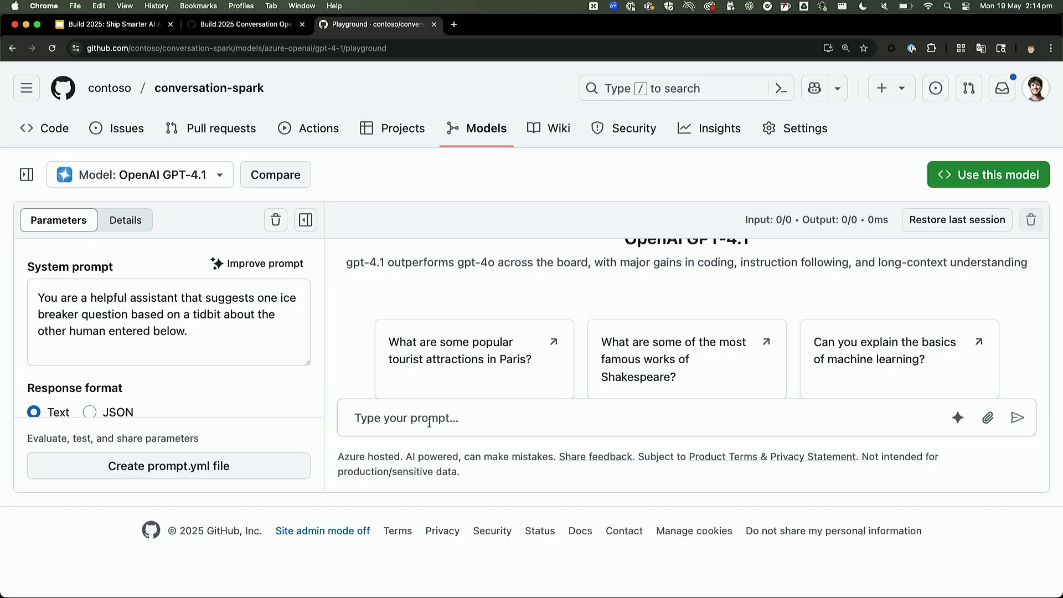
Step: Send 'Just went to an AI talk at a conference' and get a follow-up question
{"action": "type", "text": "Just wa"}
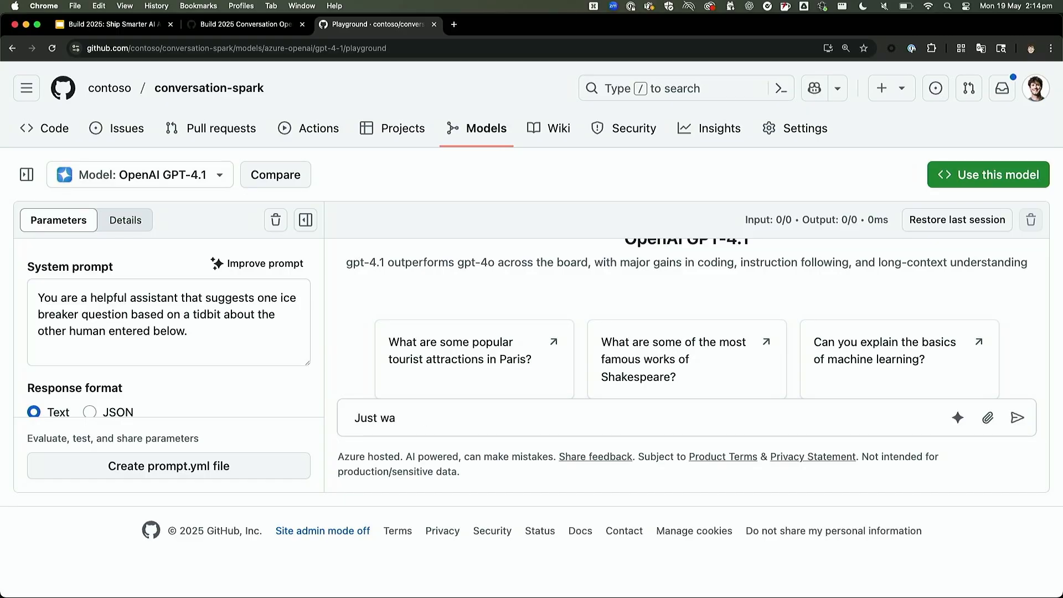
{"action": "type", "text": "ent to an"}
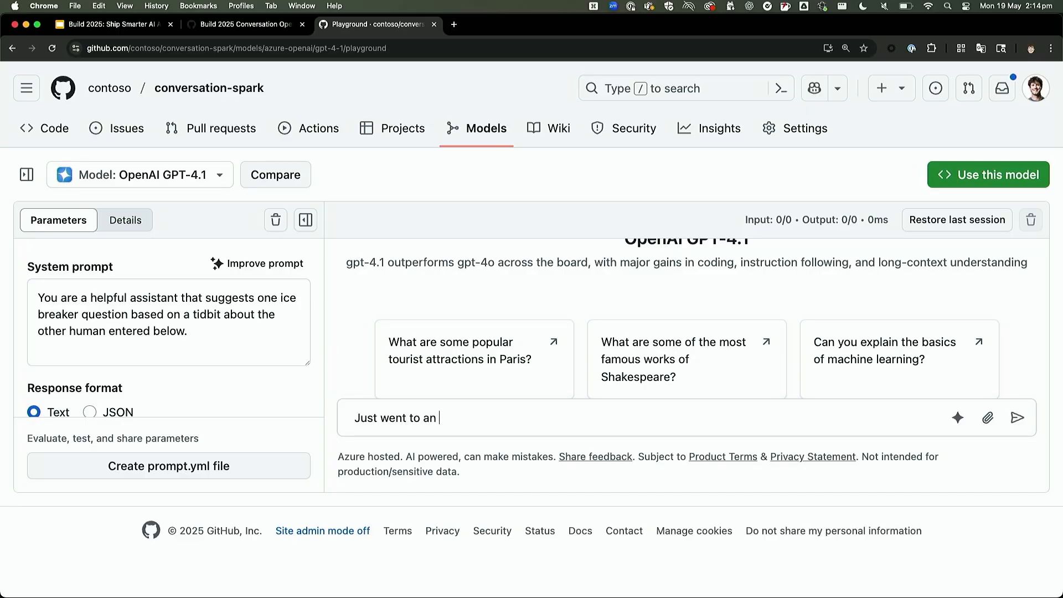
{"action": "type", "text": "AI talk at a"}
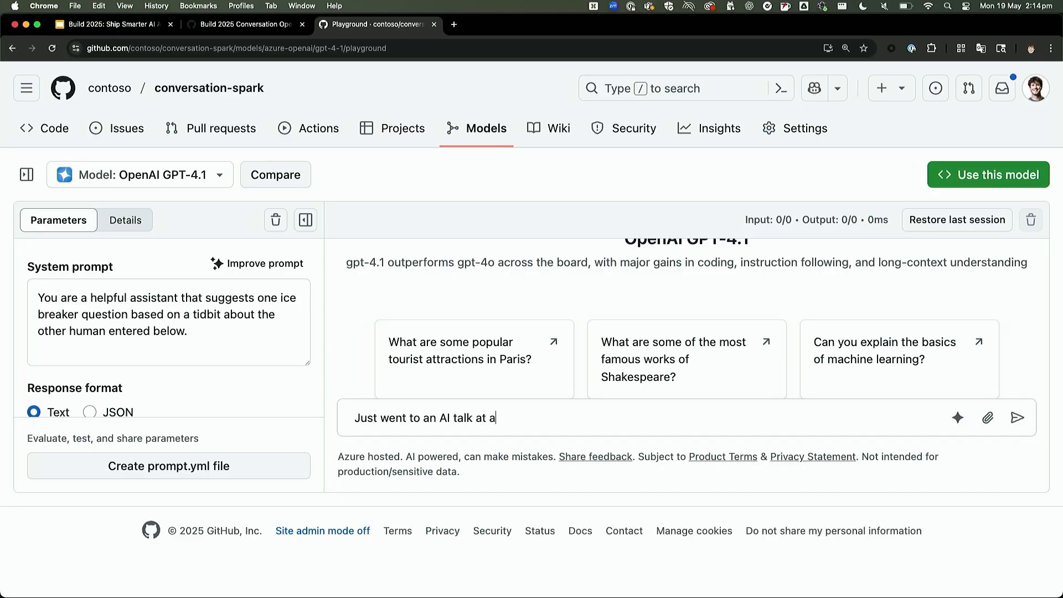
{"action": "left_click", "coordinate": [1017, 418]}
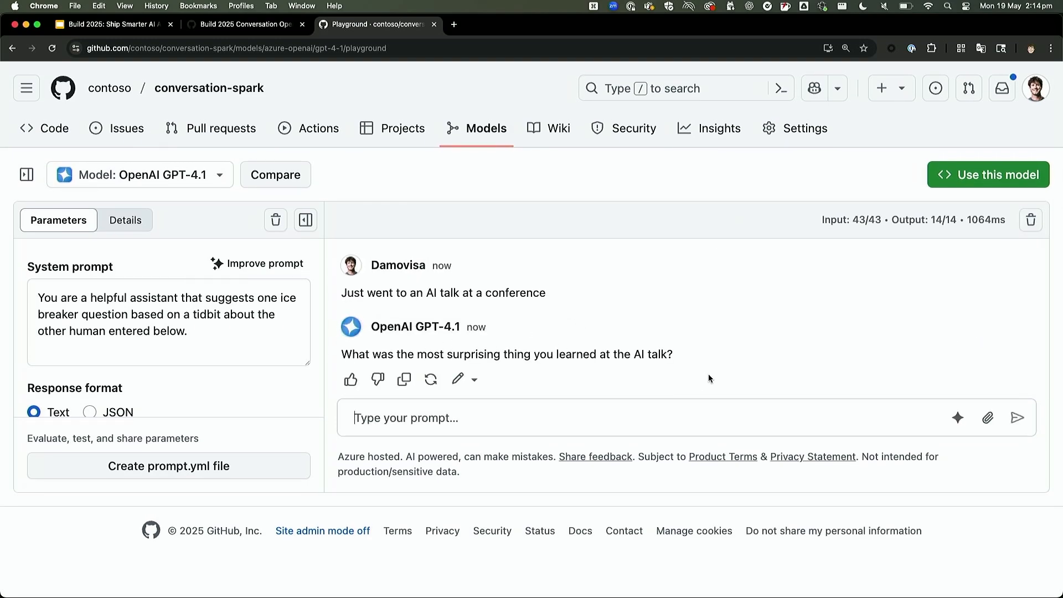
{"action": "mouse_move", "coordinate": [663, 350]}
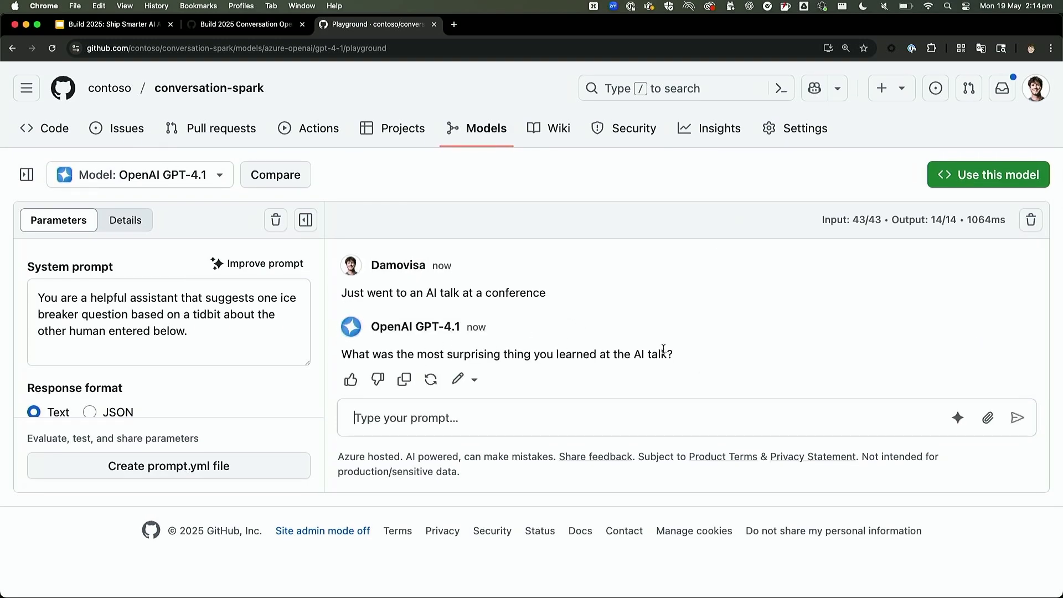
{"action": "mouse_move", "coordinate": [561, 320]}
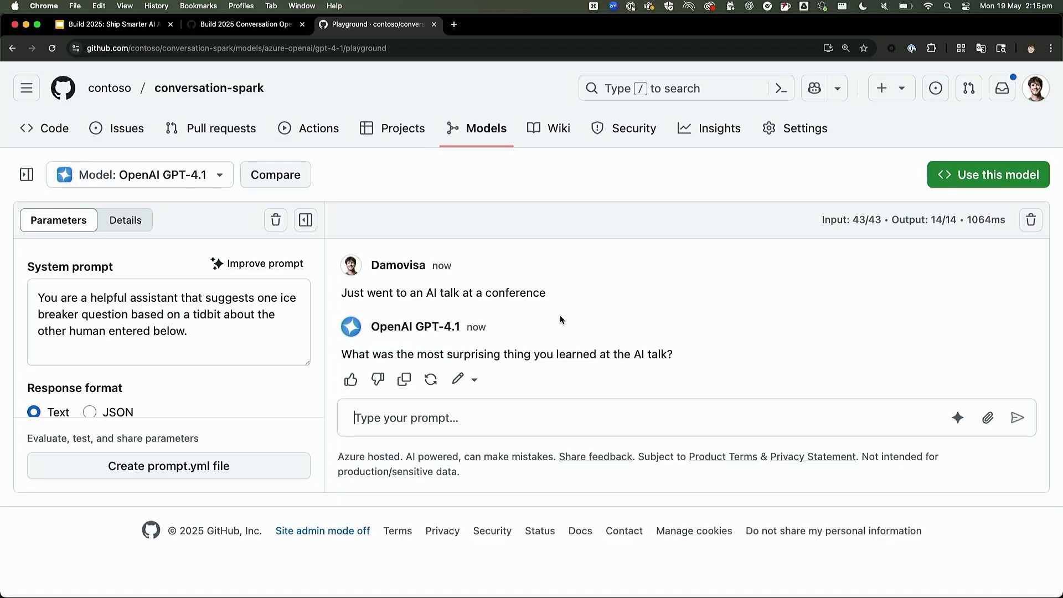
{"action": "mouse_move", "coordinate": [202, 224]}
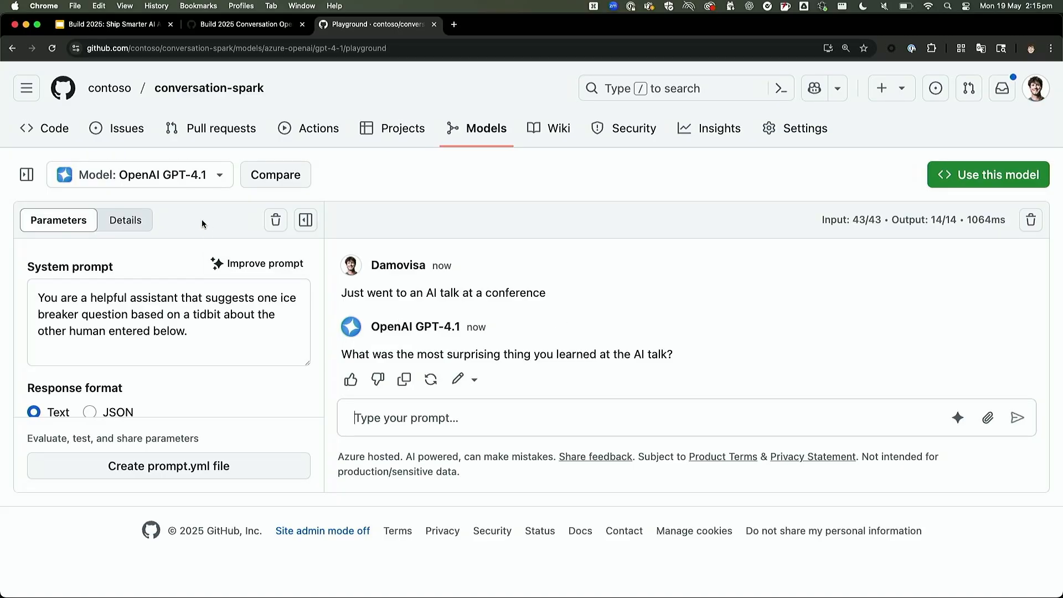
{"action": "mouse_move", "coordinate": [224, 186]}
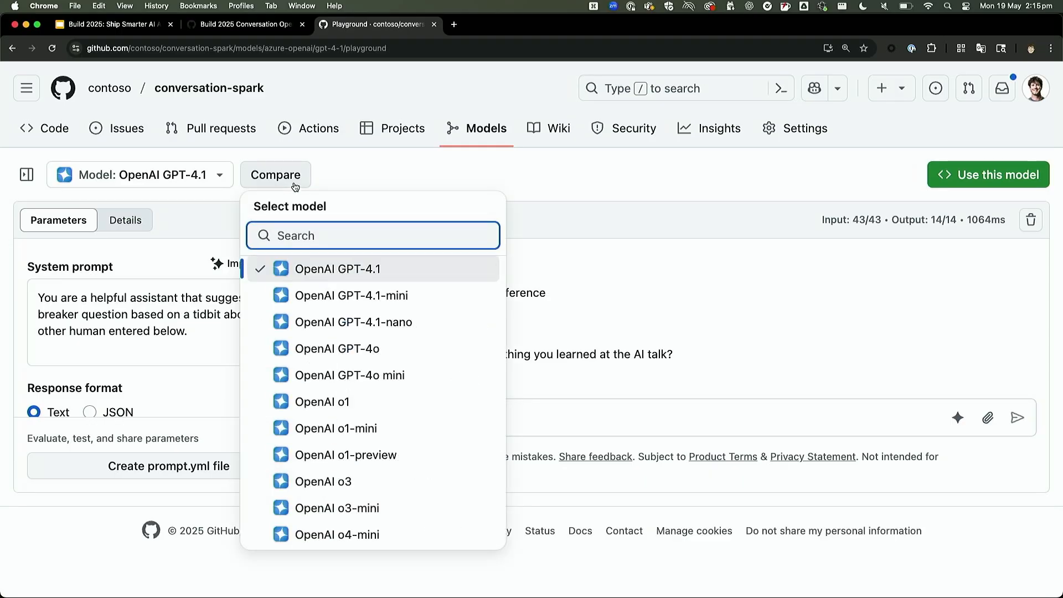
Step: Compare against DeepSeek-V3-0324 and verify both models share the same system prompt
{"action": "type", "text": "deep"}
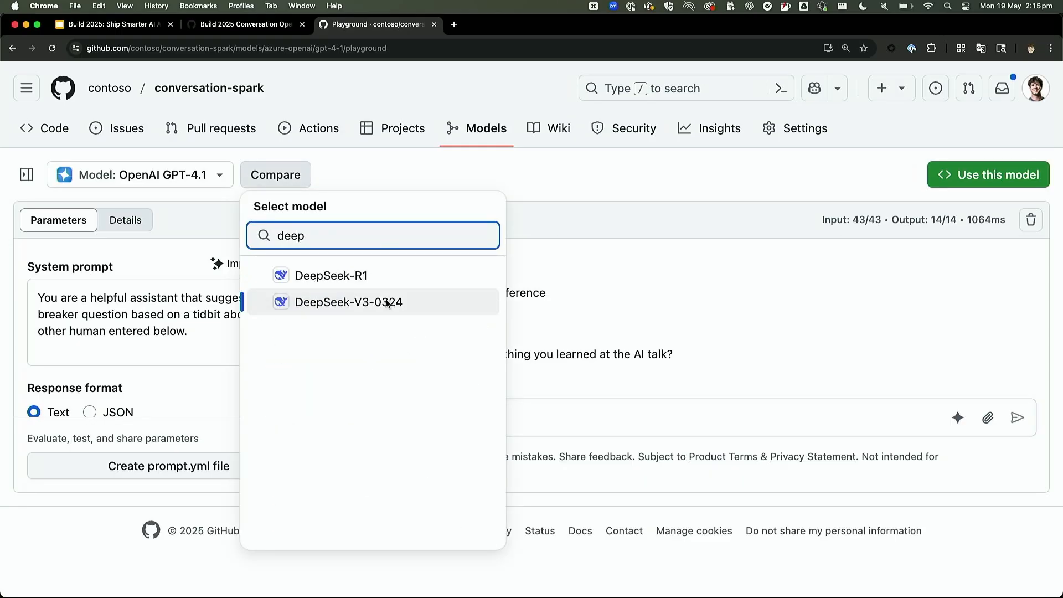
{"action": "left_click", "coordinate": [348, 302]}
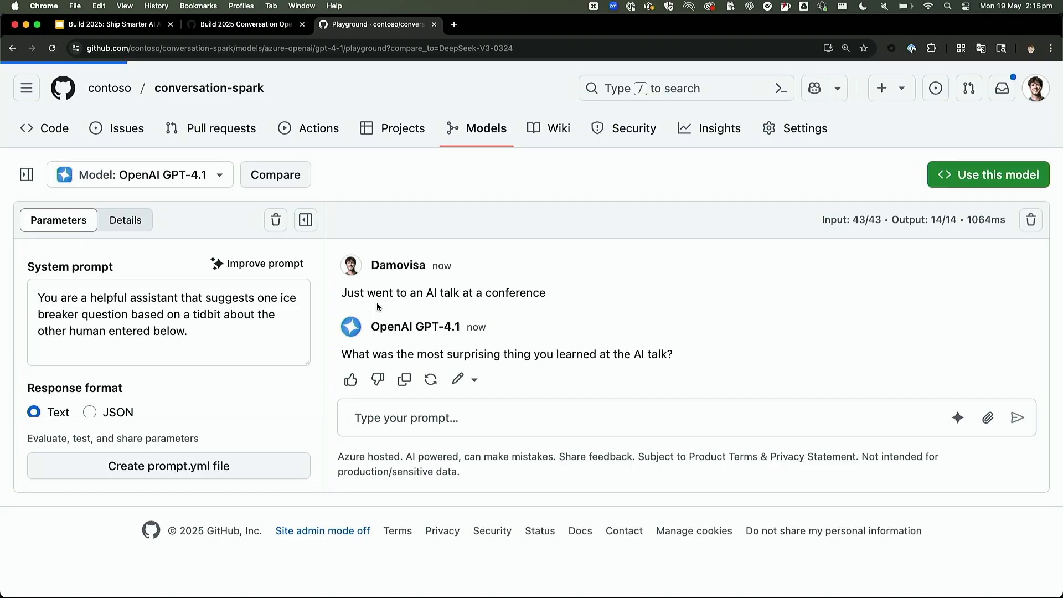
{"action": "left_click", "coordinate": [275, 175]}
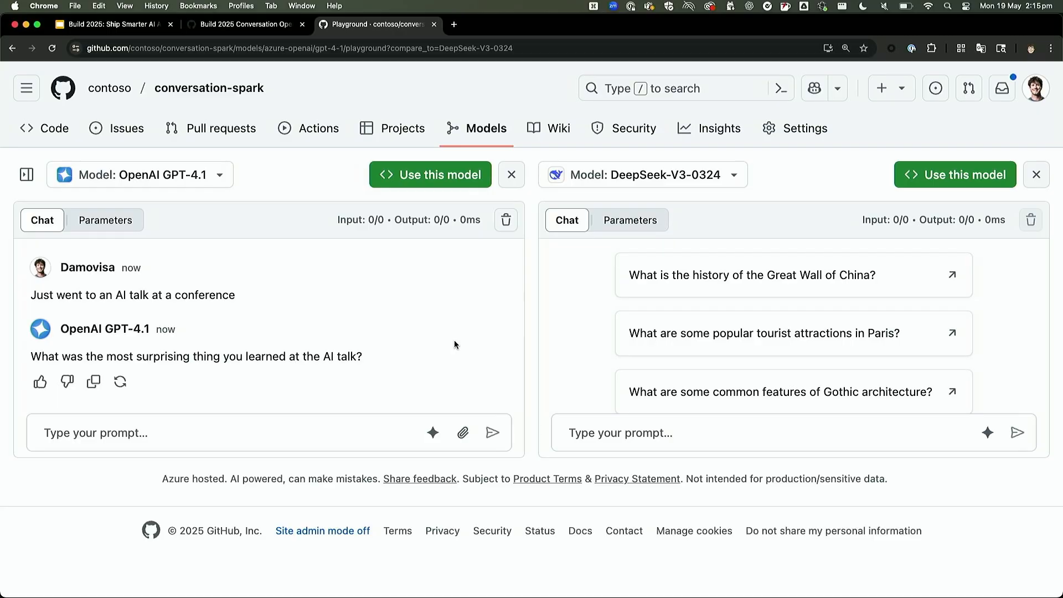
{"action": "mouse_move", "coordinate": [267, 339]}
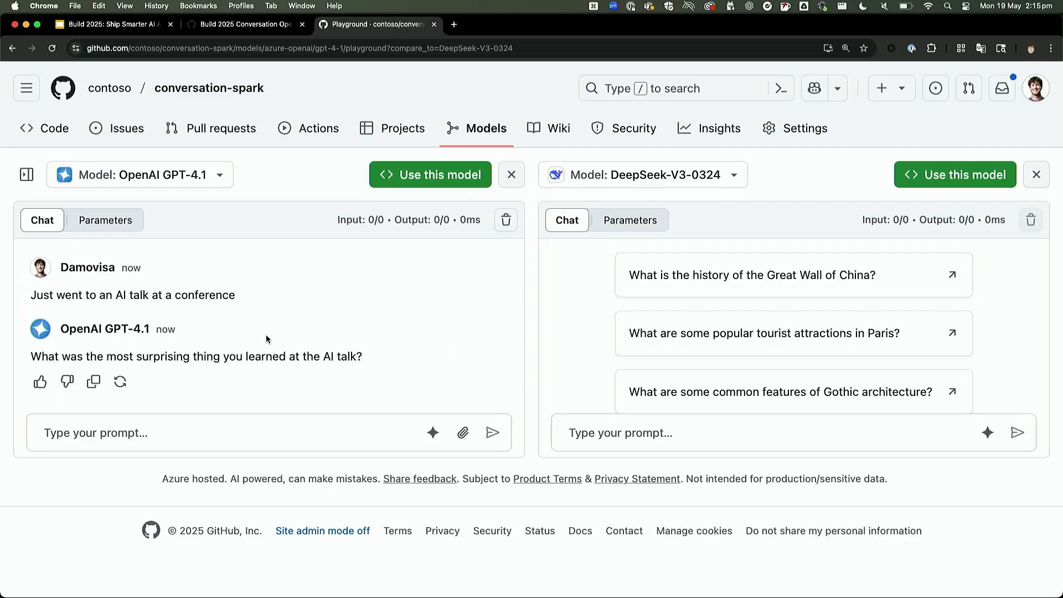
{"action": "mouse_move", "coordinate": [106, 220]}
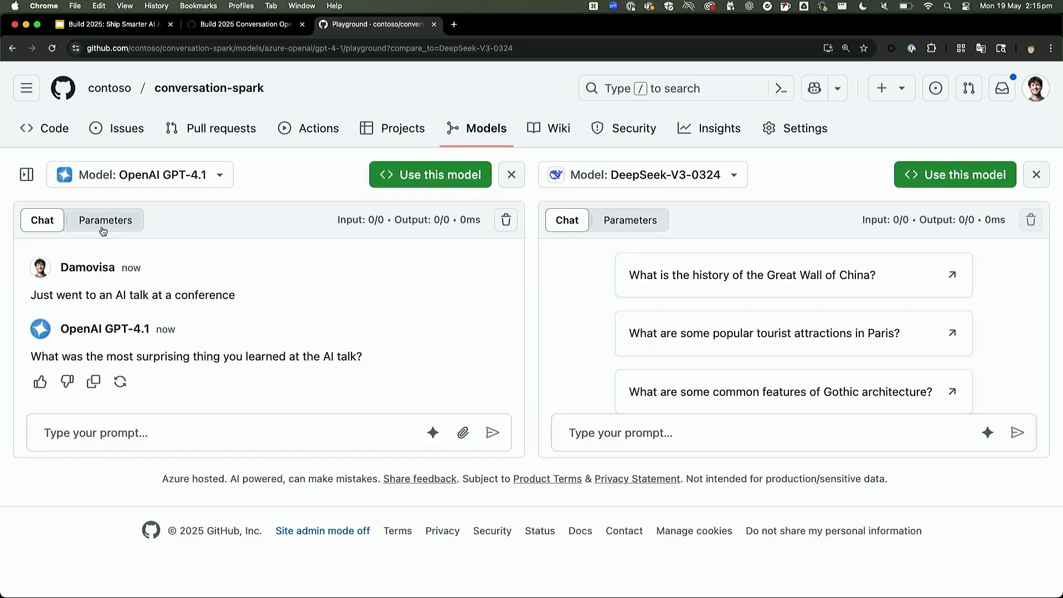
{"action": "left_click", "coordinate": [105, 220]}
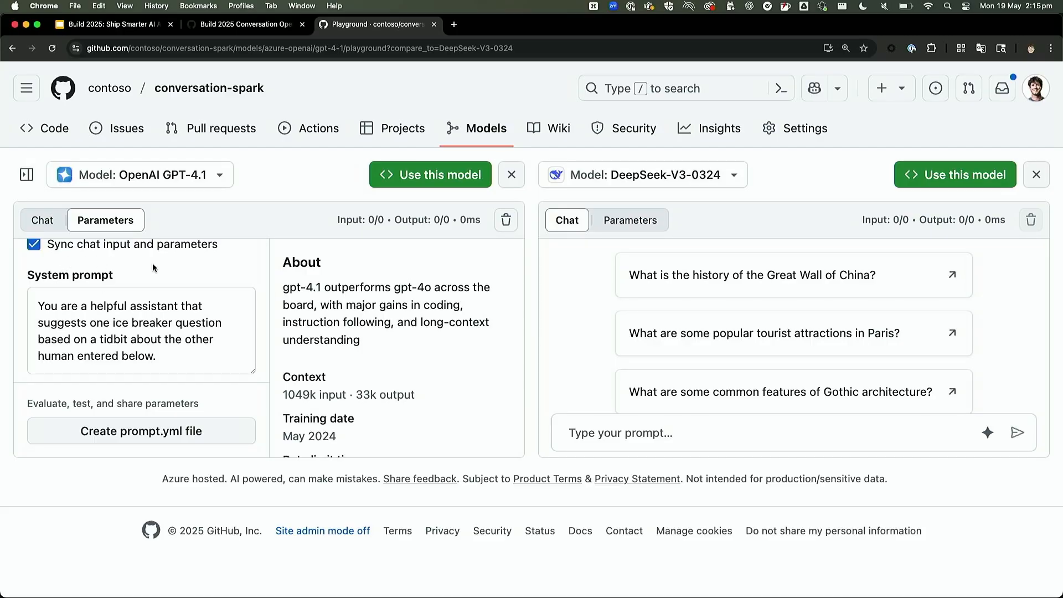
{"action": "left_click", "coordinate": [629, 220]}
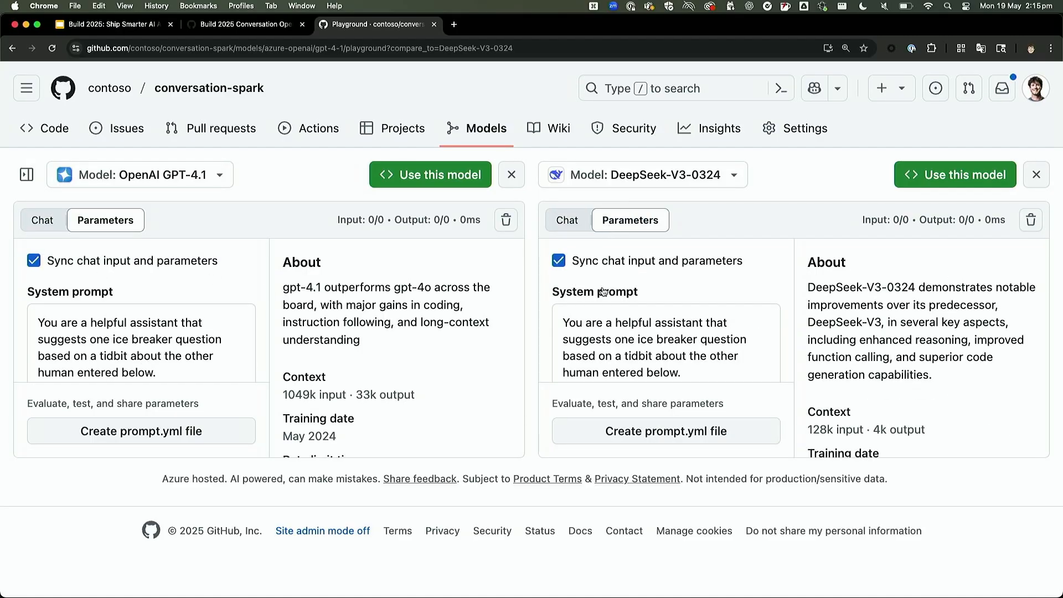
{"action": "left_click", "coordinate": [42, 219]}
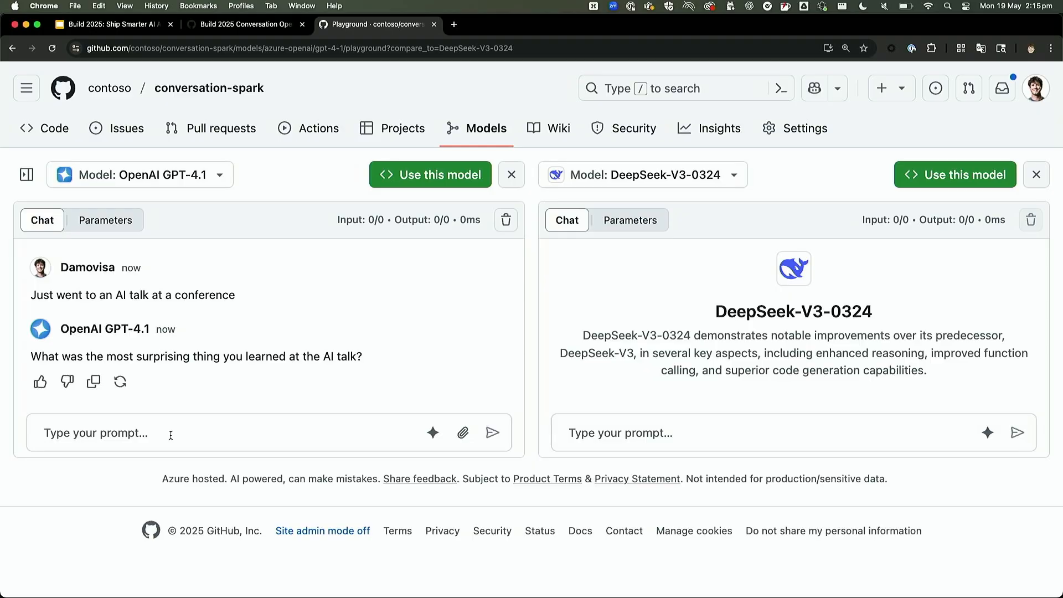
Step: Send 'They just talked to the CEO' to both models, then close the comparison
{"action": "type", "text": "They just wa"}
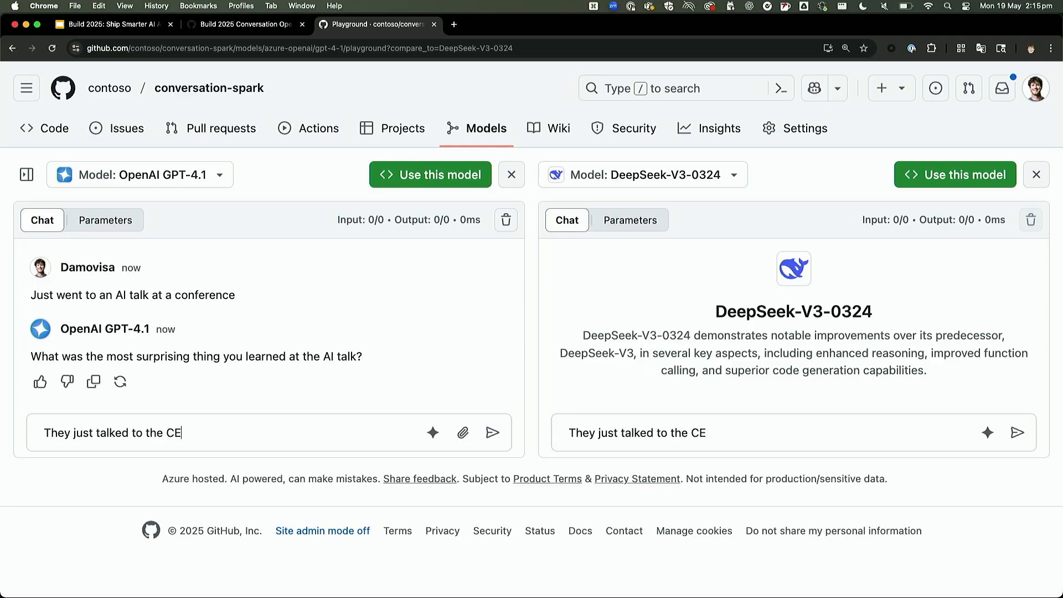
{"action": "left_click", "coordinate": [493, 433]}
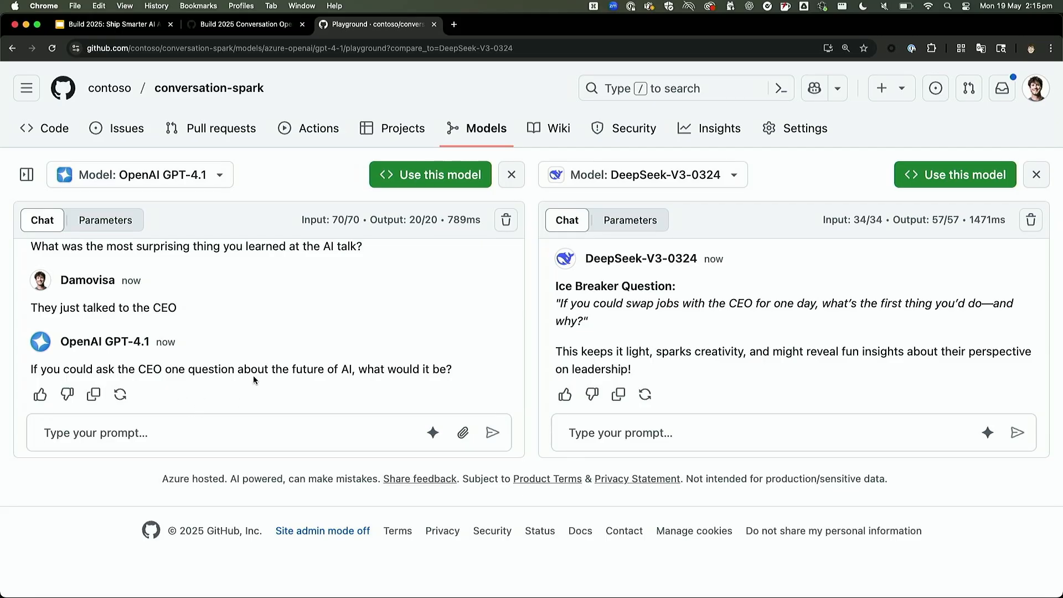
{"action": "mouse_move", "coordinate": [1042, 207]}
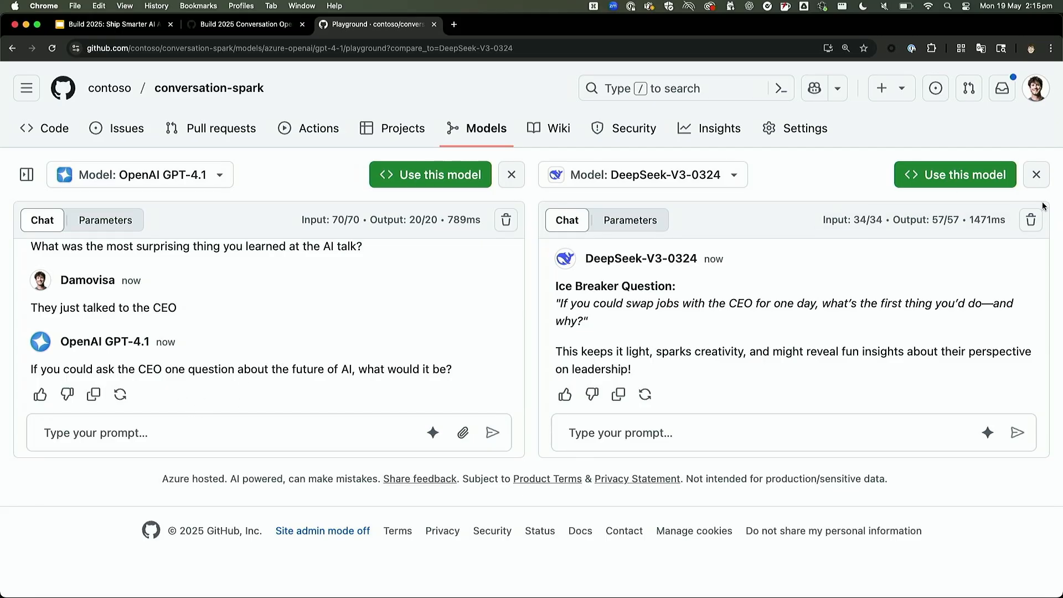
{"action": "left_click", "coordinate": [1036, 174]}
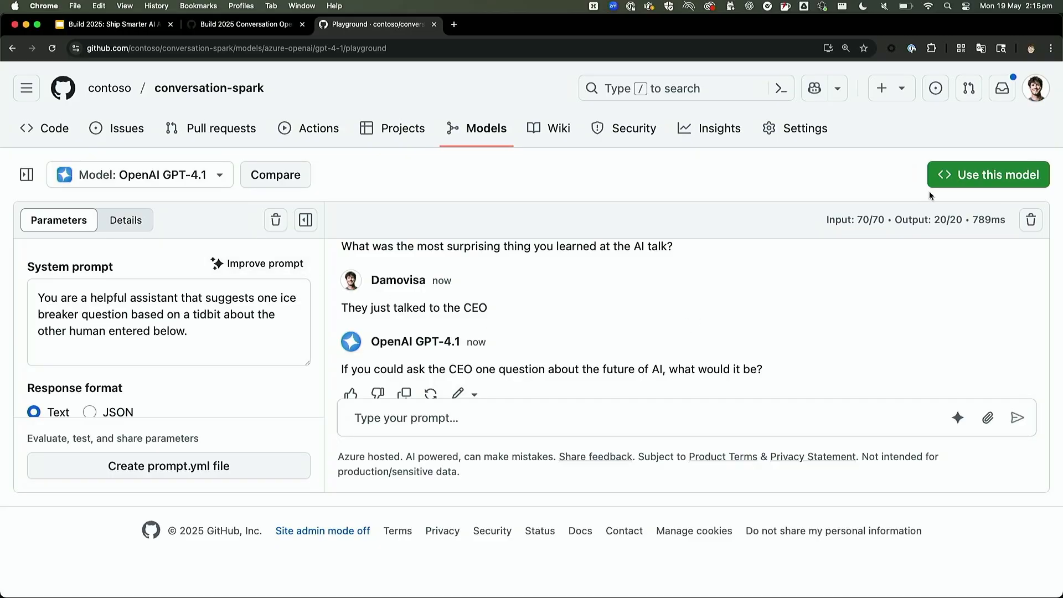
{"action": "mouse_move", "coordinate": [281, 450]}
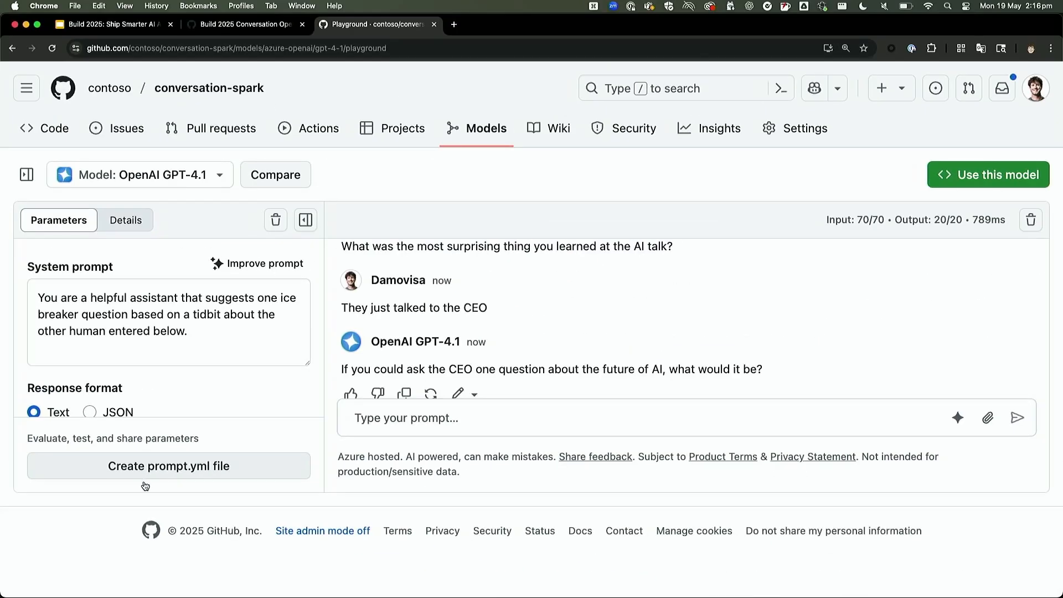
Step: Turn the current playground setup into a new prompt.yml file
{"action": "left_click", "coordinate": [169, 466]}
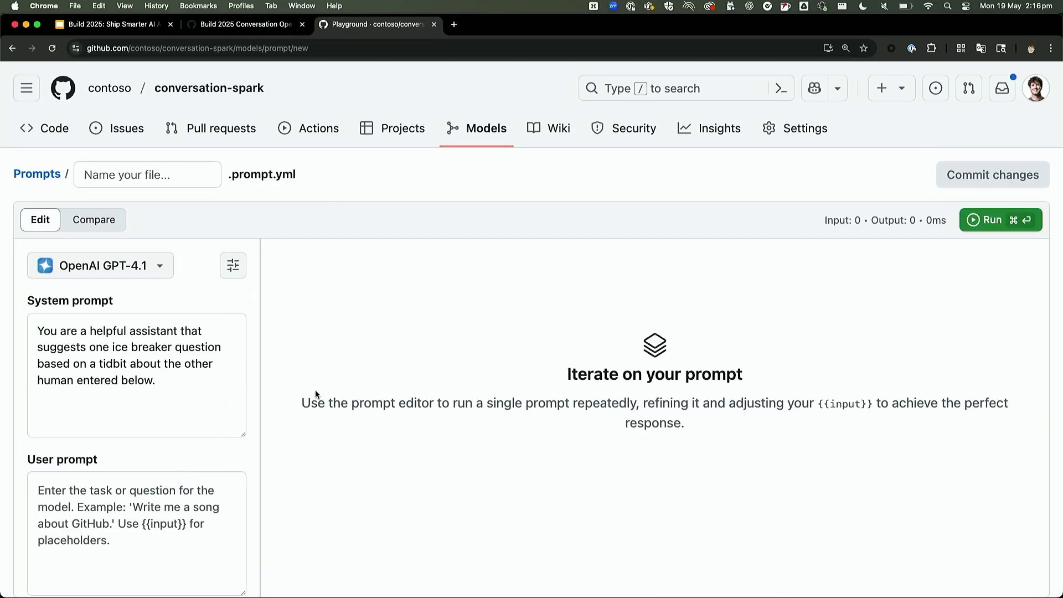
{"action": "mouse_move", "coordinate": [263, 373]}
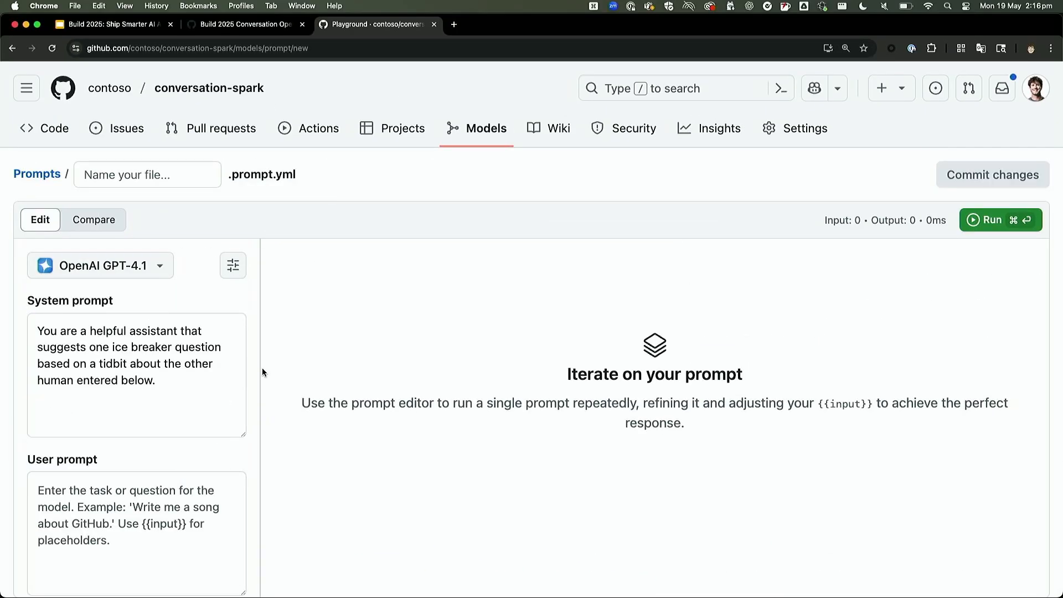
Step: Name the new prompt file 'question-answereereer'
{"action": "left_click", "coordinate": [146, 175]}
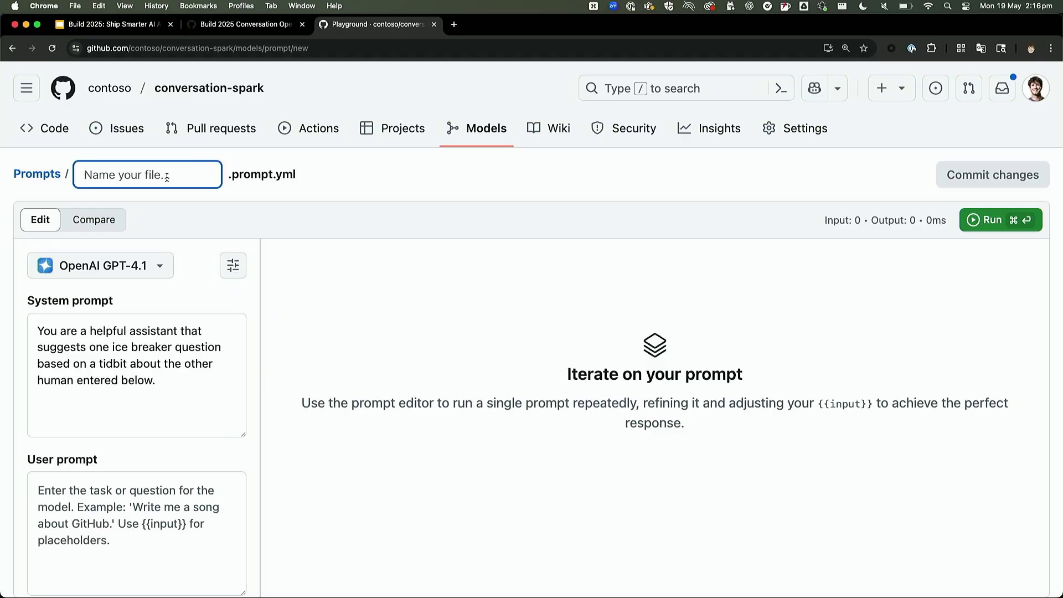
{"action": "type", "text": "q"}
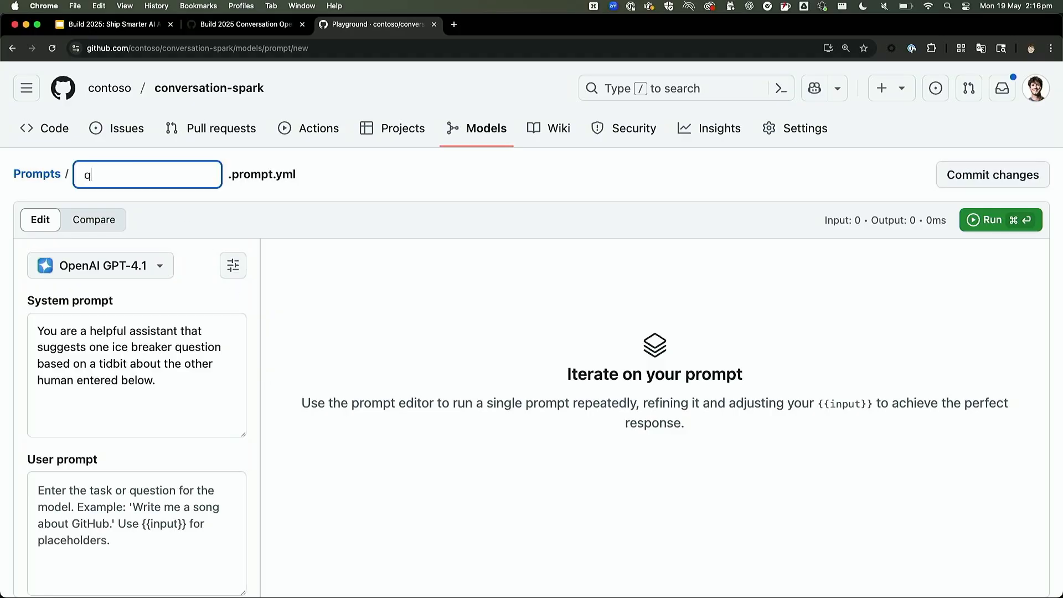
{"action": "type", "text": "question-answereereer"}
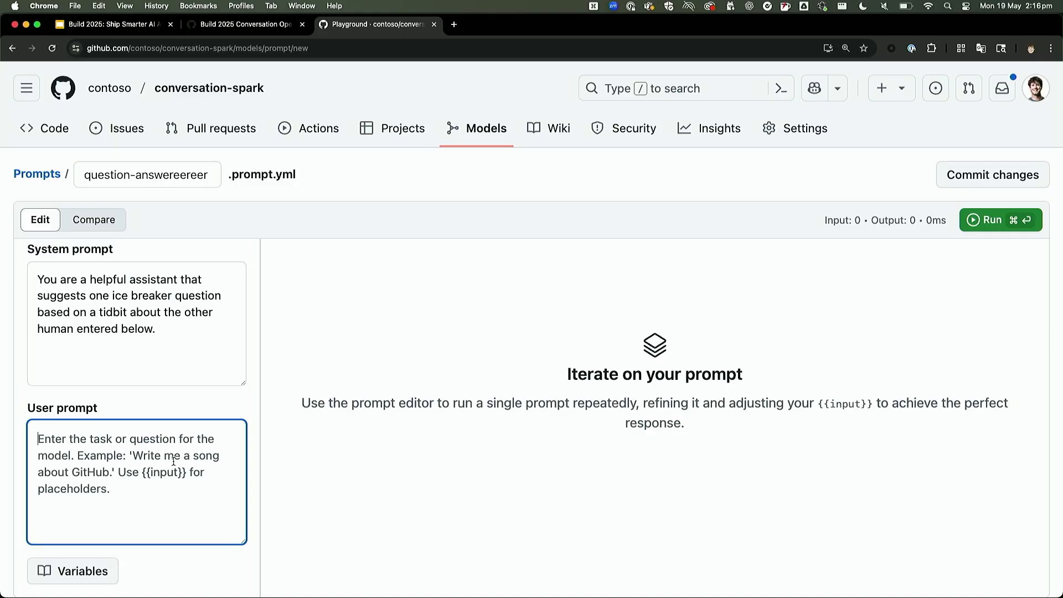
Step: Set the user prompt to the {{input}} placeholder and run it
{"action": "type", "text": "{{input"}
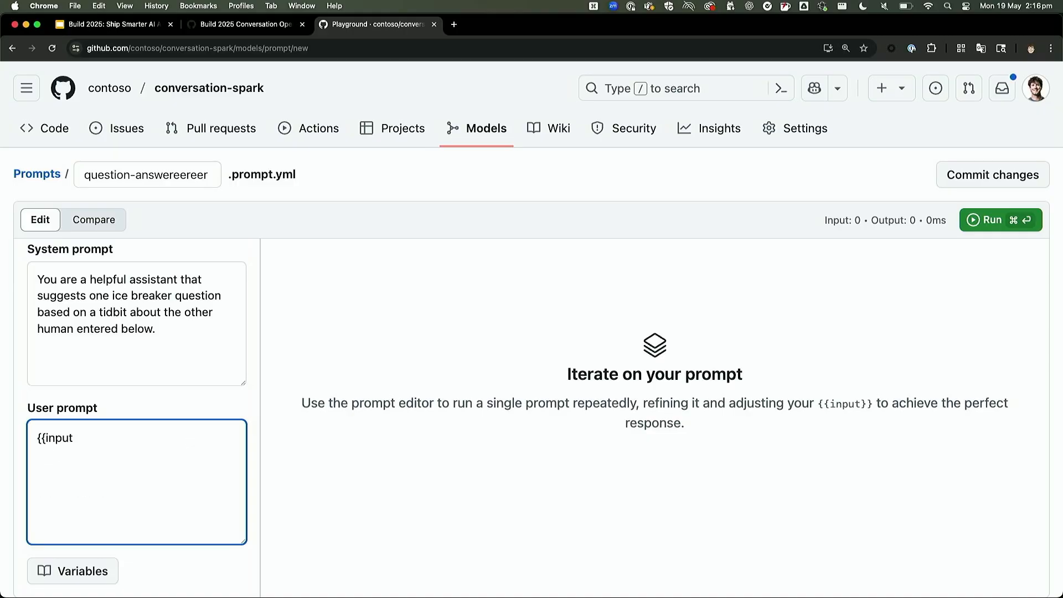
{"action": "type", "text": "}}"}
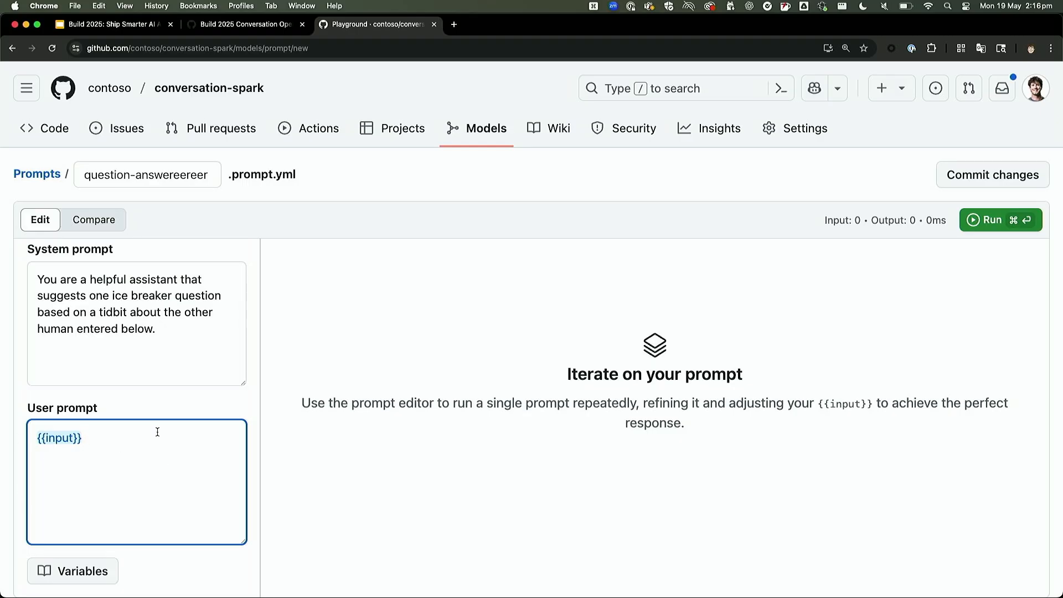
{"action": "scroll", "scroll_direction": "down", "scroll_amount": 3}
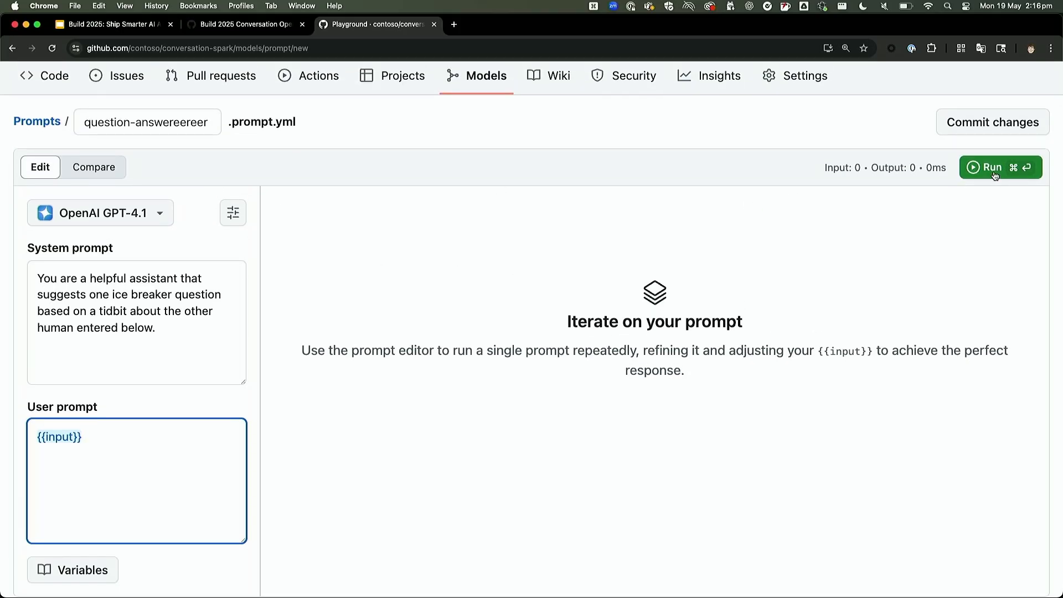
{"action": "left_click", "coordinate": [992, 167]}
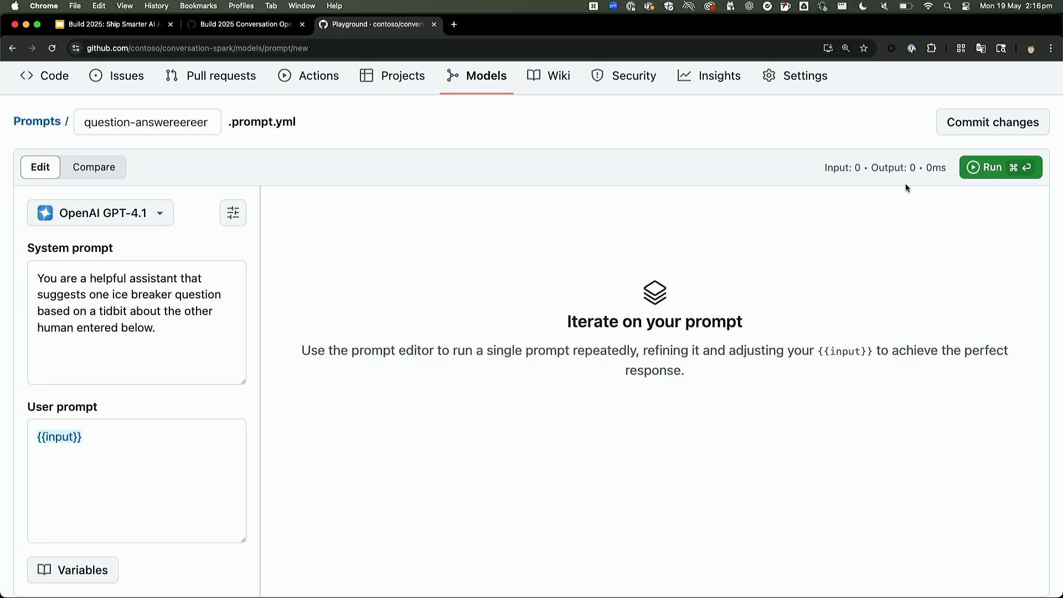
{"action": "left_click", "coordinate": [991, 121]}
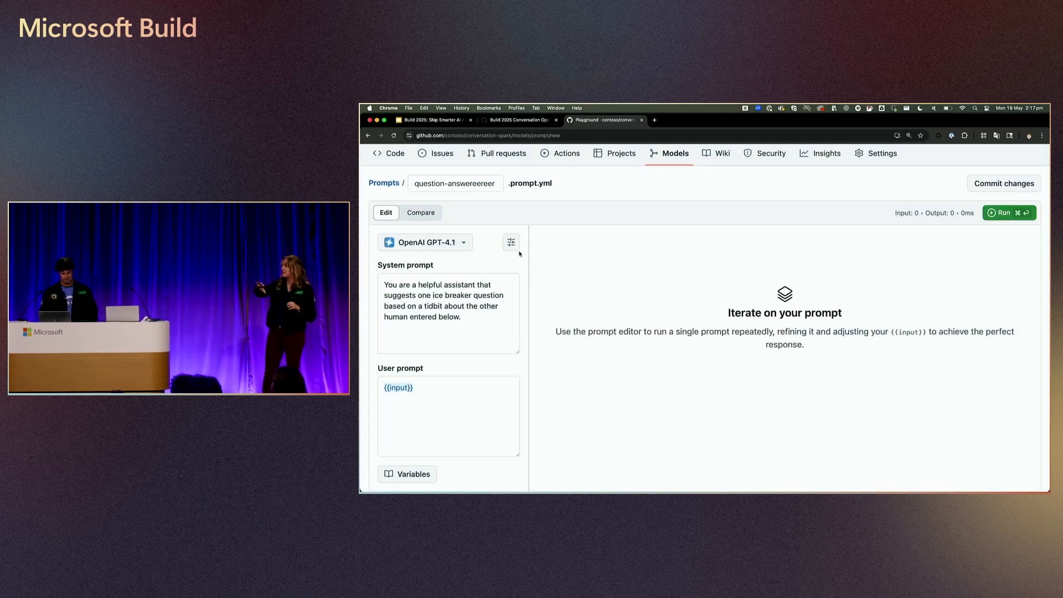
Step: Scroll up the repository's saved prompts list to review the entries
{"action": "scroll", "scroll_direction": "up", "scroll_amount": 3}
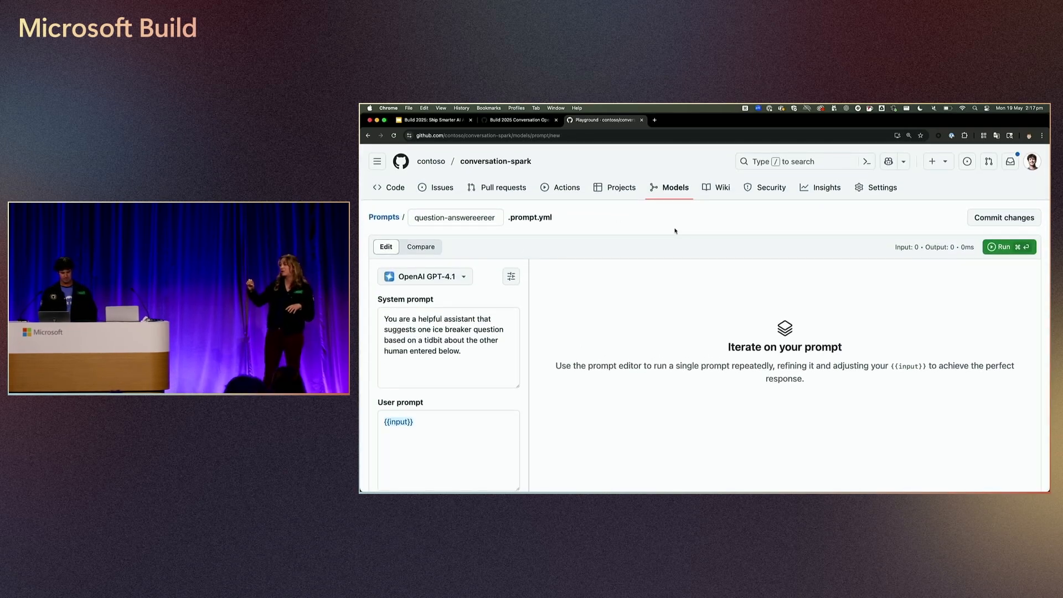
{"action": "mouse_move", "coordinate": [384, 217]}
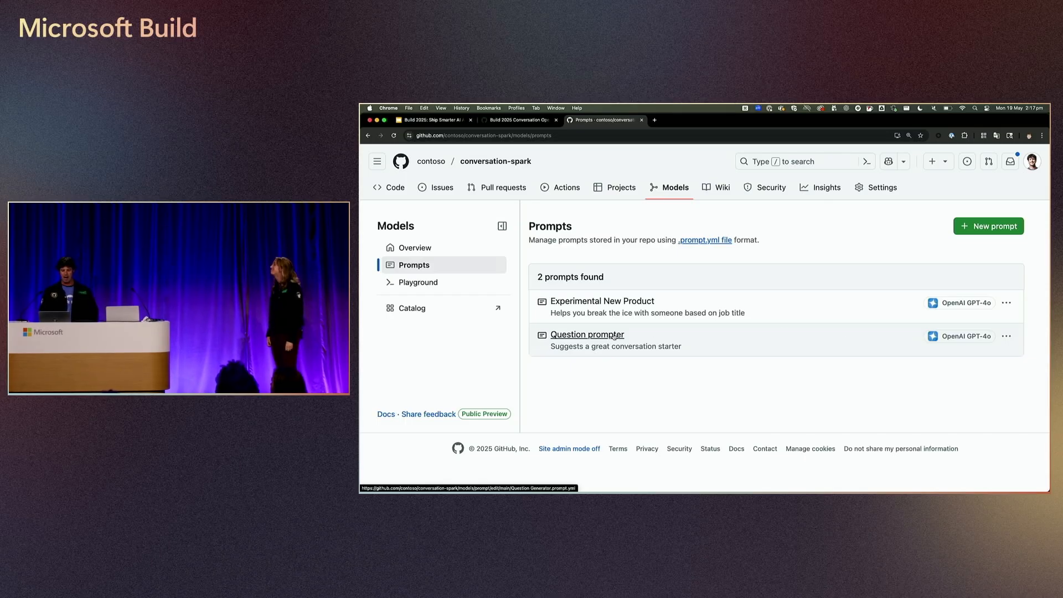
Step: Run the Question Generator prompt on the keyboard input with GPT-4o
{"action": "left_click", "coordinate": [586, 335]}
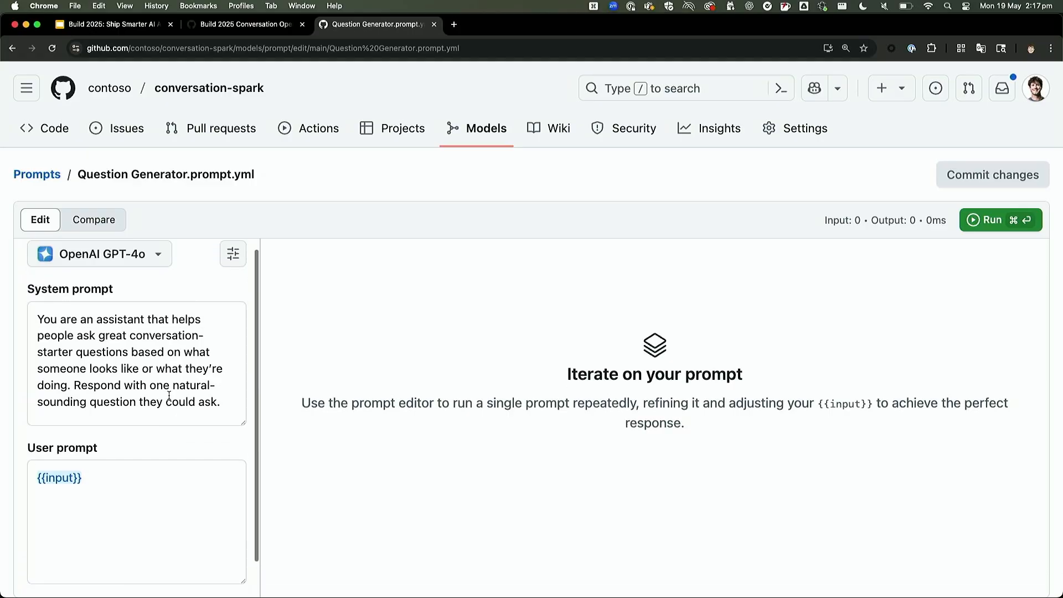
{"action": "left_click", "coordinate": [1000, 220]}
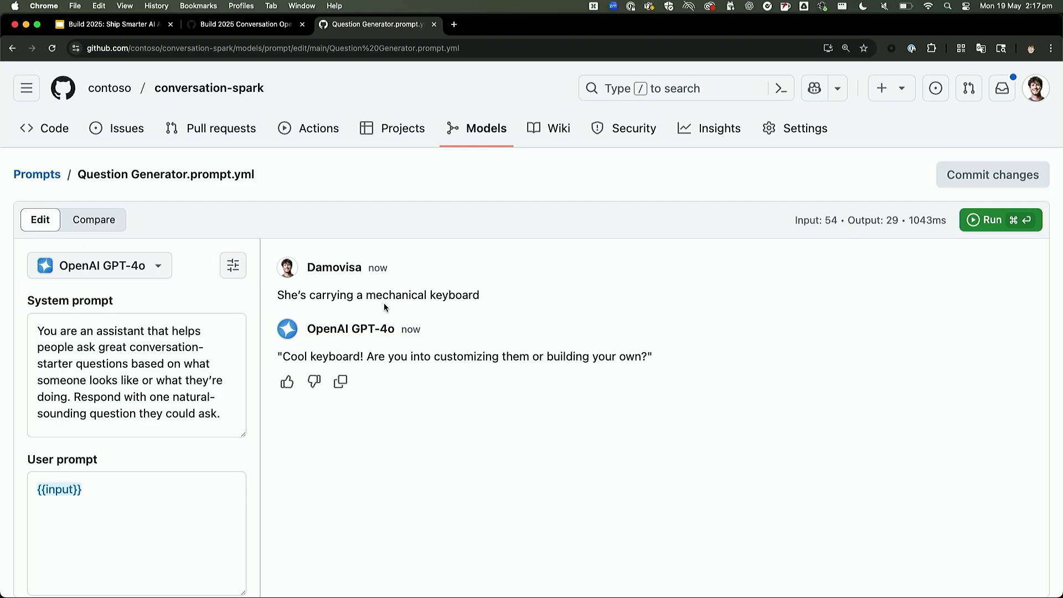
Step: Append 'Can you make sure you speak Australian.' to the system prompt and rerun it
{"action": "left_click", "coordinate": [228, 414]}
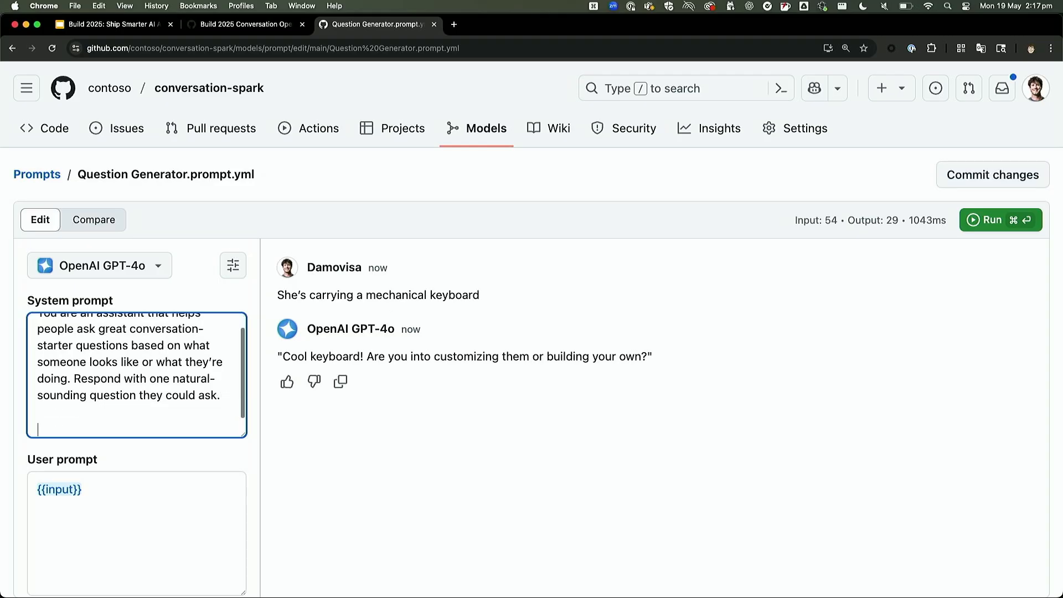
{"action": "type", "text": "Can you mak"}
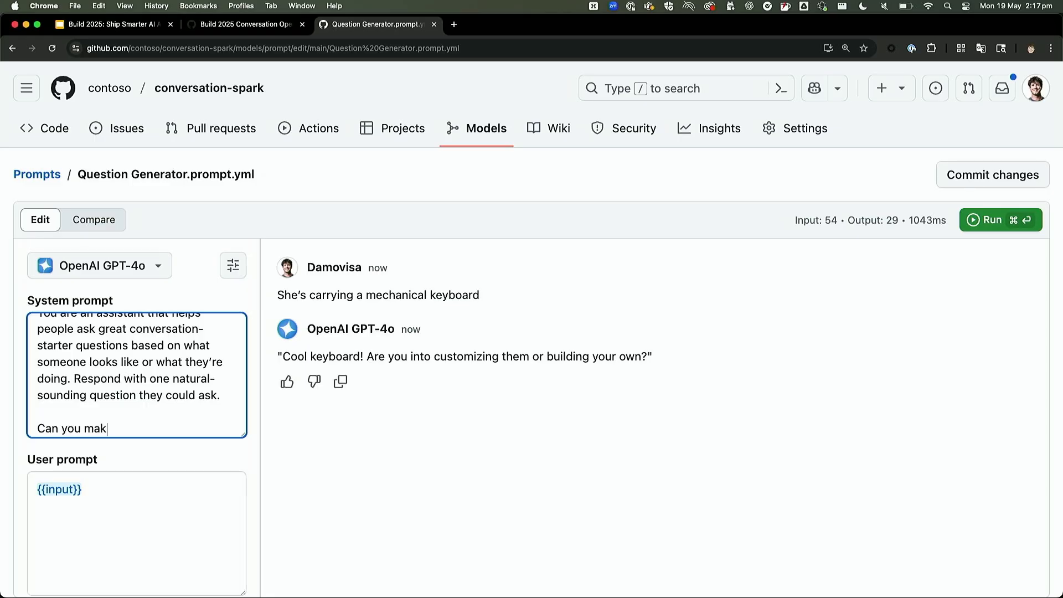
{"action": "type", "text": "e sure you speak"}
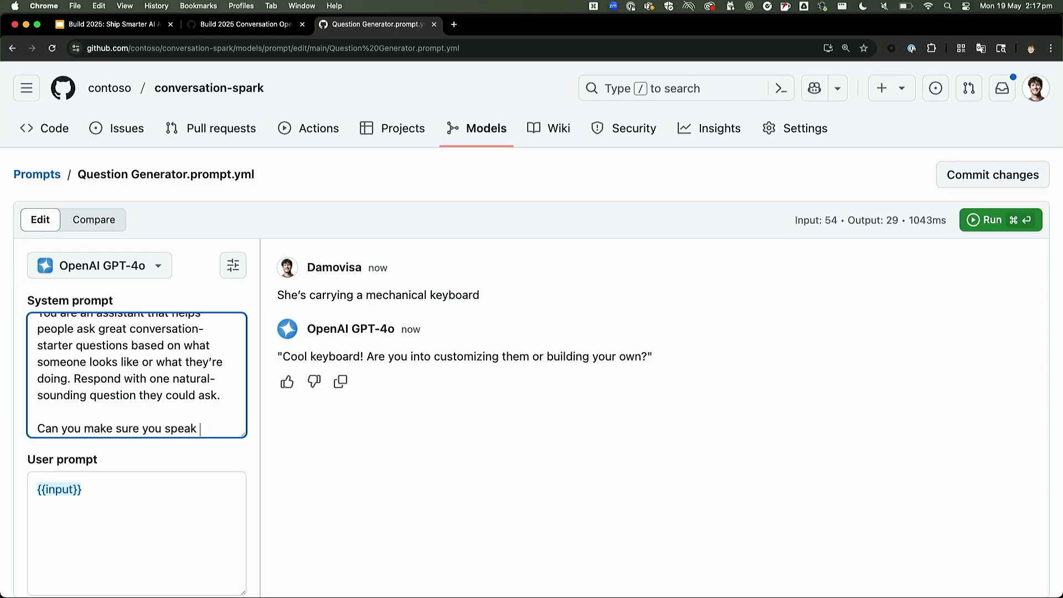
{"action": "type", "text": "Australian."}
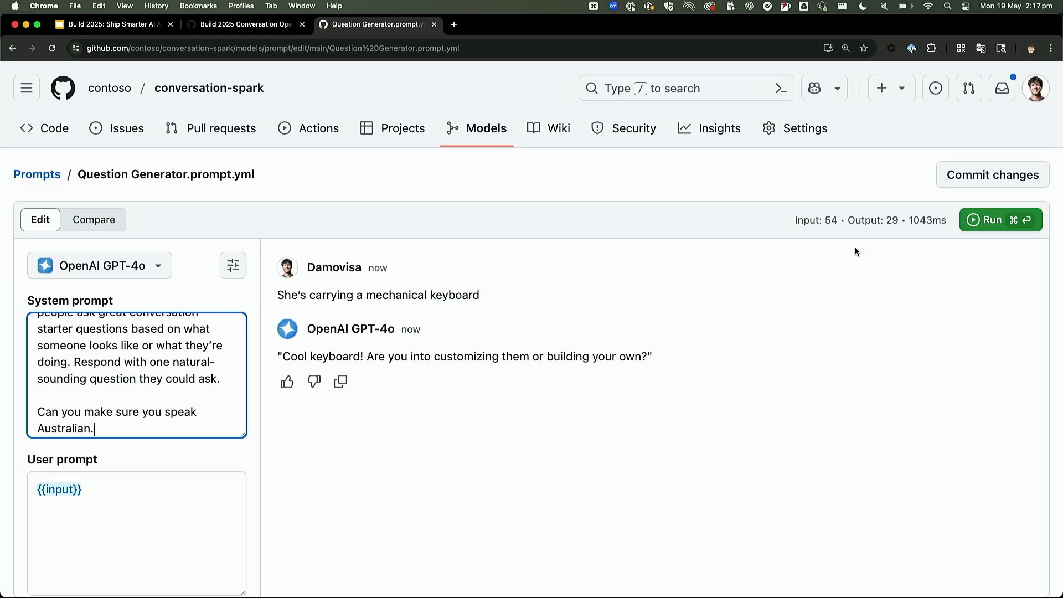
{"action": "left_click", "coordinate": [990, 219]}
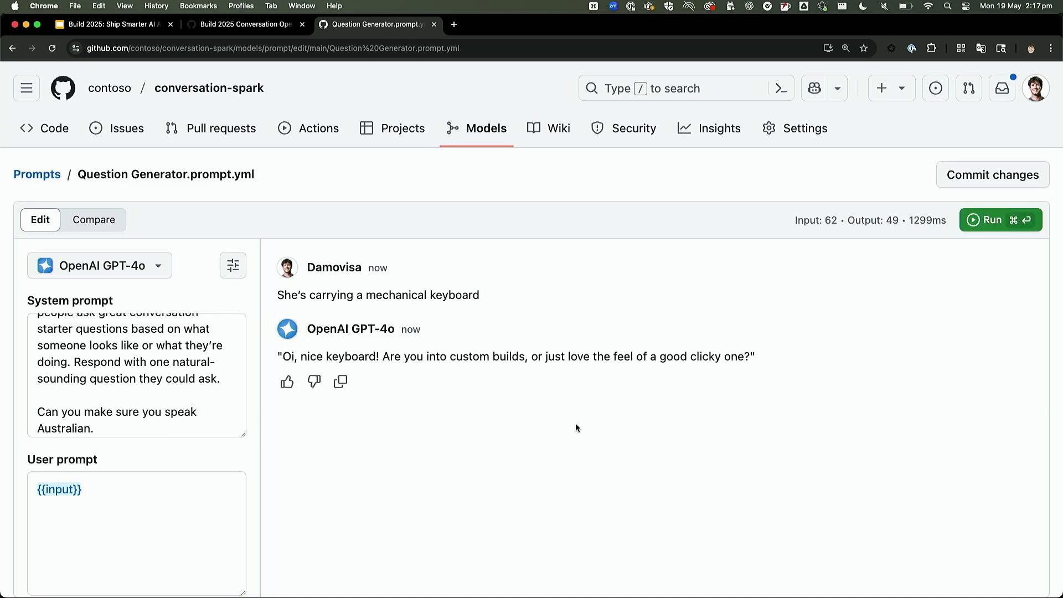
{"action": "mouse_move", "coordinate": [576, 392]}
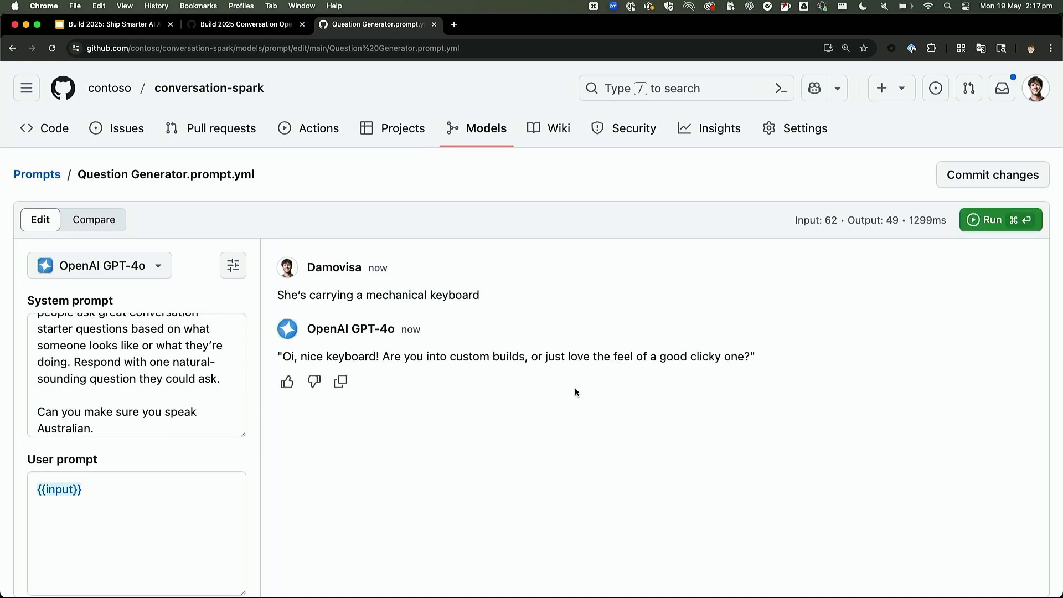
{"action": "mouse_move", "coordinate": [751, 387]}
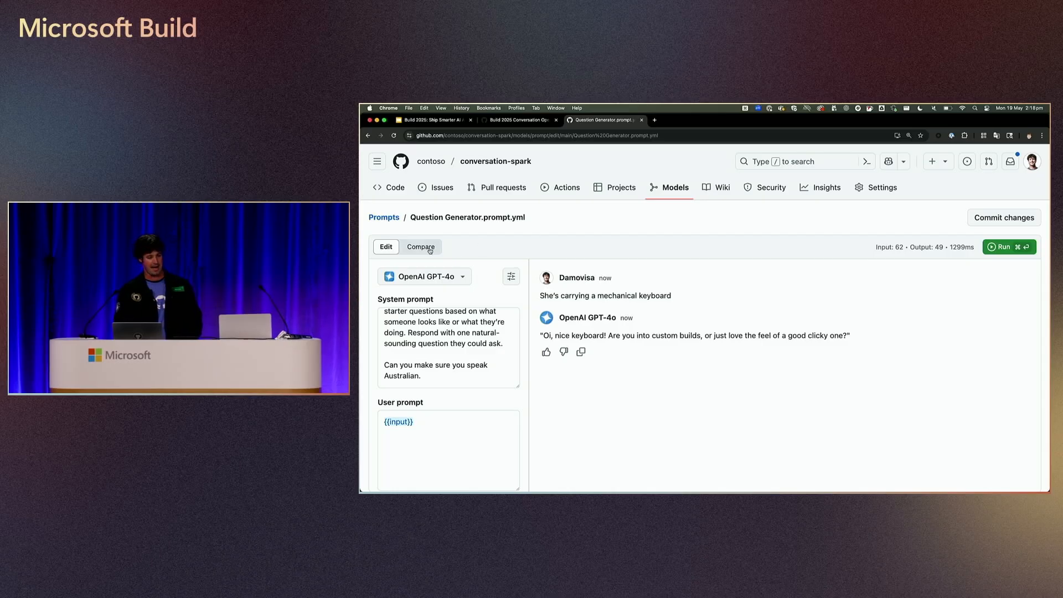
Step: Switch the Question Generator to Compare view and review the three dataset inputs
{"action": "left_click", "coordinate": [416, 247]}
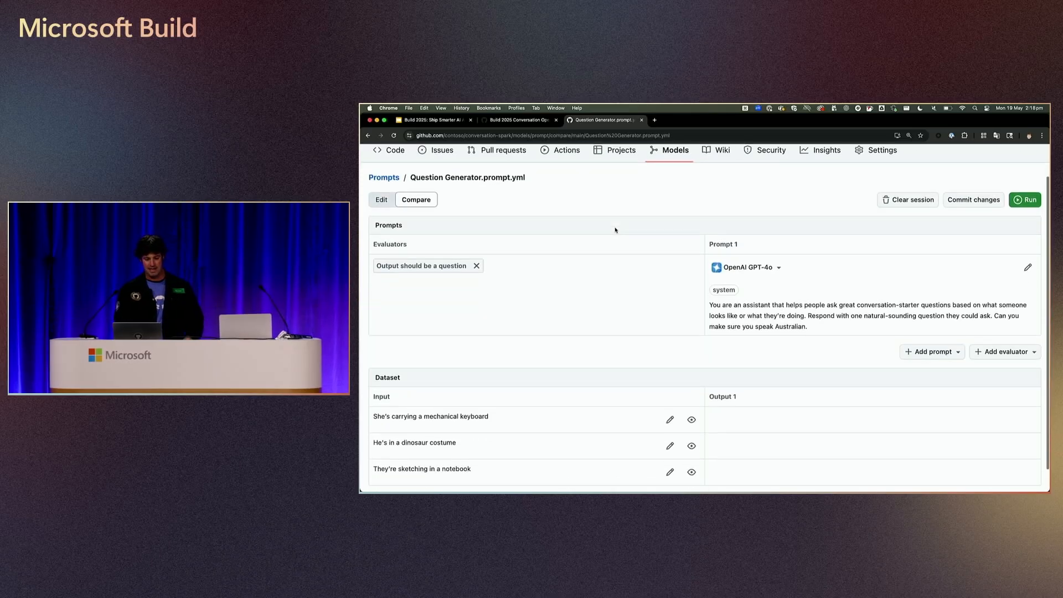
{"action": "scroll", "scroll_direction": "down", "scroll_amount": 3}
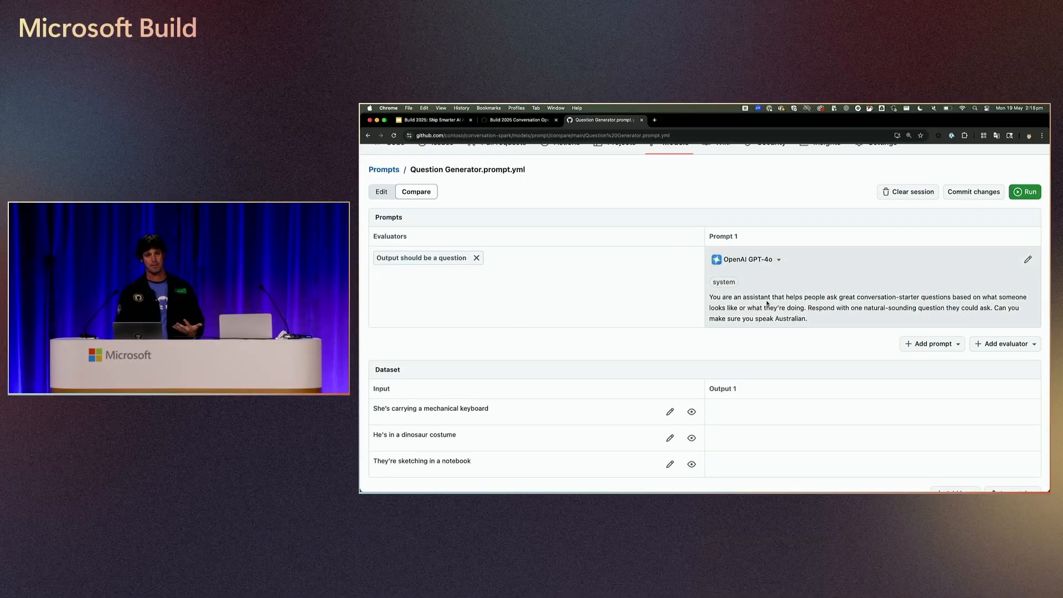
{"action": "scroll", "scroll_direction": "down", "scroll_amount": 3}
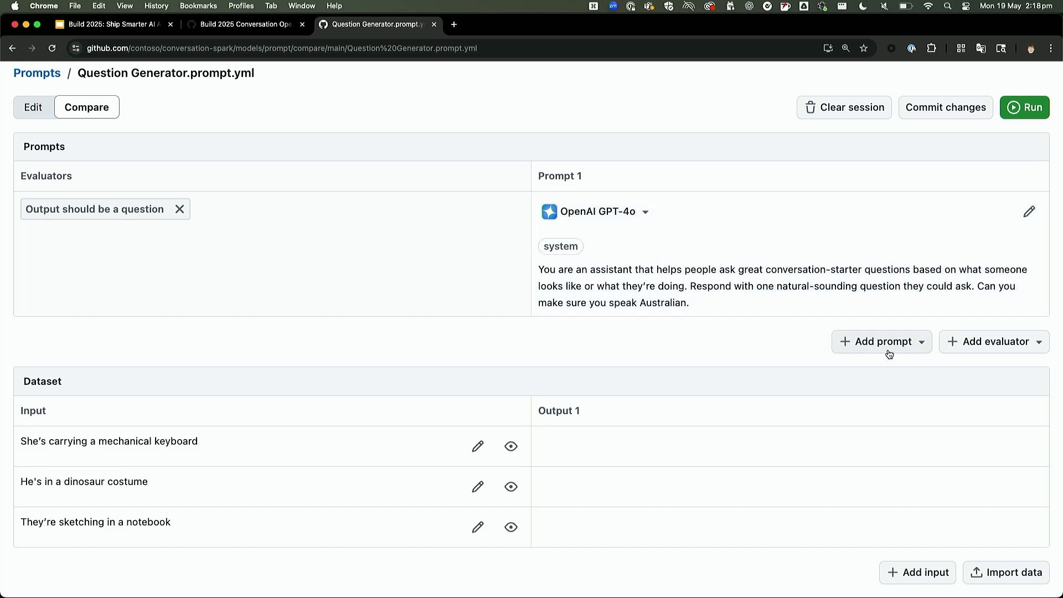
Step: Add a DeepSeek-V3-0324 prompt column beside GPT-4o and run both over the dataset
{"action": "left_click", "coordinate": [882, 341]}
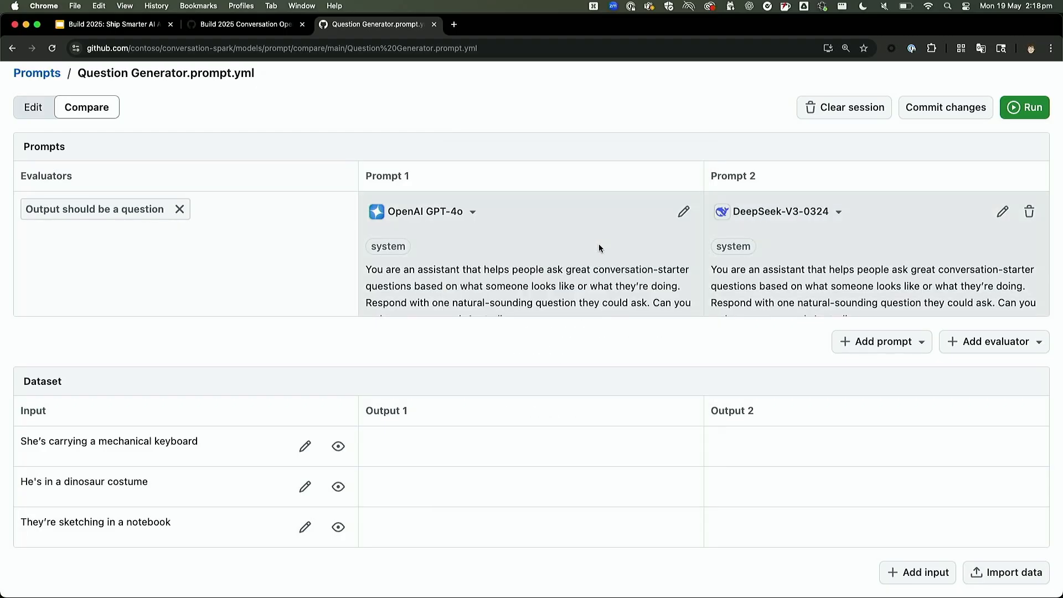
{"action": "left_click", "coordinate": [1025, 107]}
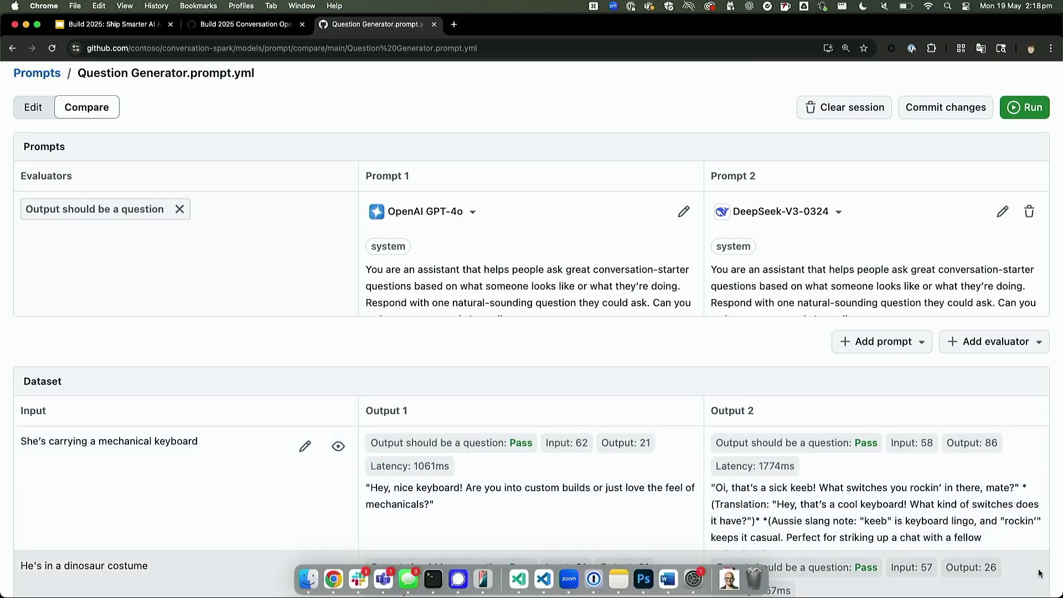
Step: Review both models' passing results, then bring up the Add evaluator options list
{"action": "scroll", "scroll_direction": "down", "scroll_amount": 3}
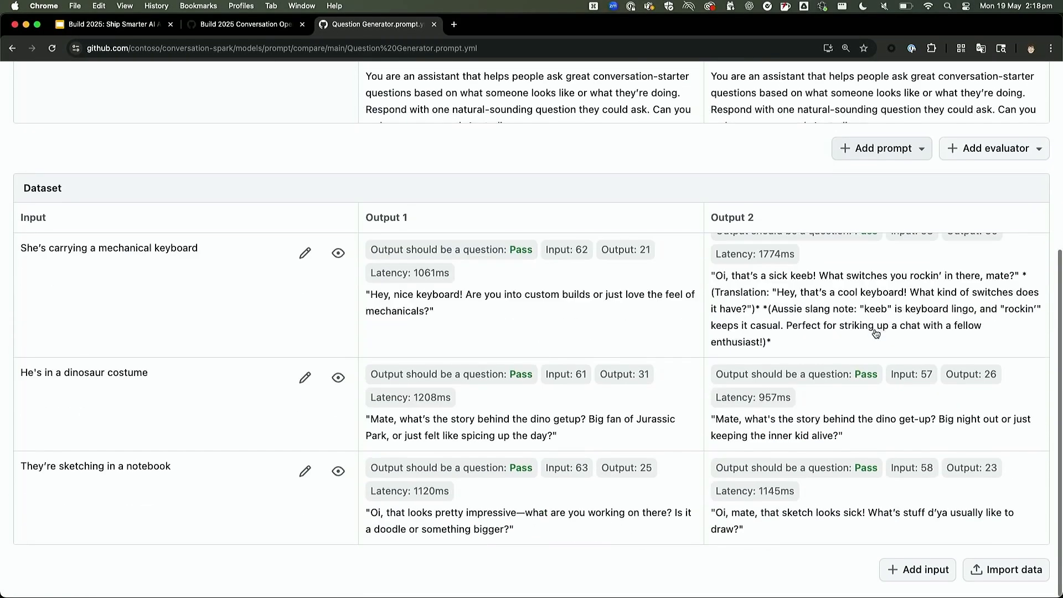
{"action": "scroll", "scroll_direction": "up", "scroll_amount": 3}
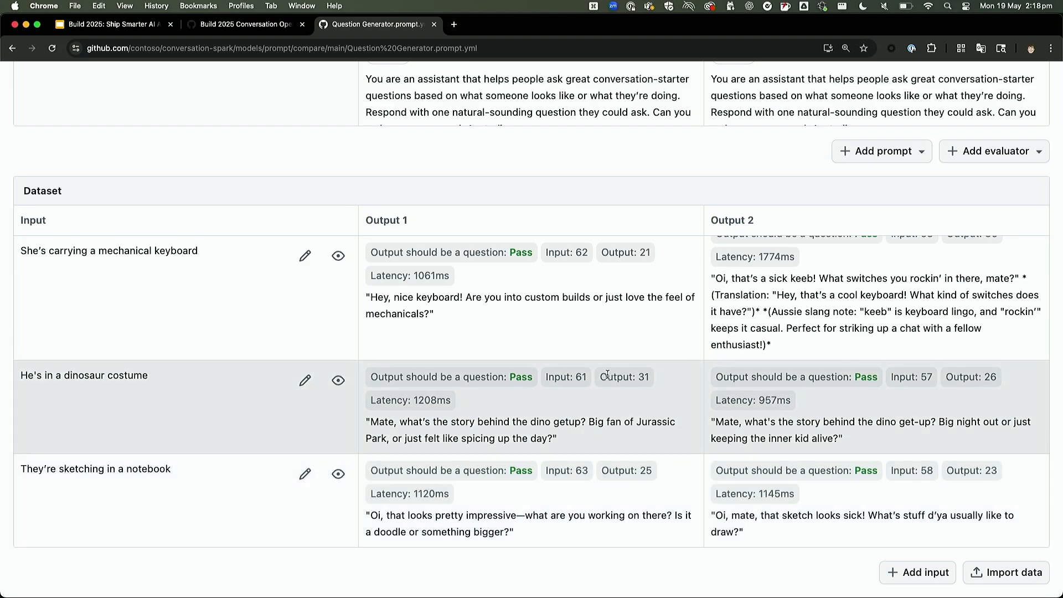
{"action": "scroll", "scroll_direction": "up", "scroll_amount": 3}
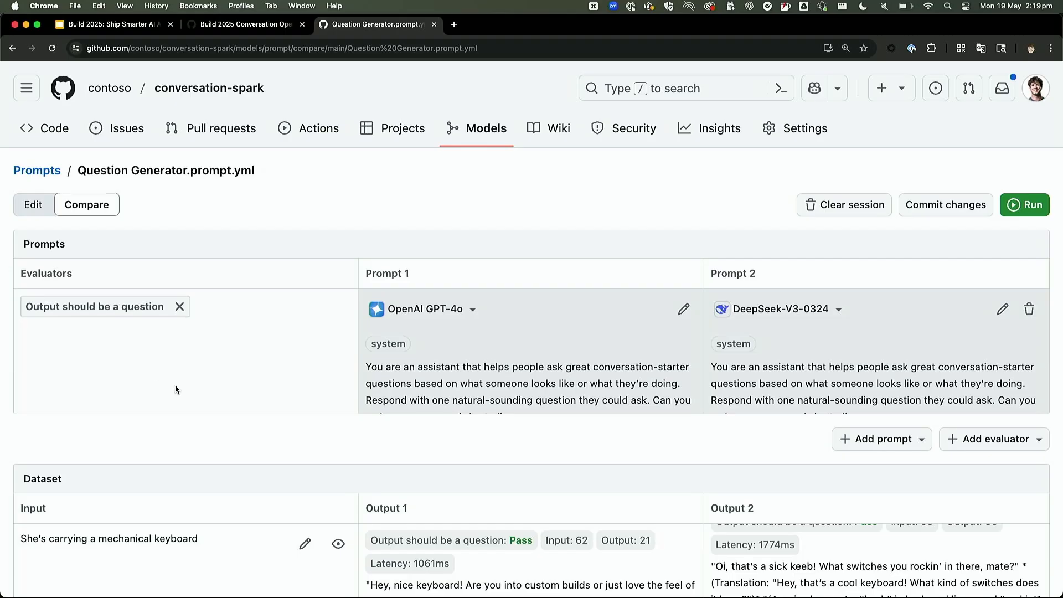
{"action": "scroll", "scroll_direction": "down", "scroll_amount": 3}
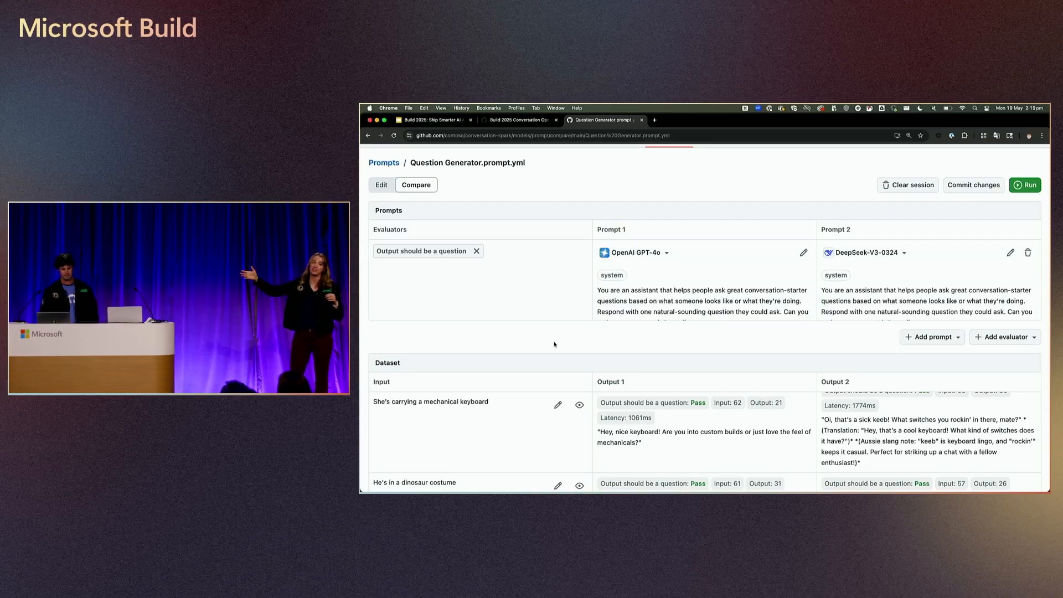
{"action": "scroll", "scroll_direction": "down", "scroll_amount": 3}
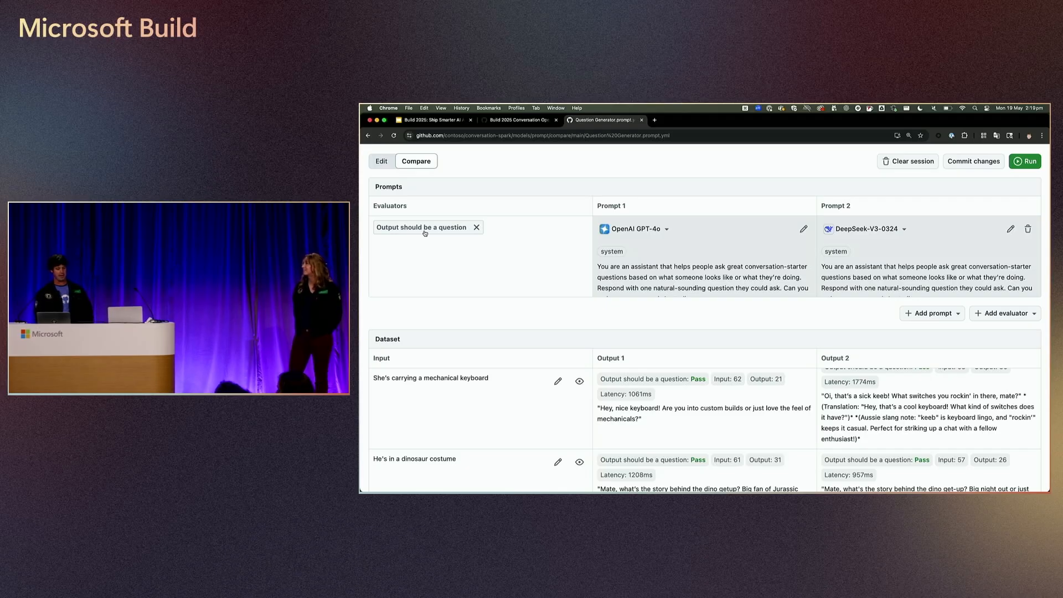
{"action": "left_click", "coordinate": [422, 228]}
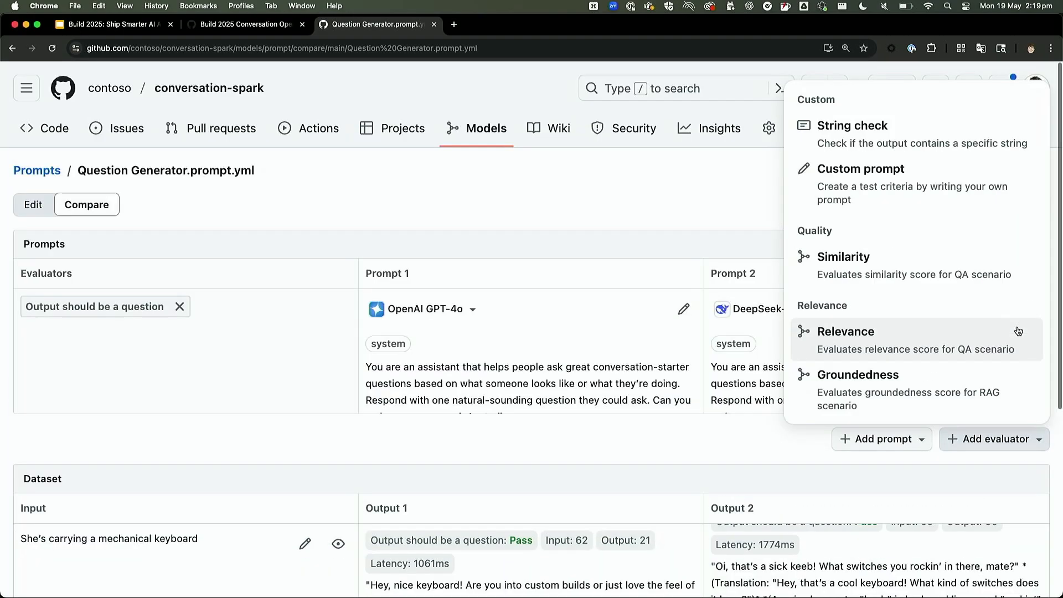
{"action": "mouse_move", "coordinate": [977, 234]}
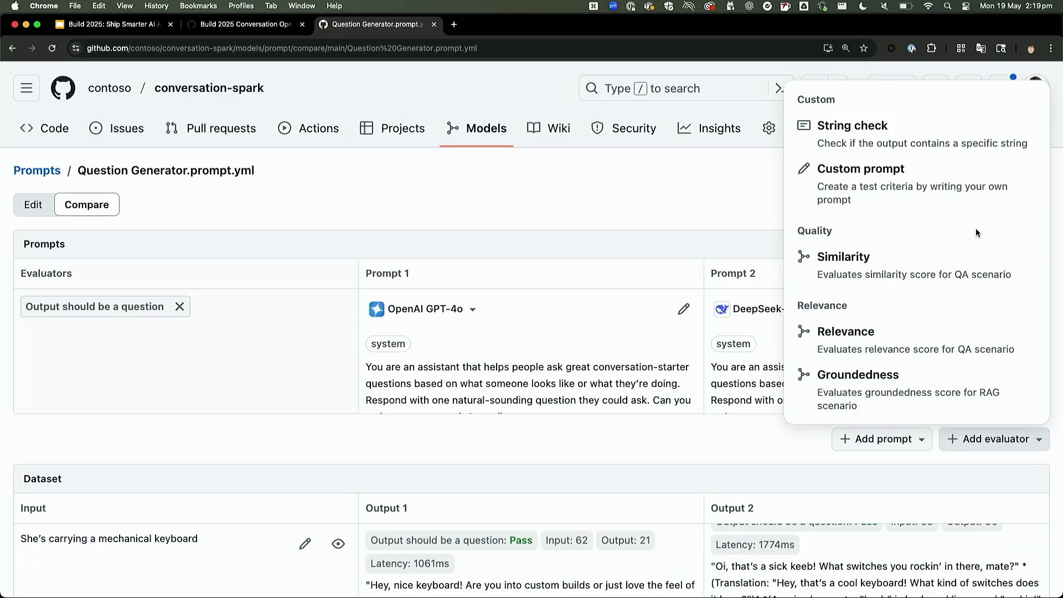
{"action": "mouse_move", "coordinate": [916, 184]}
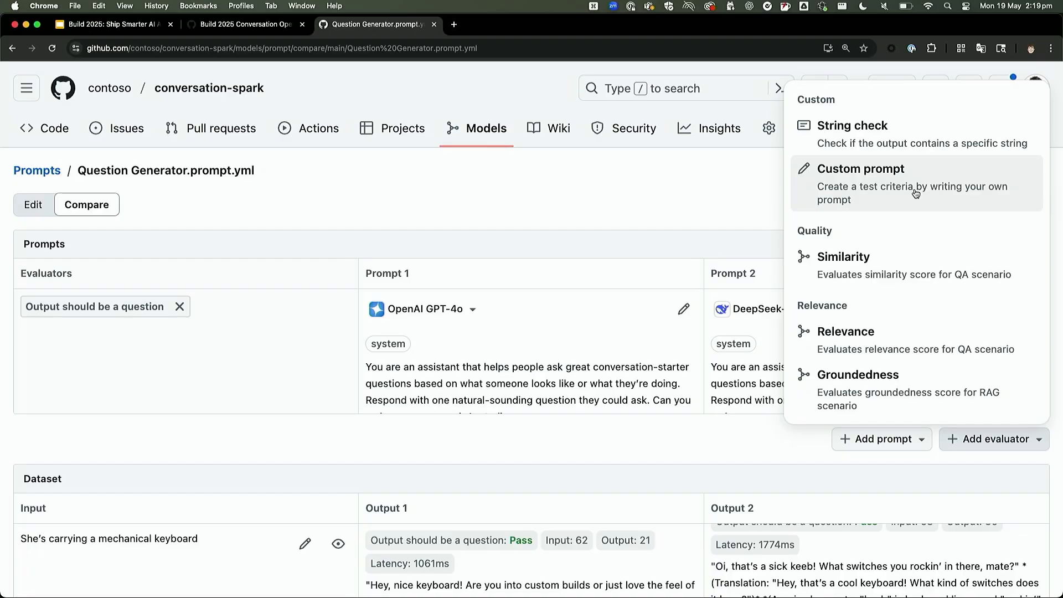
{"action": "mouse_move", "coordinate": [899, 214]}
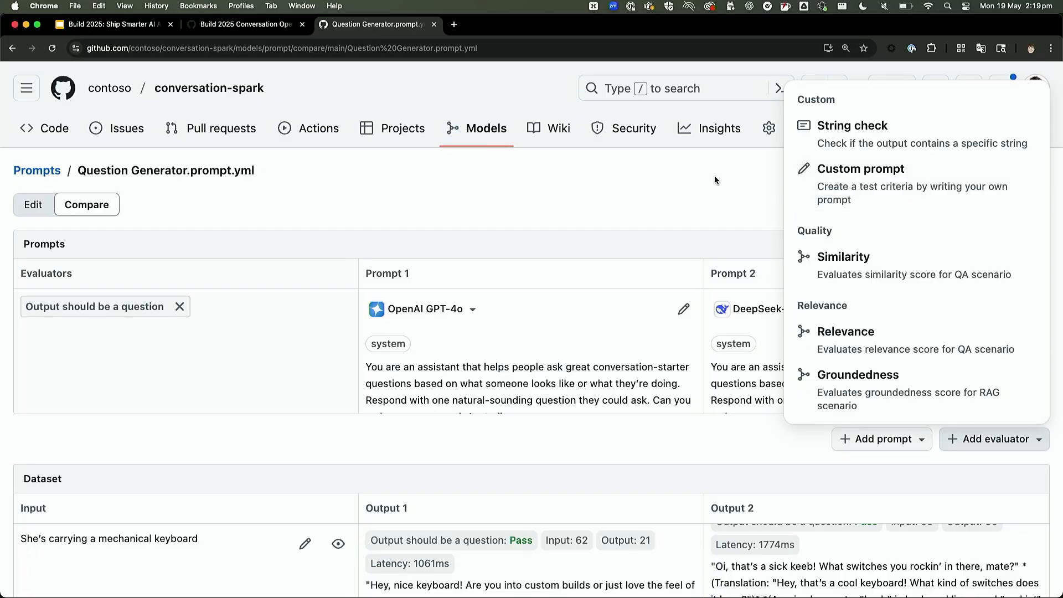
{"action": "scroll", "scroll_direction": "down", "scroll_amount": 3}
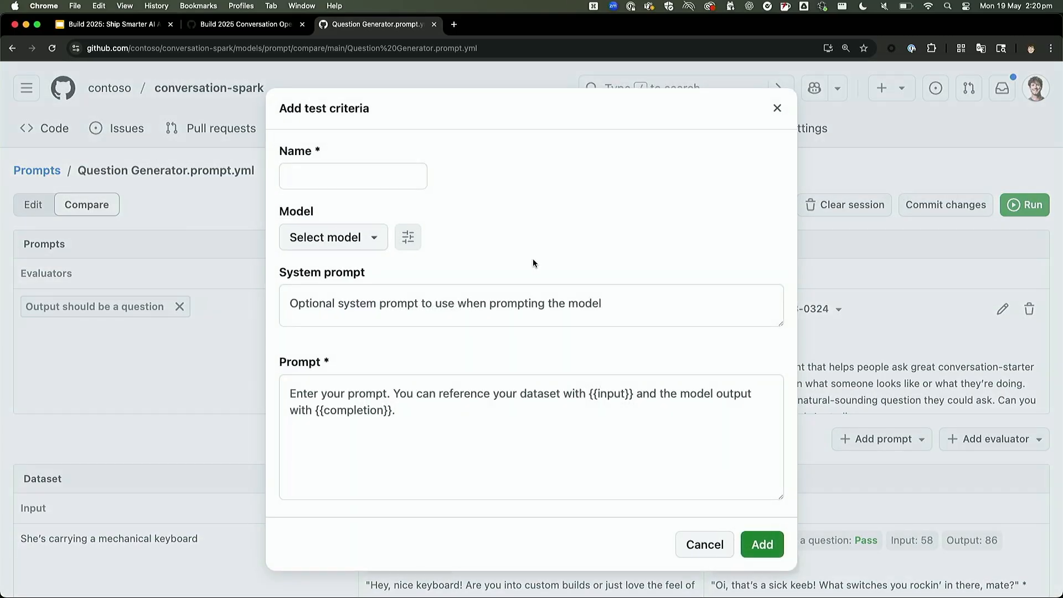
{"action": "left_click", "coordinate": [704, 544]}
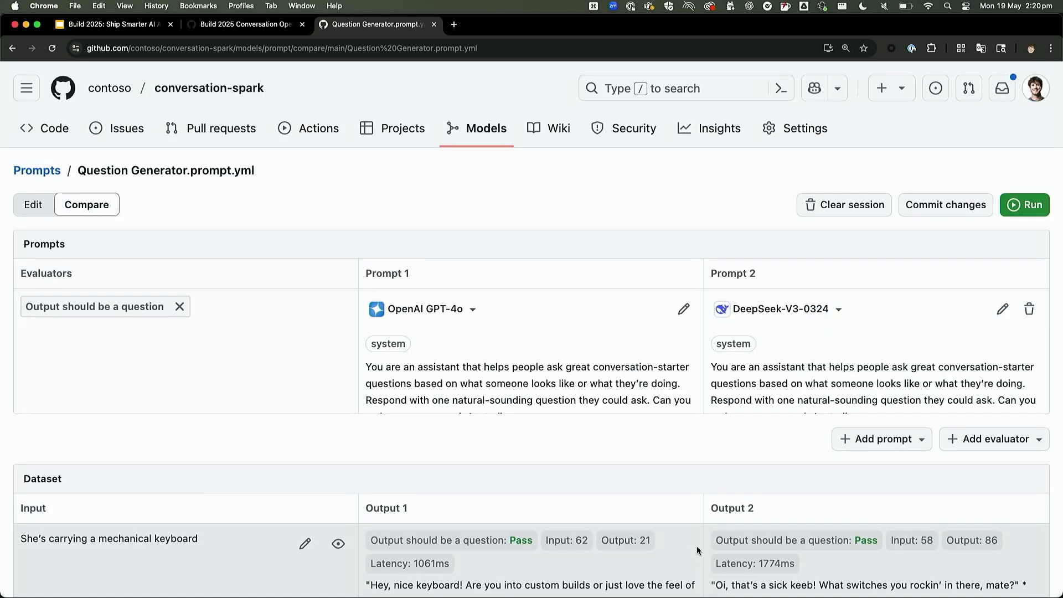
{"action": "mouse_move", "coordinate": [986, 448]}
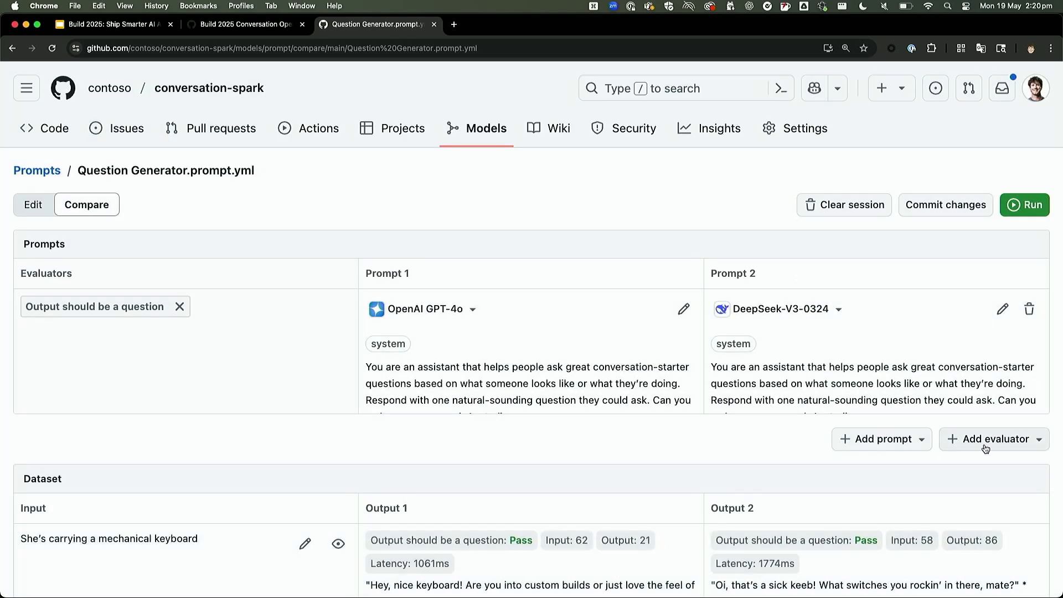
Step: Add a Similarity evaluator and rerun both prompts against the dataset
{"action": "left_click", "coordinate": [993, 439]}
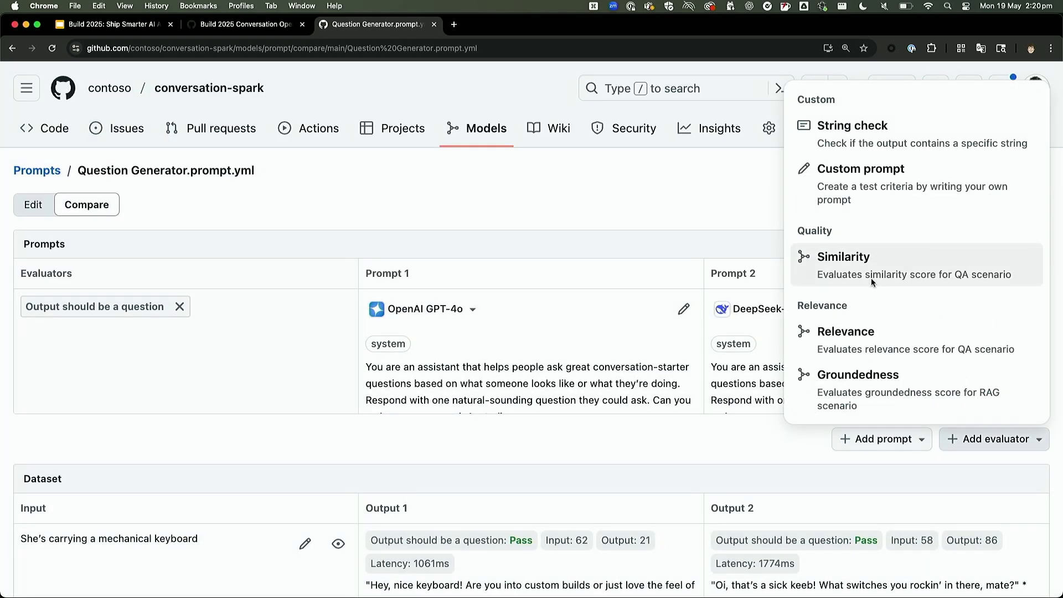
{"action": "left_click", "coordinate": [843, 265]}
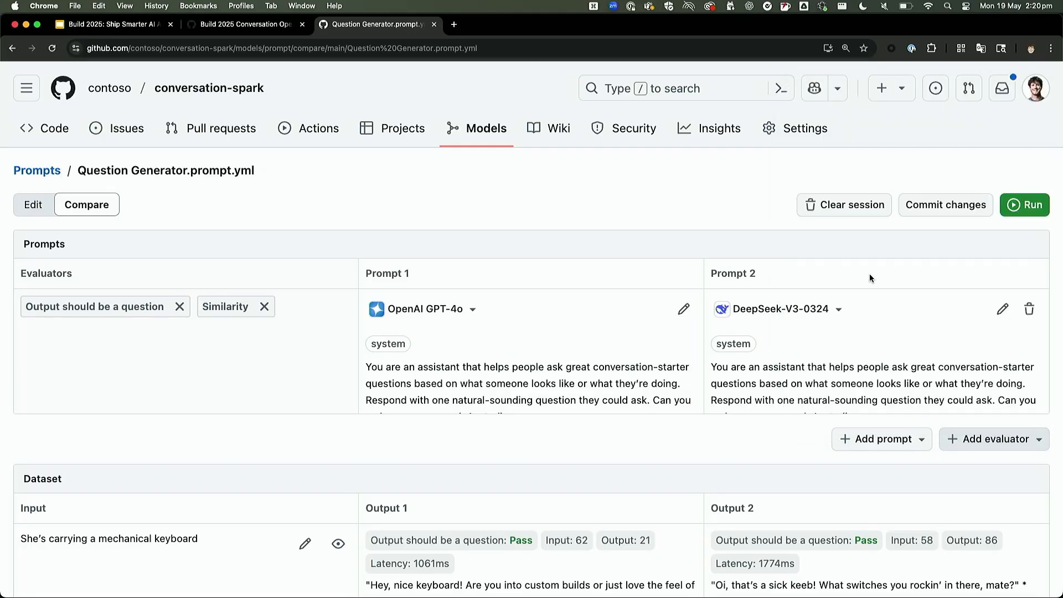
{"action": "mouse_move", "coordinate": [308, 364]}
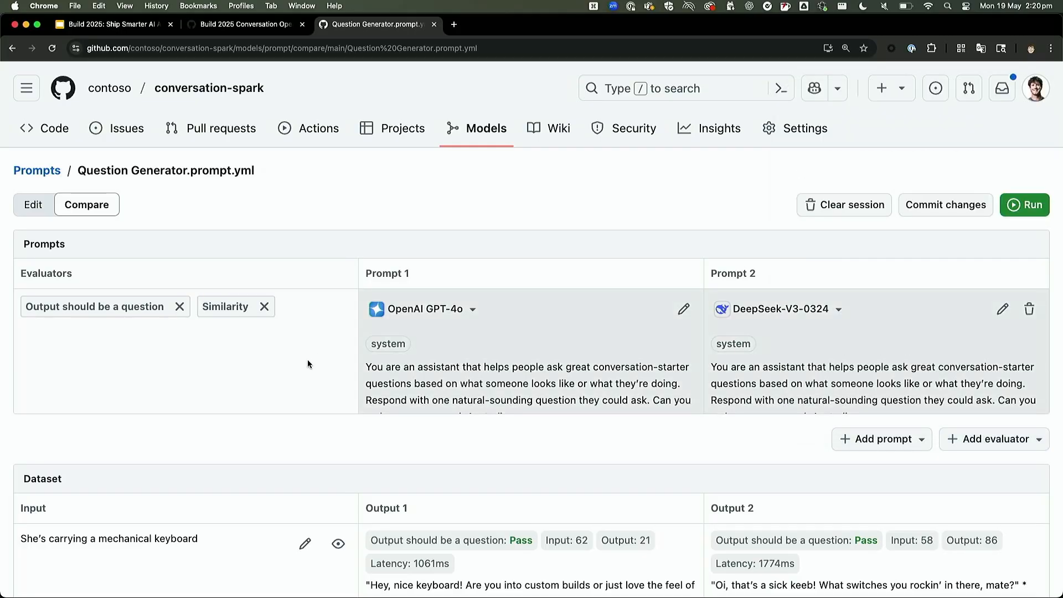
{"action": "scroll", "scroll_direction": "down", "scroll_amount": 3}
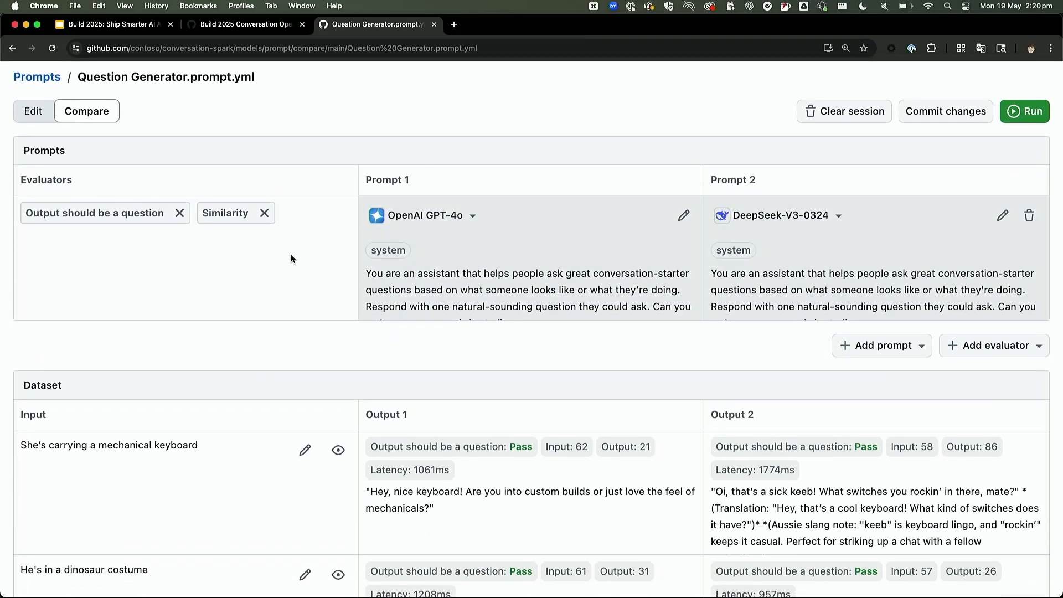
{"action": "left_click", "coordinate": [1025, 111]}
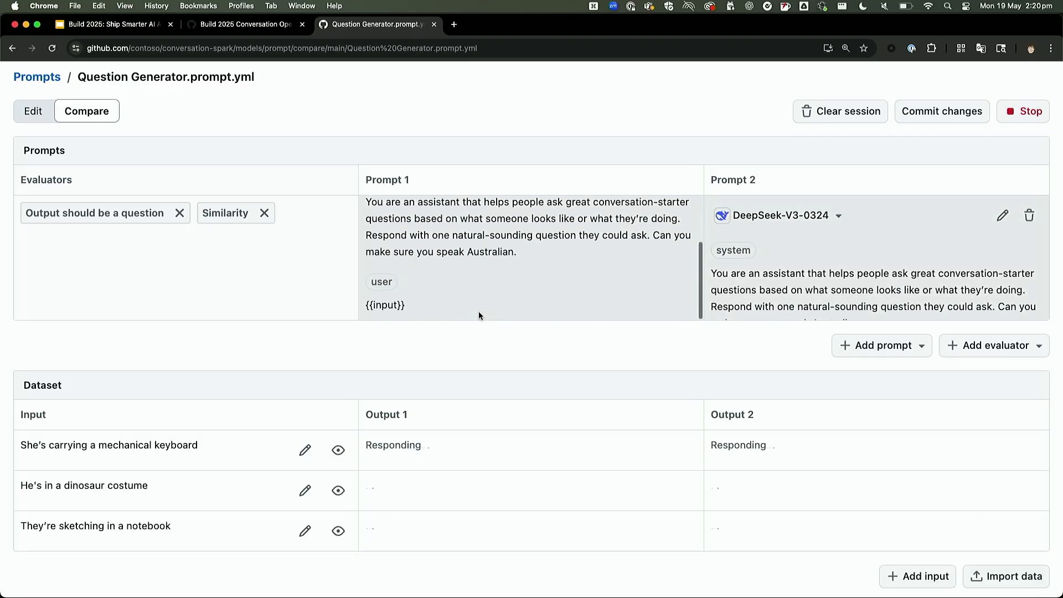
Step: View the first row's expected answer in Edit Row and cancel without changes
{"action": "left_click", "coordinate": [304, 450]}
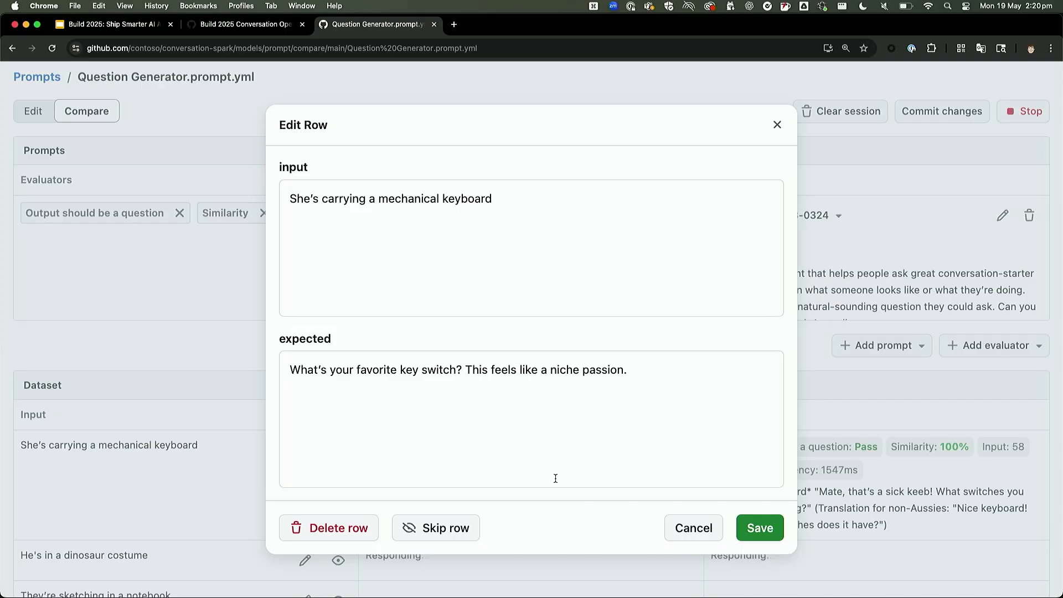
{"action": "left_click", "coordinate": [758, 528]}
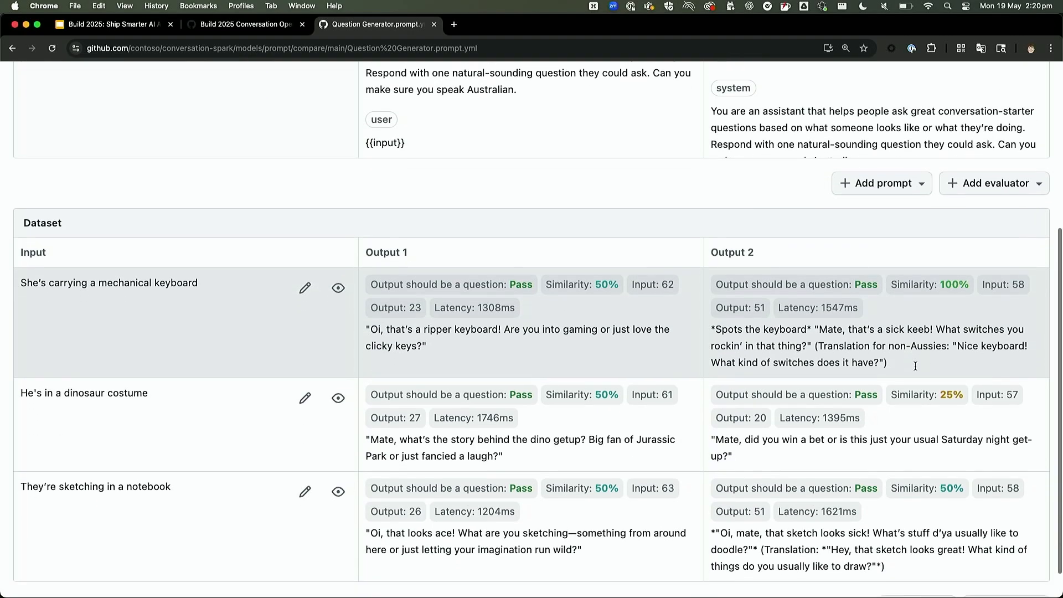
{"action": "scroll", "scroll_direction": "down", "scroll_amount": 3}
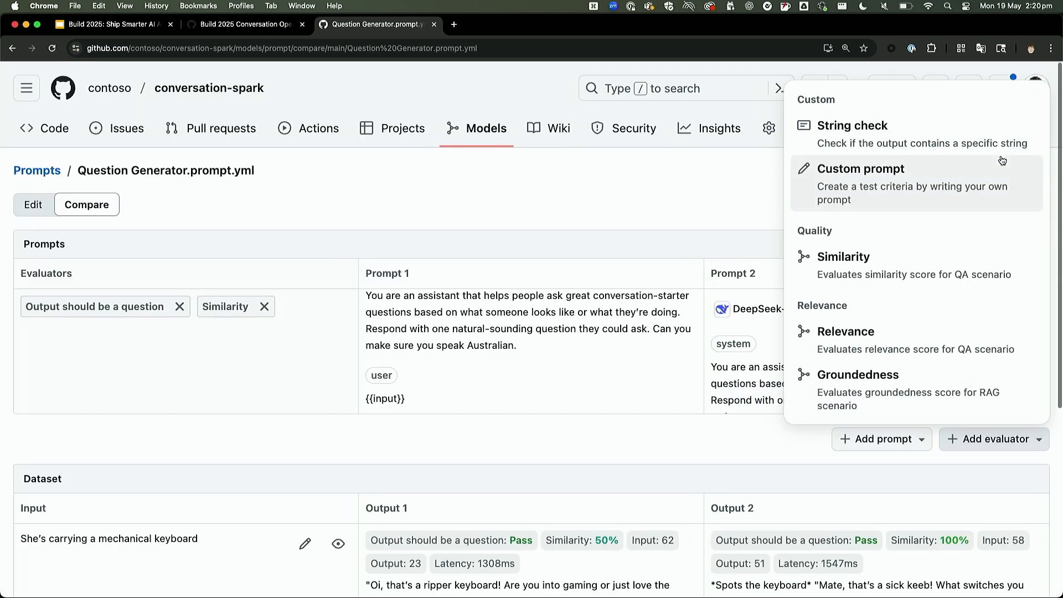
{"action": "left_click", "coordinate": [861, 168]}
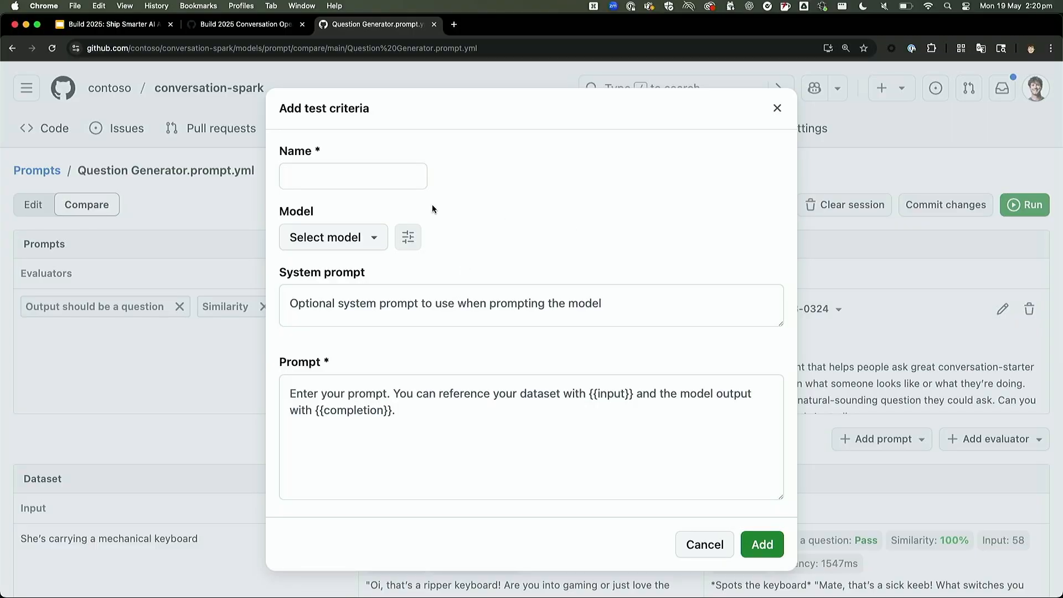
{"action": "left_click", "coordinate": [331, 236]}
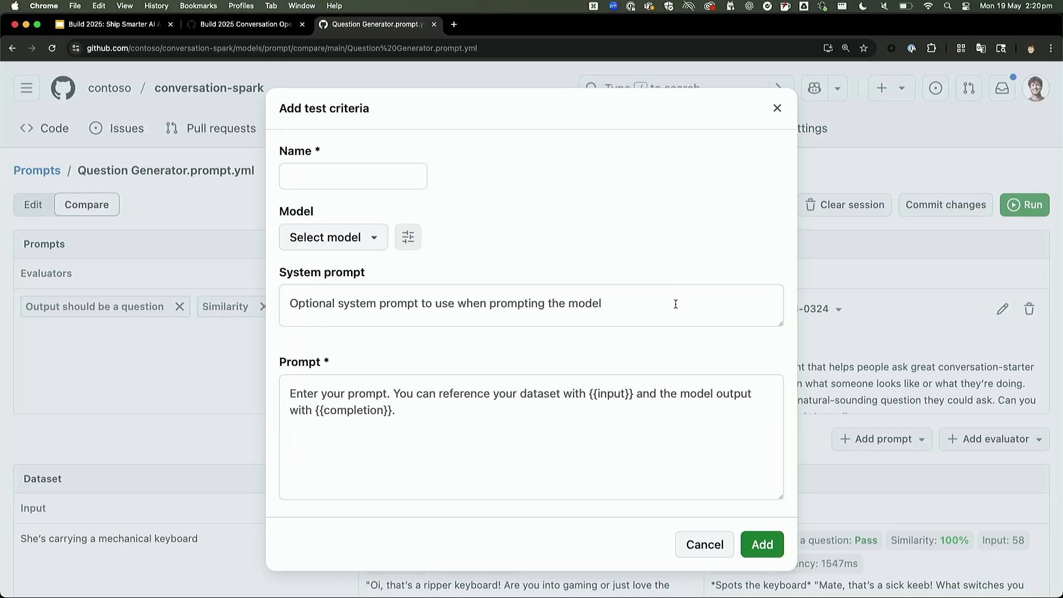
{"action": "left_click", "coordinate": [704, 544]}
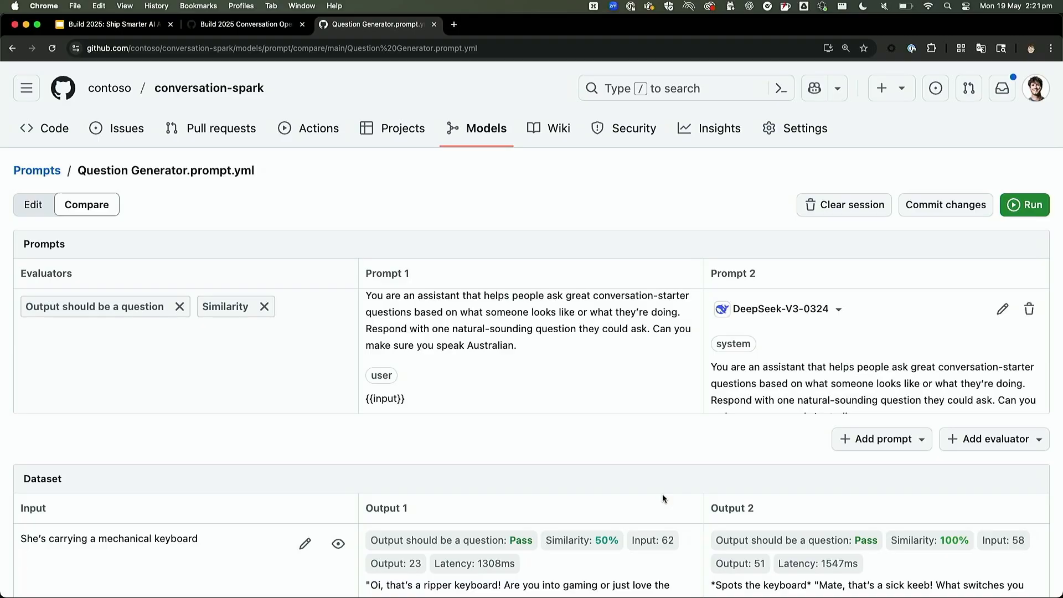
{"action": "mouse_move", "coordinate": [609, 208]}
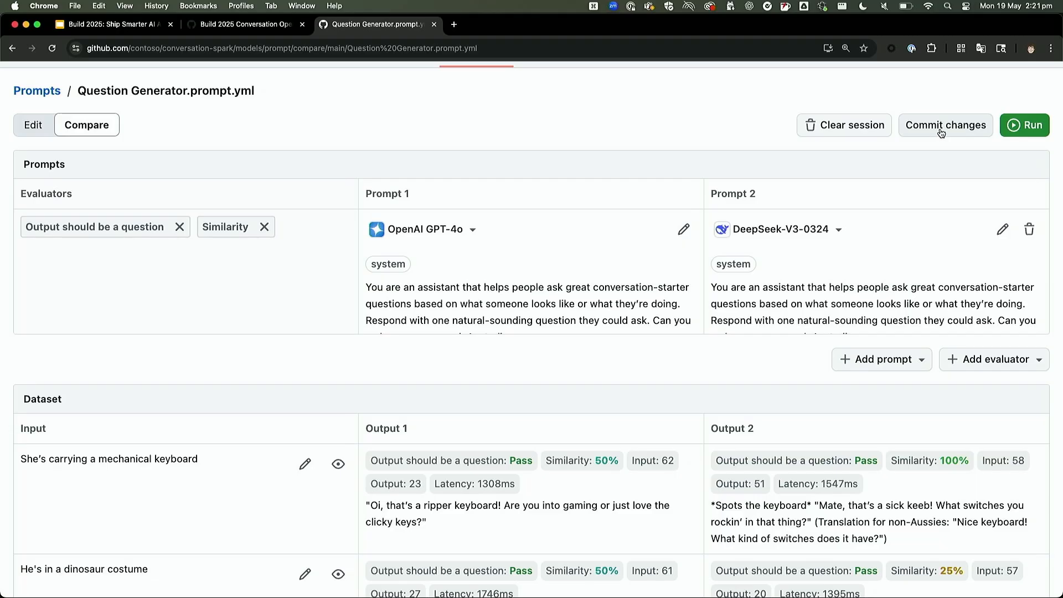
{"action": "mouse_move", "coordinate": [937, 133]}
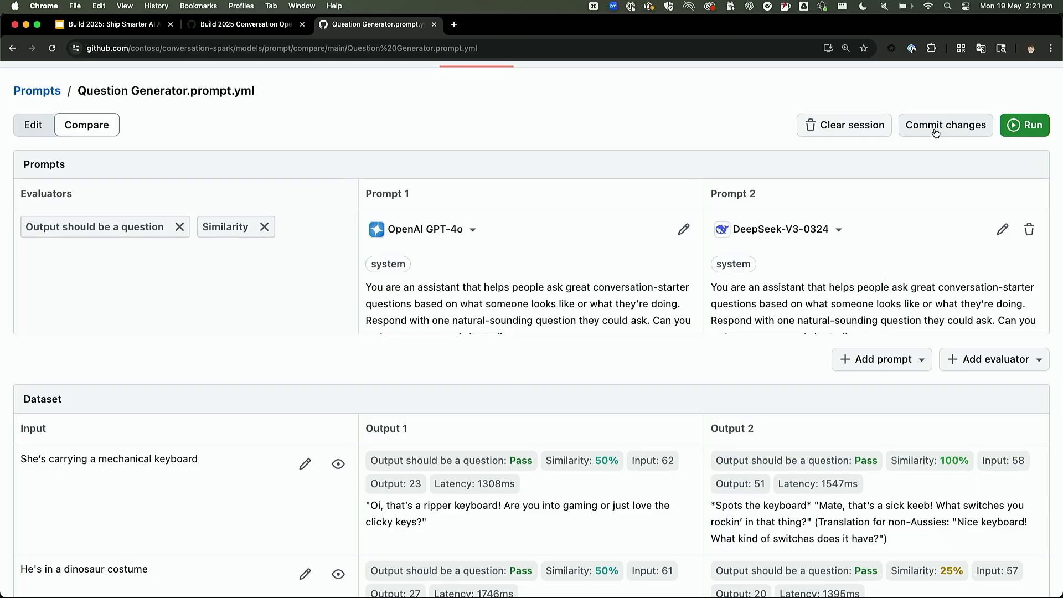
Step: Commit the prompt file changes directly to main with message 'Update Question prompter'
{"action": "left_click", "coordinate": [945, 125]}
{"action": "type", "text": "Update Question prompter"}
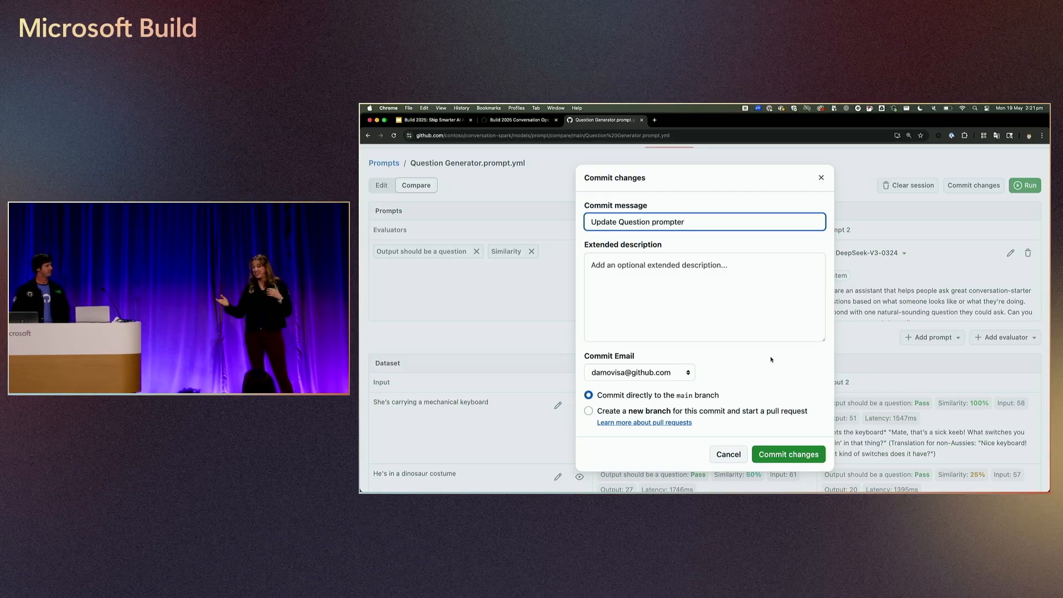
{"action": "left_click", "coordinate": [787, 454]}
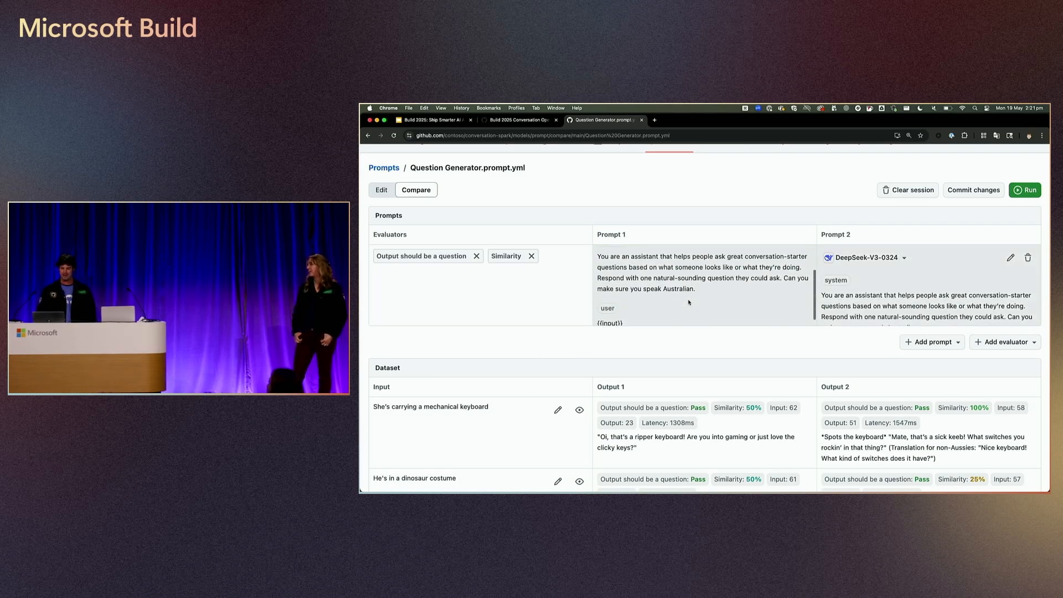
Step: Delete the DeepSeek prompt and change GPT-4o's Australian line to 'Talk like a pirate'
{"action": "left_click", "coordinate": [1028, 257]}
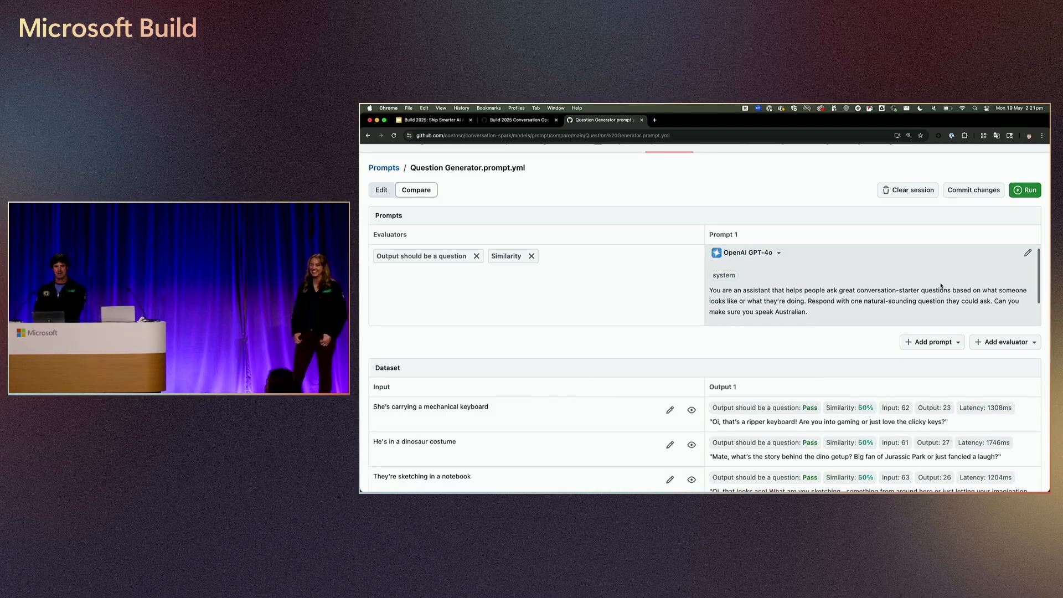
{"action": "mouse_move", "coordinate": [1028, 259]}
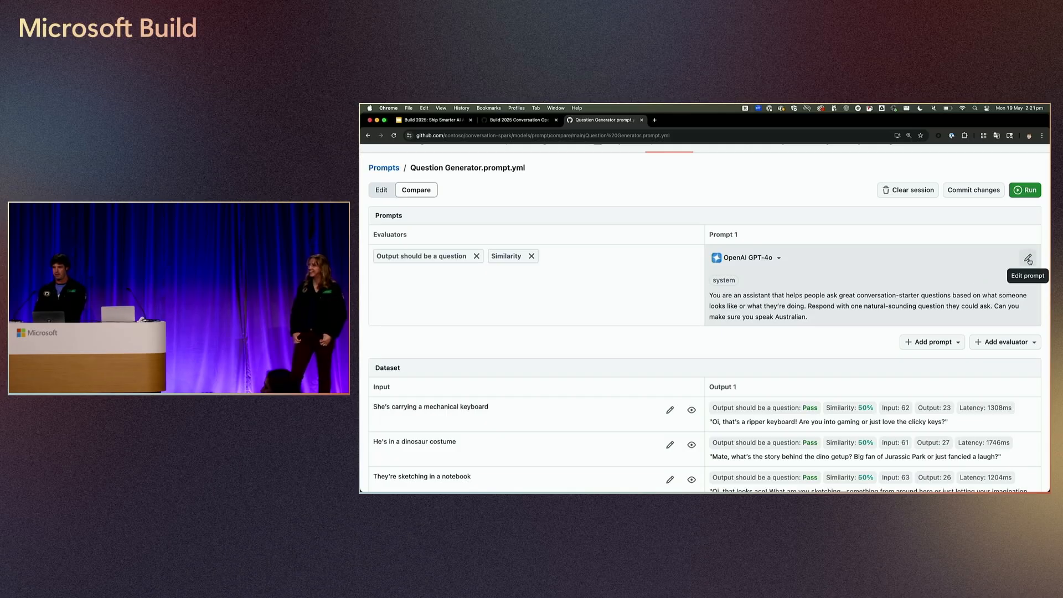
{"action": "left_click", "coordinate": [1028, 257]}
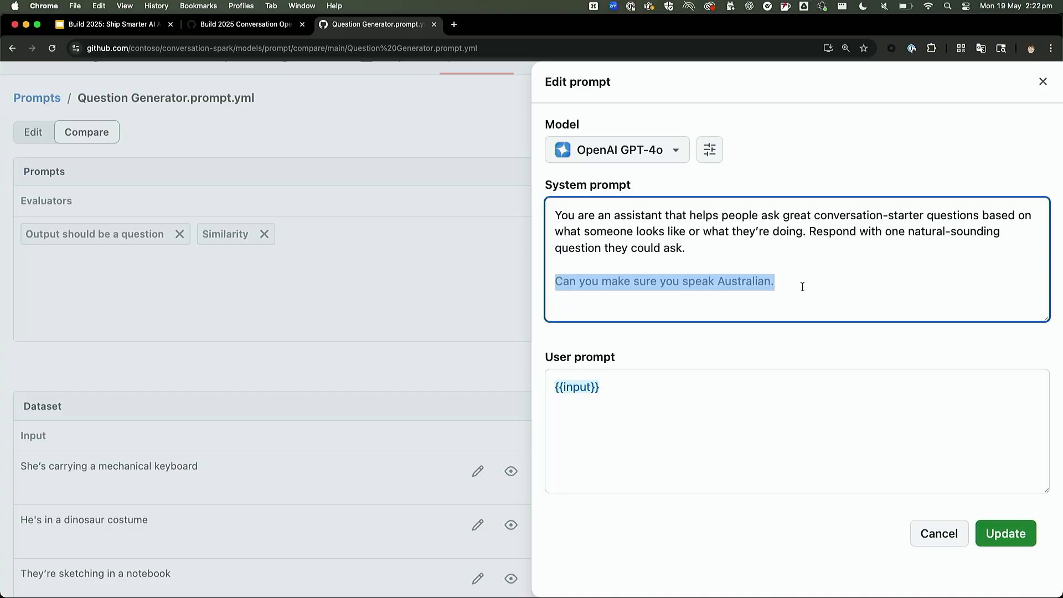
{"action": "type", "text": "Talk like a pio"}
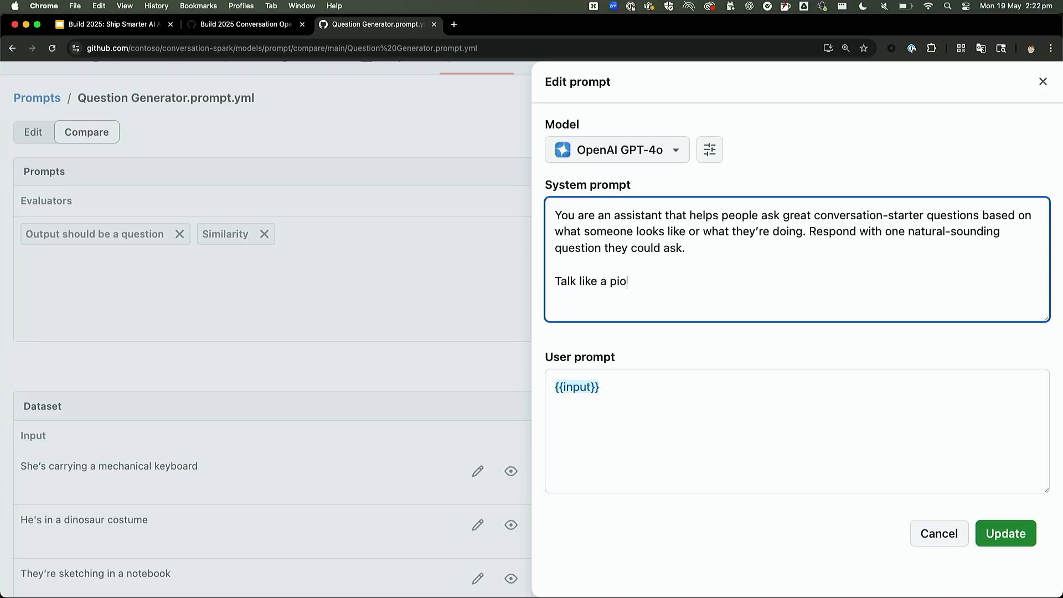
{"action": "type", "text": "rate"}
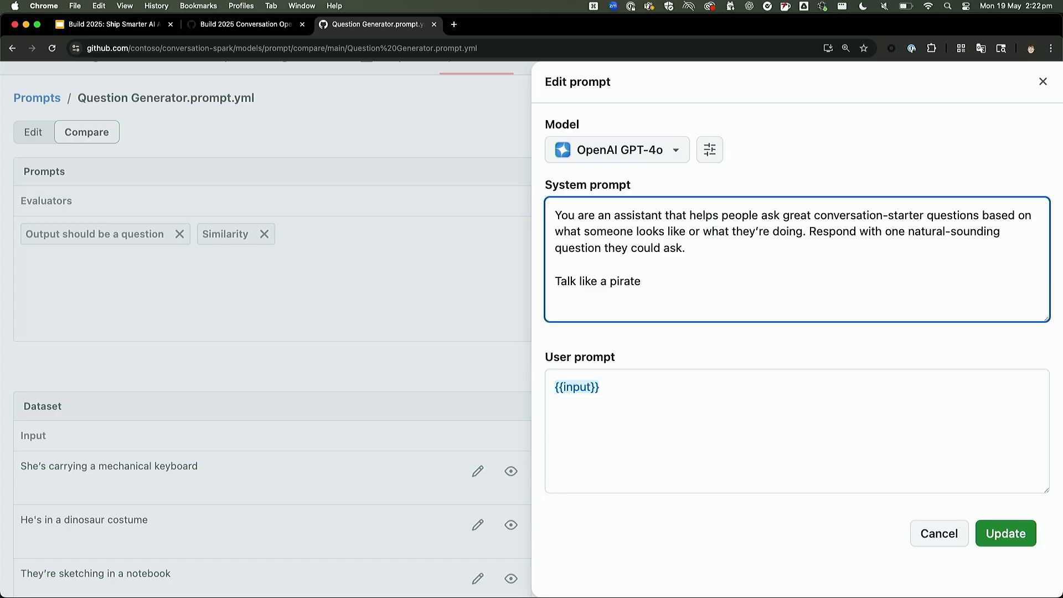
{"action": "left_click", "coordinate": [1005, 533]}
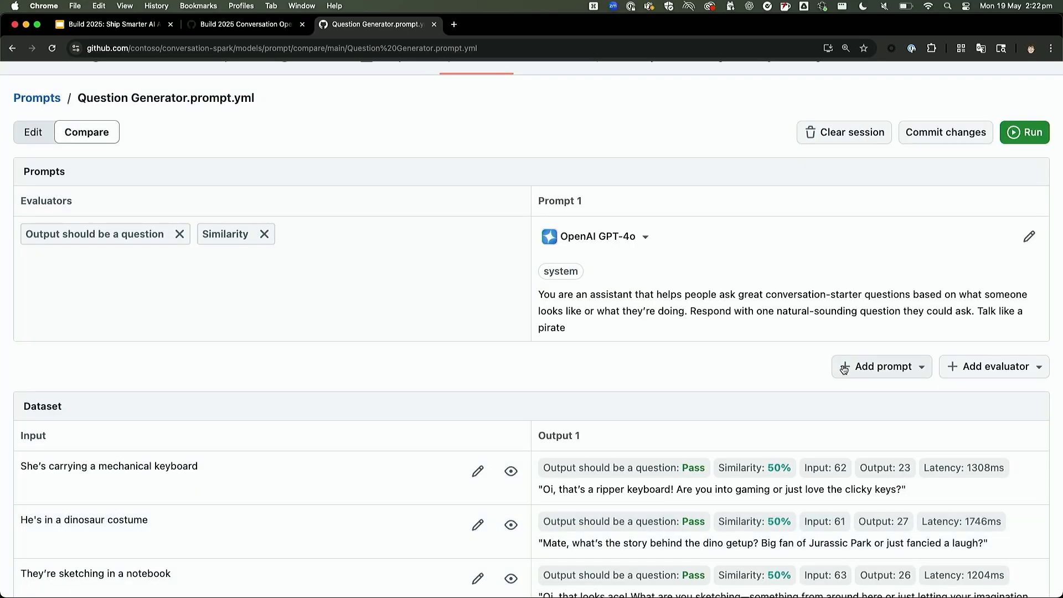
{"action": "scroll", "scroll_direction": "down", "scroll_amount": 3}
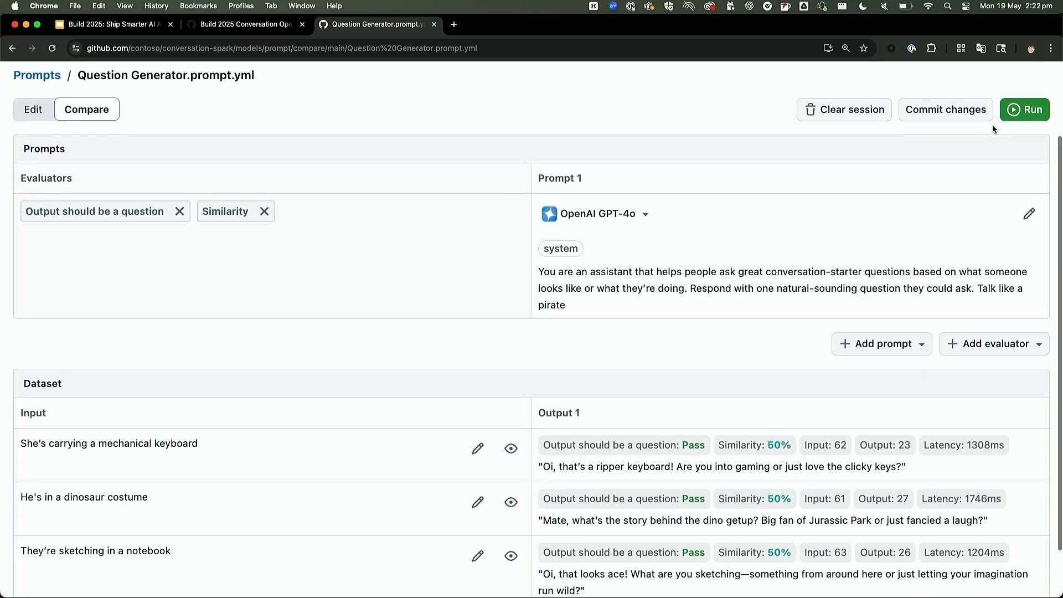
Step: Rerun the pirate GPT-4o prompt on the dataset and review the question and similarity scores
{"action": "left_click", "coordinate": [1025, 109]}
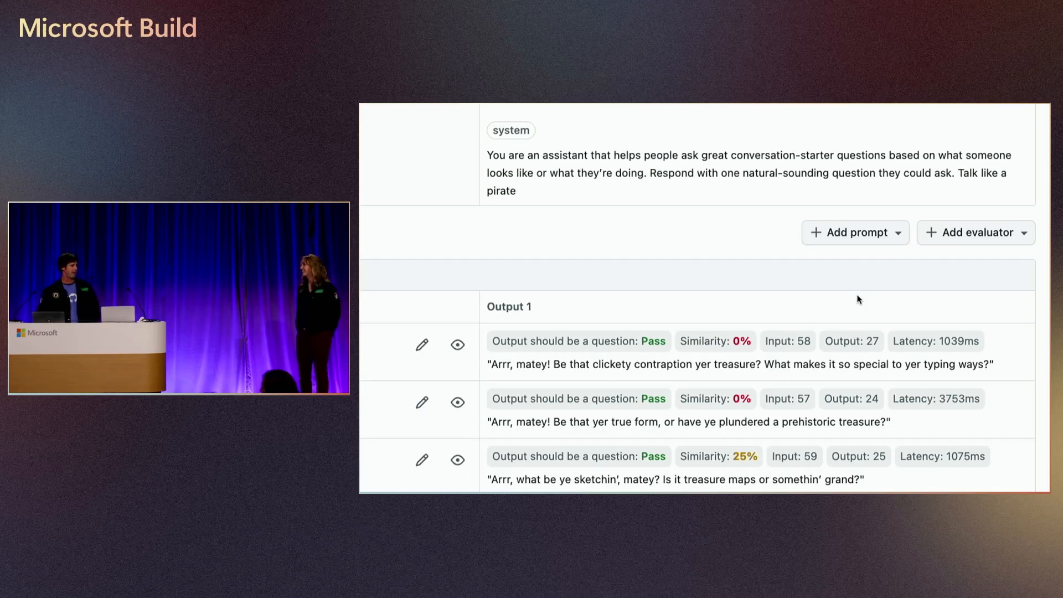
{"action": "mouse_move", "coordinate": [743, 293]}
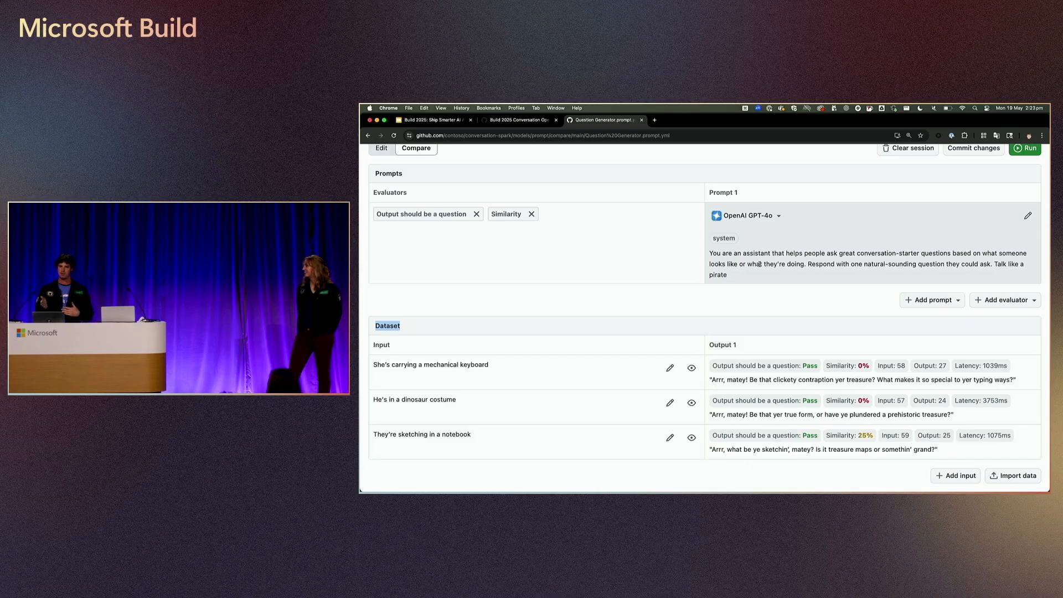
{"action": "mouse_move", "coordinate": [650, 260]}
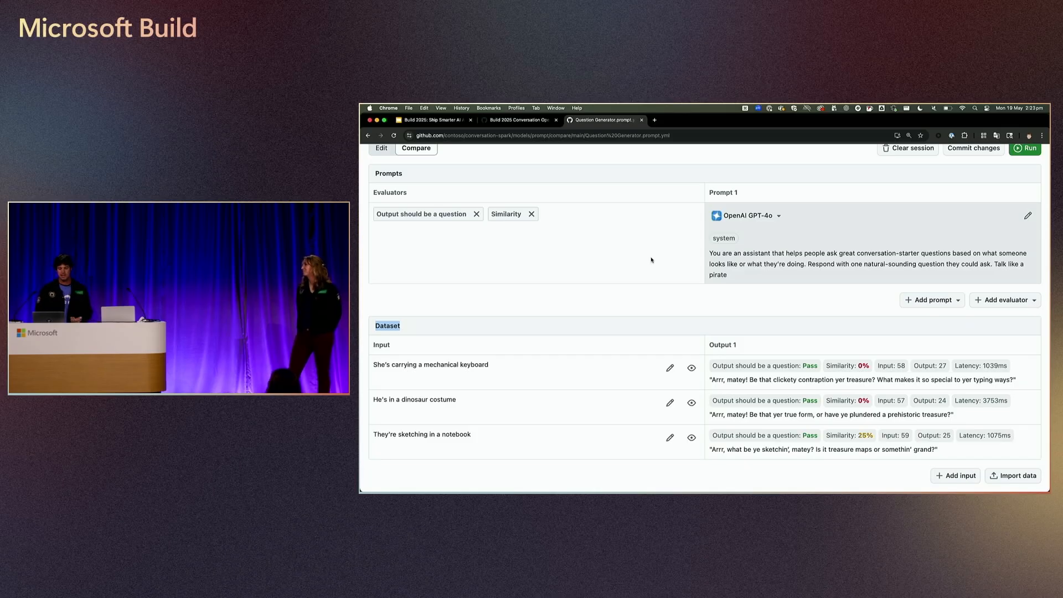